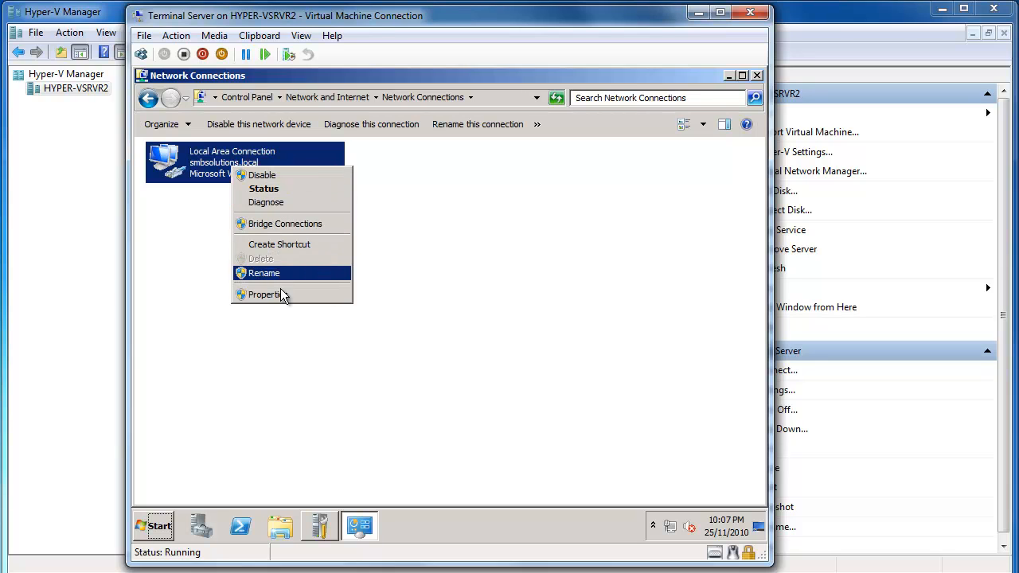
Give the Local Area Connection's IPv4 a fixed address 10.0.0.211/255.255.255.0, gateway 10.0.0.137, DNS 10.0.0.3.
left_click(265, 294)
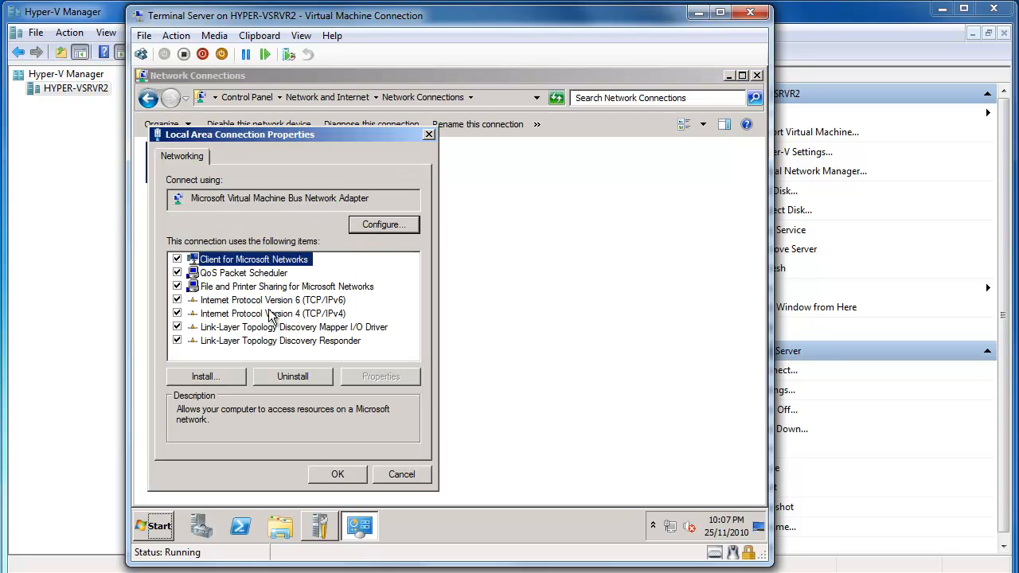
left_click(273, 312)
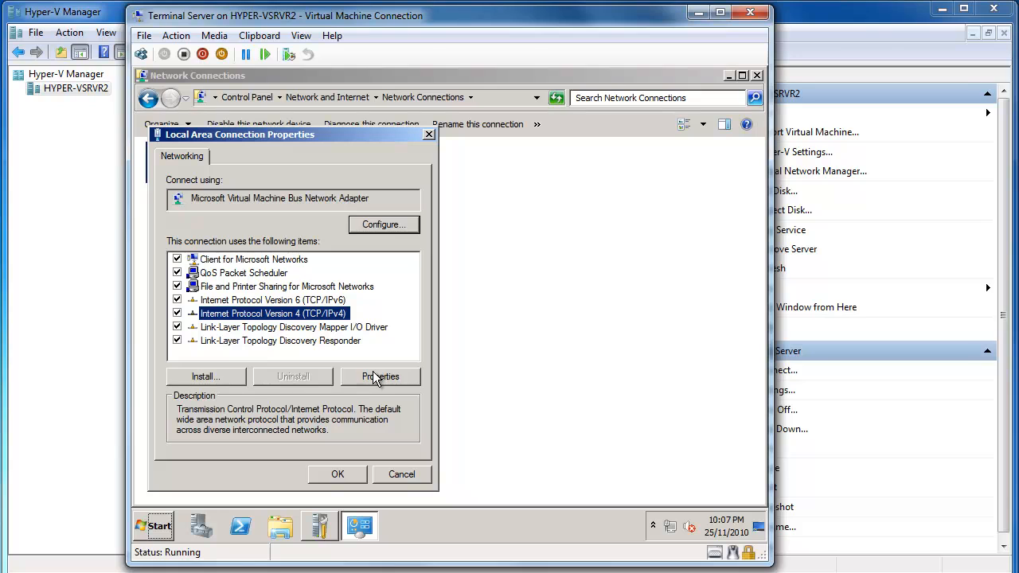
left_click(380, 376)
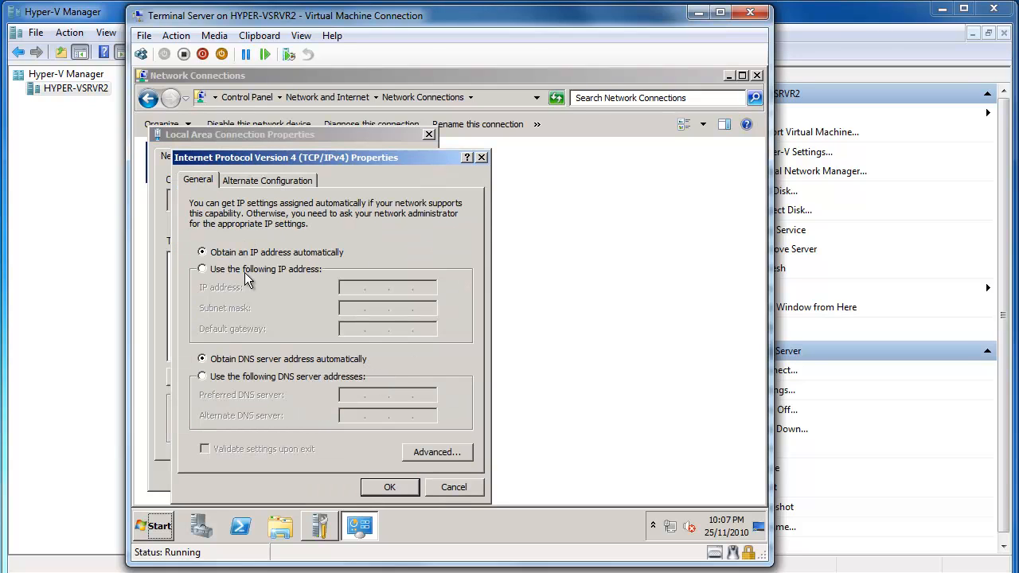
left_click(202, 269)
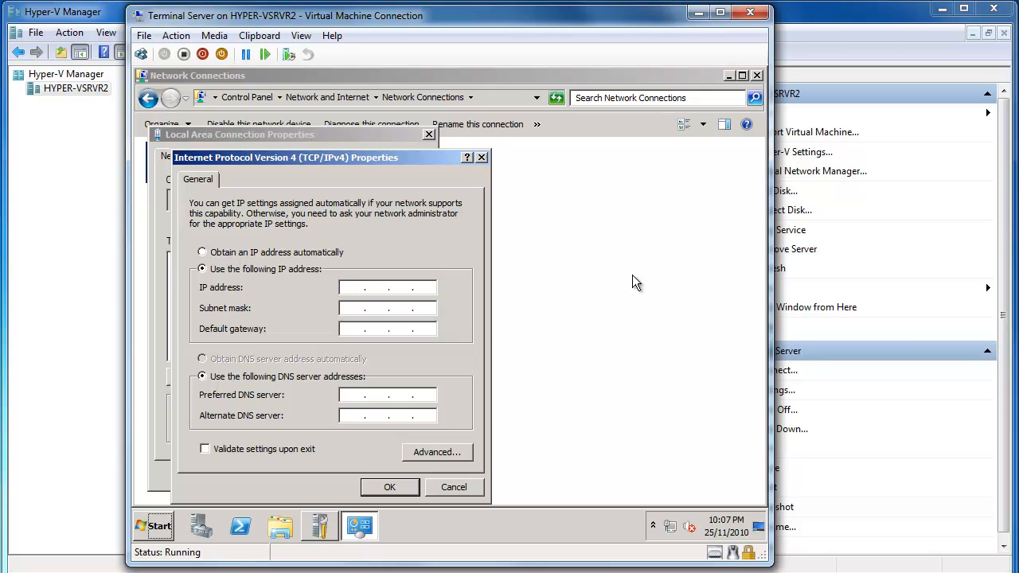
type("10")
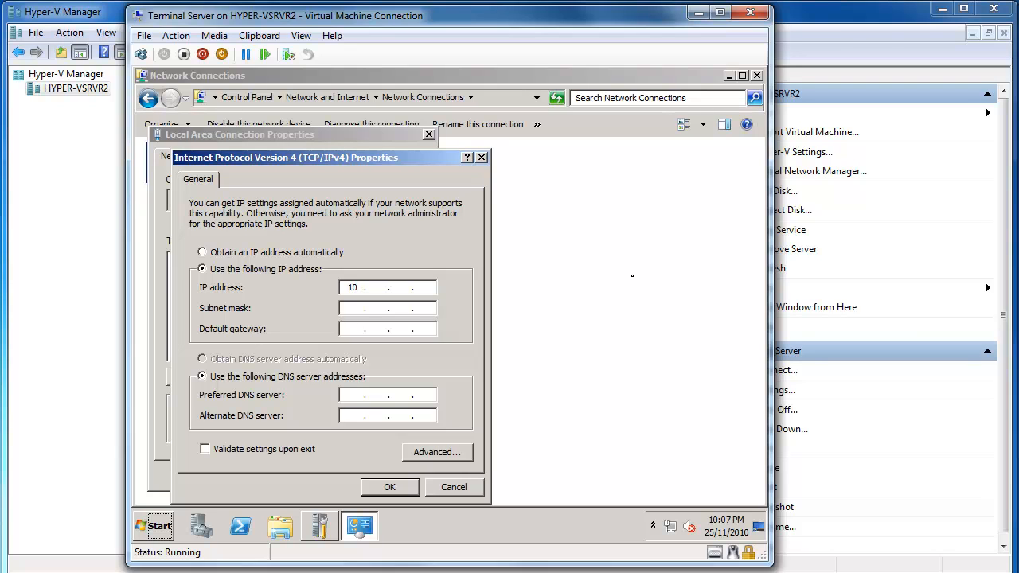
type("0.0.0")
type("255 . 255 . 255 . 0")
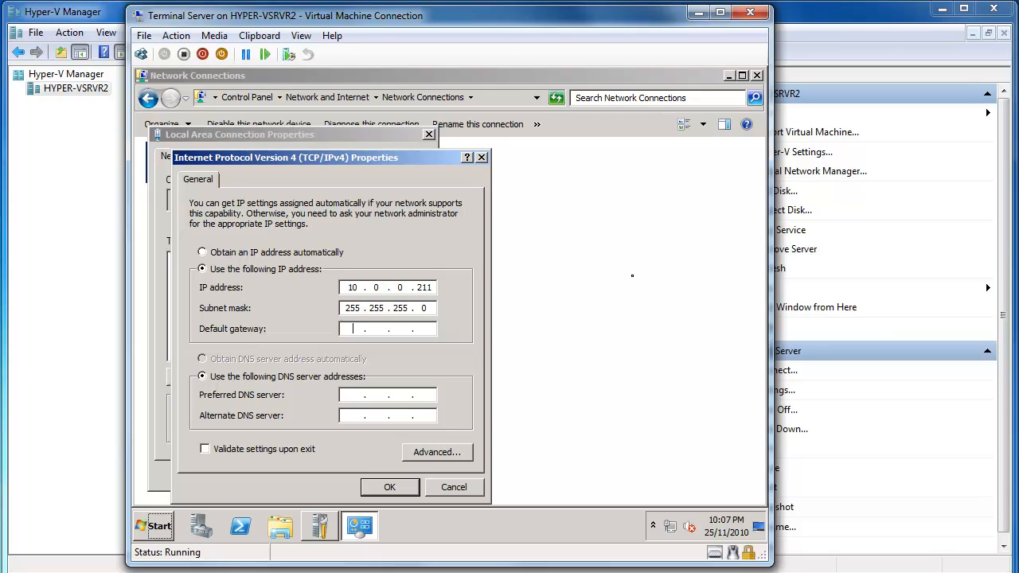
type("10.0.0.137")
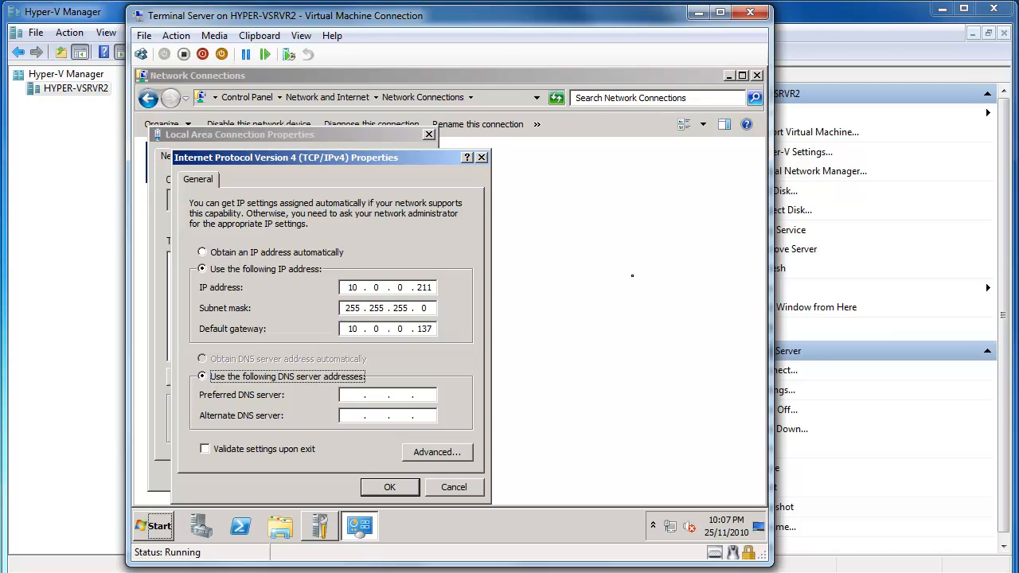
type("10.0.0.3")
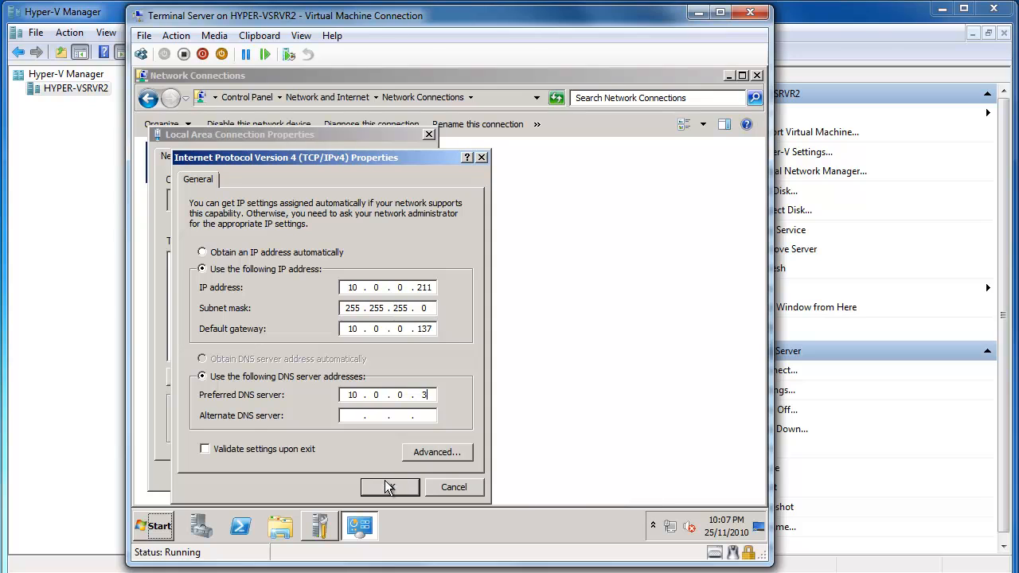
left_click(390, 487)
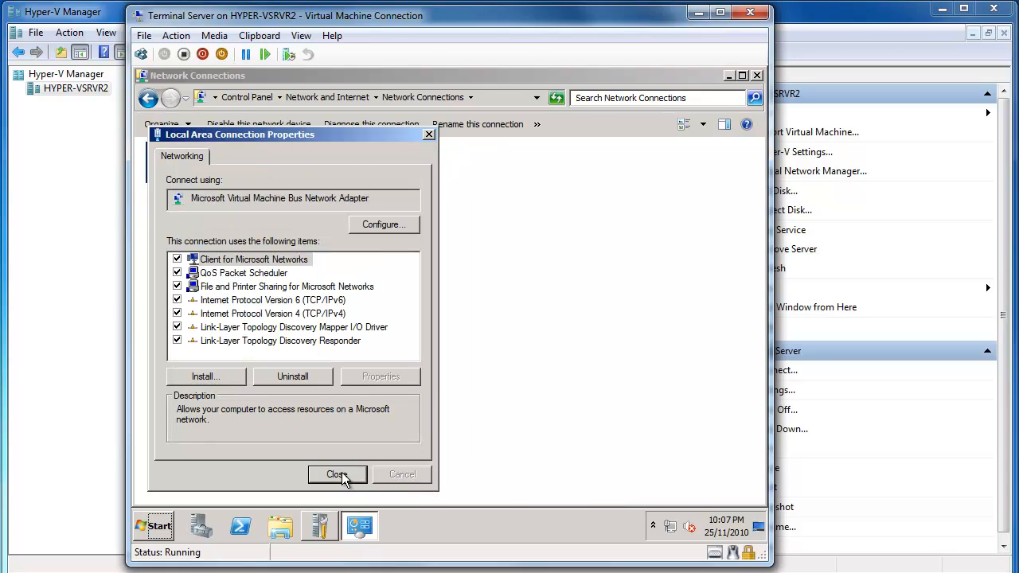
left_click(338, 474)
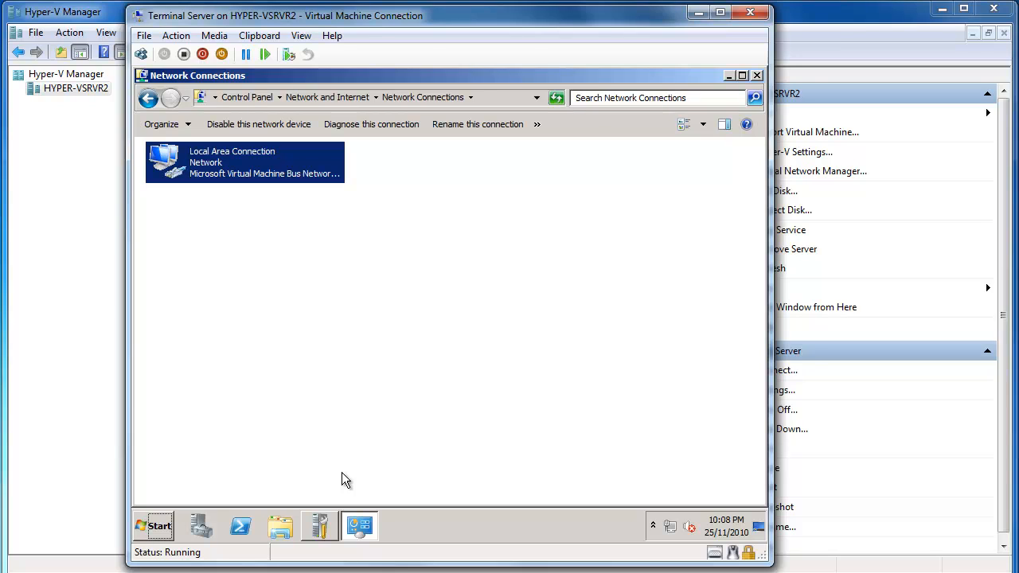
mouse_move(217, 159)
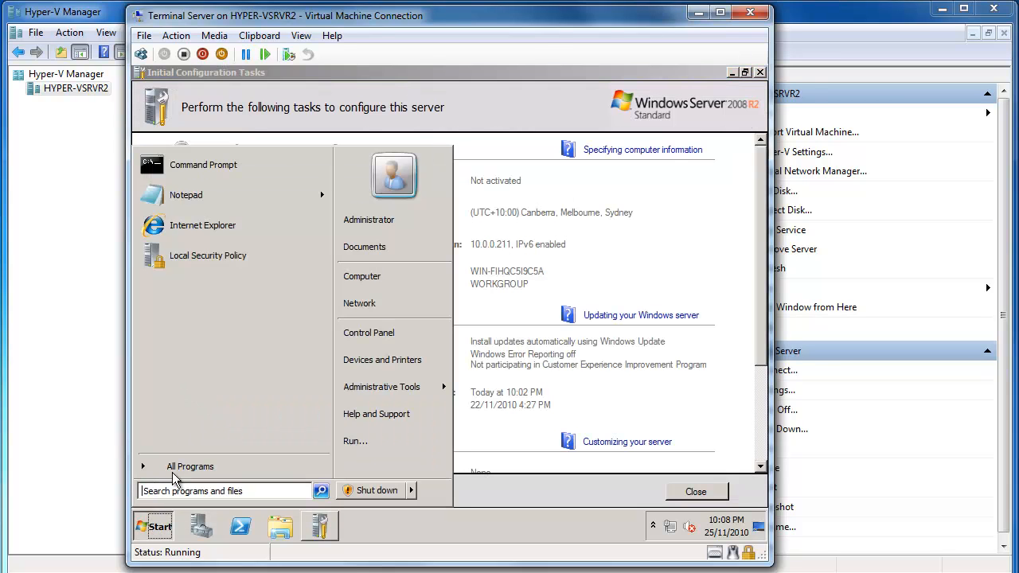
Run ping 10.0.0.3 in a command prompt to confirm the DNS server replies.
left_click(203, 165)
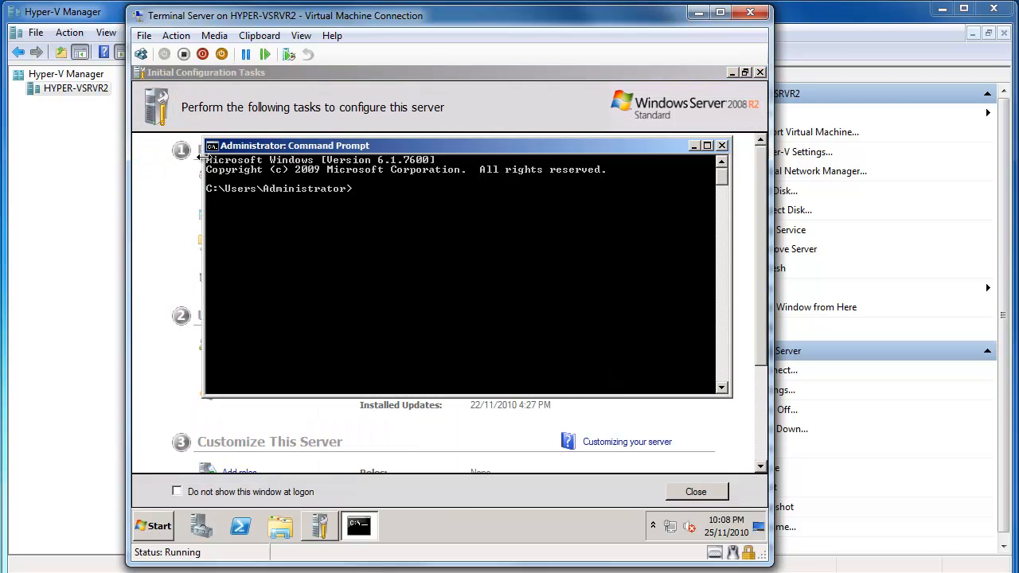
type("ping 10")
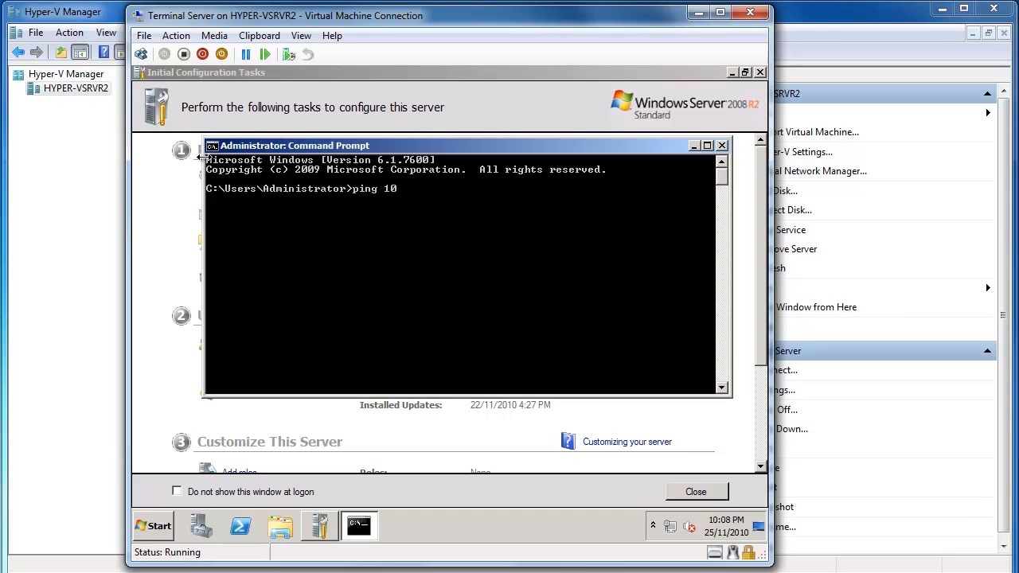
type(".0.0.")
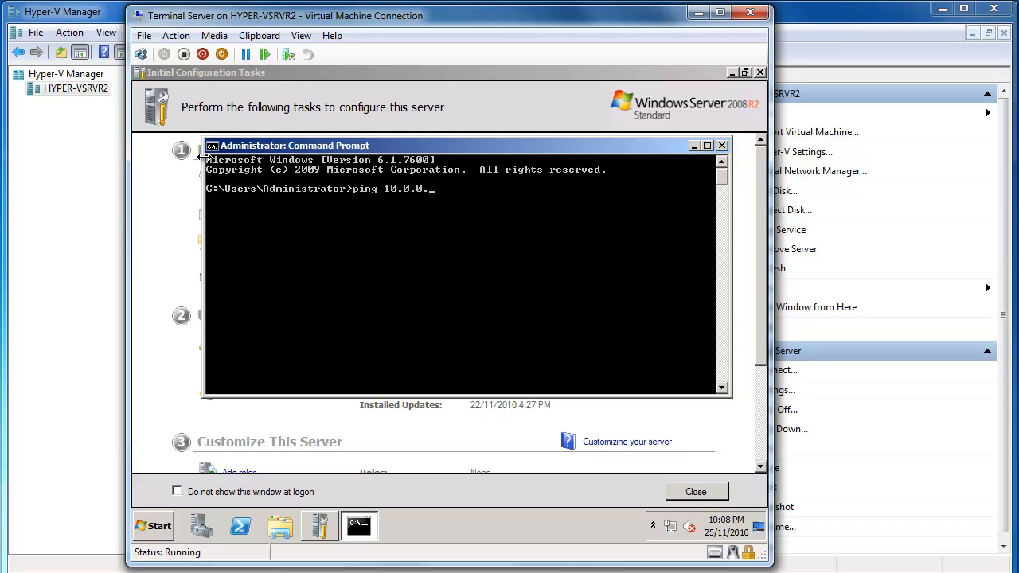
type("3")
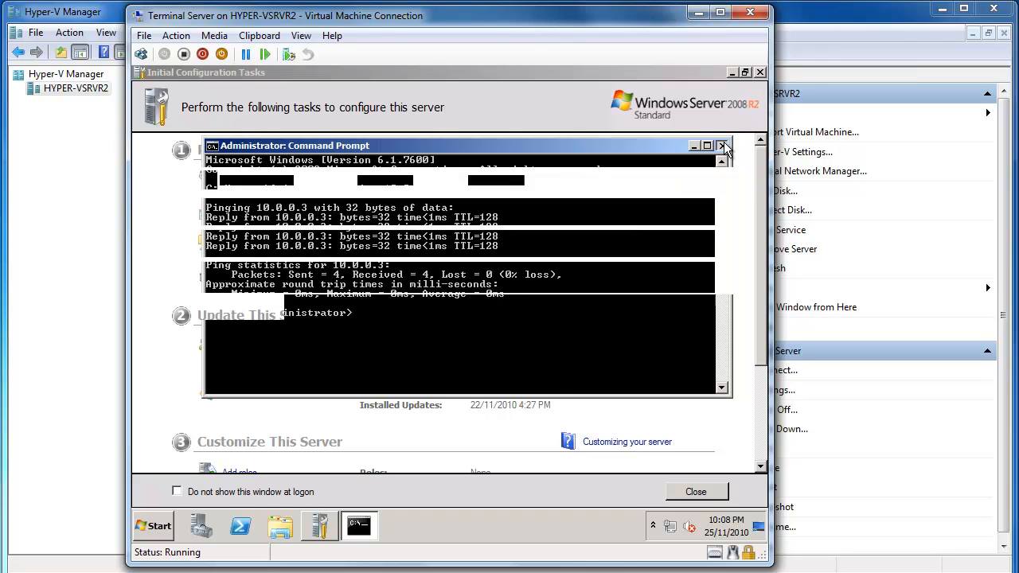
Rename the computer to OECTSSERVER in System Properties and restart now to apply it.
left_click(721, 145)
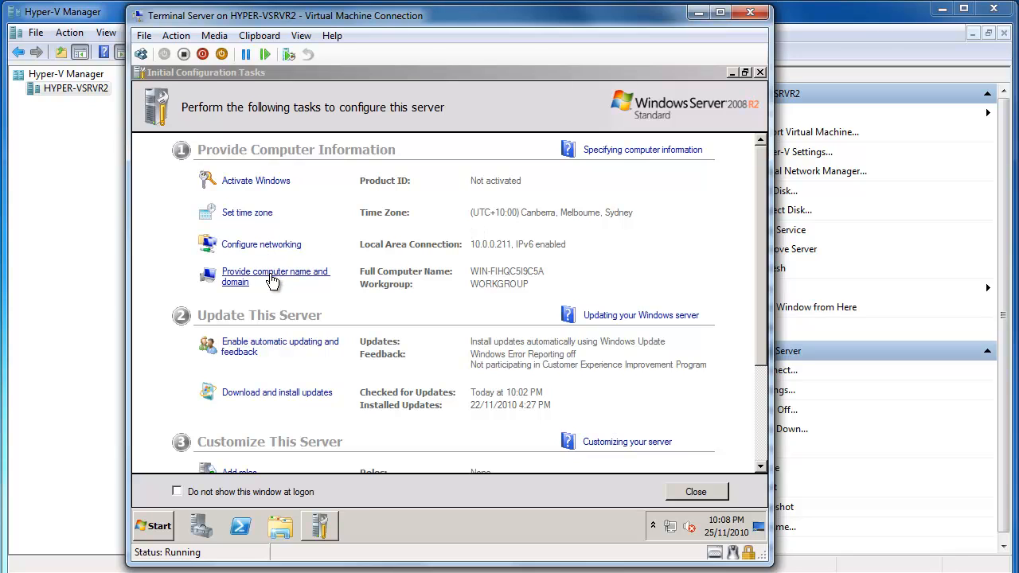
left_click(274, 277)
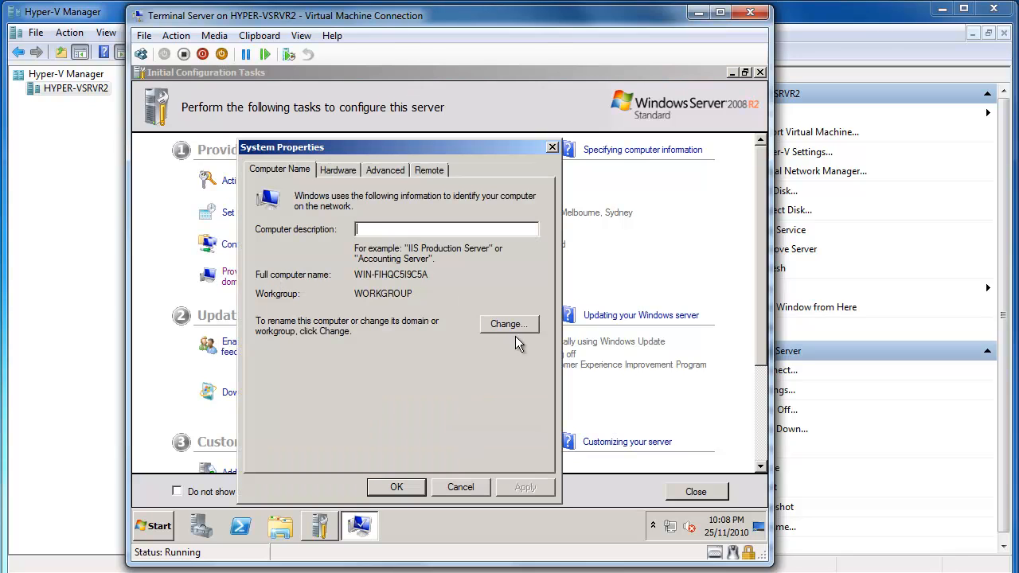
left_click(508, 324)
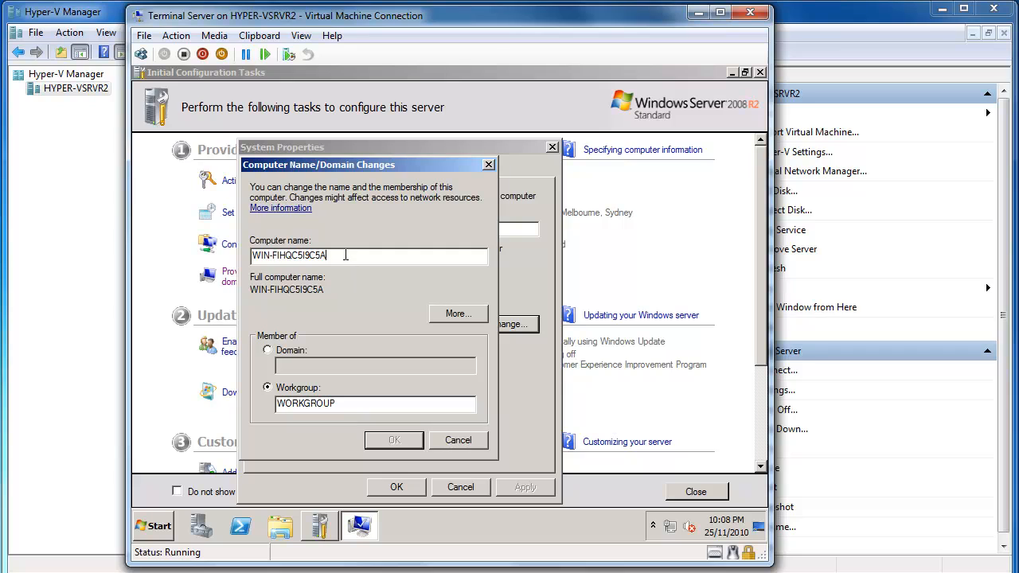
type("O")
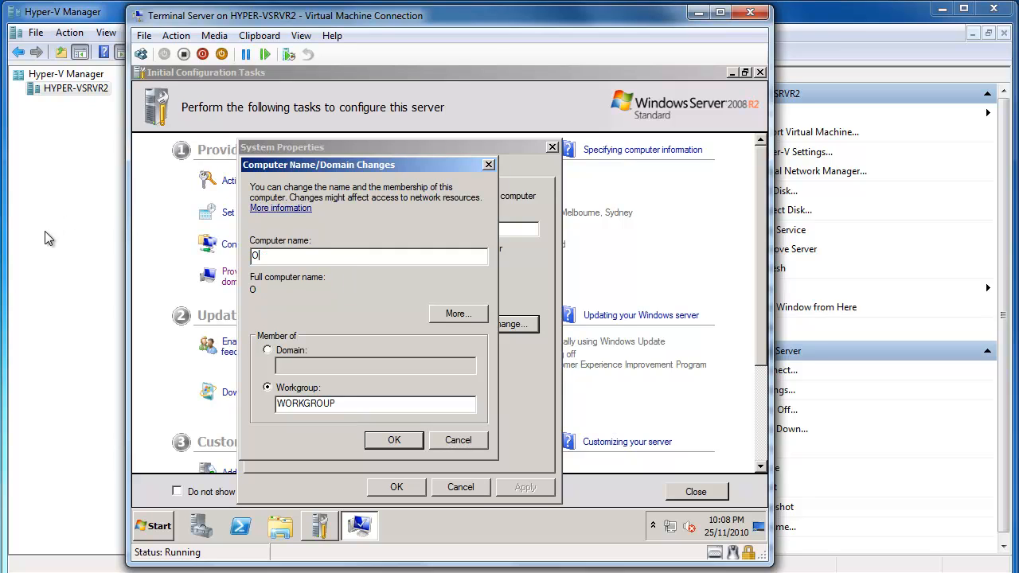
type("EC")
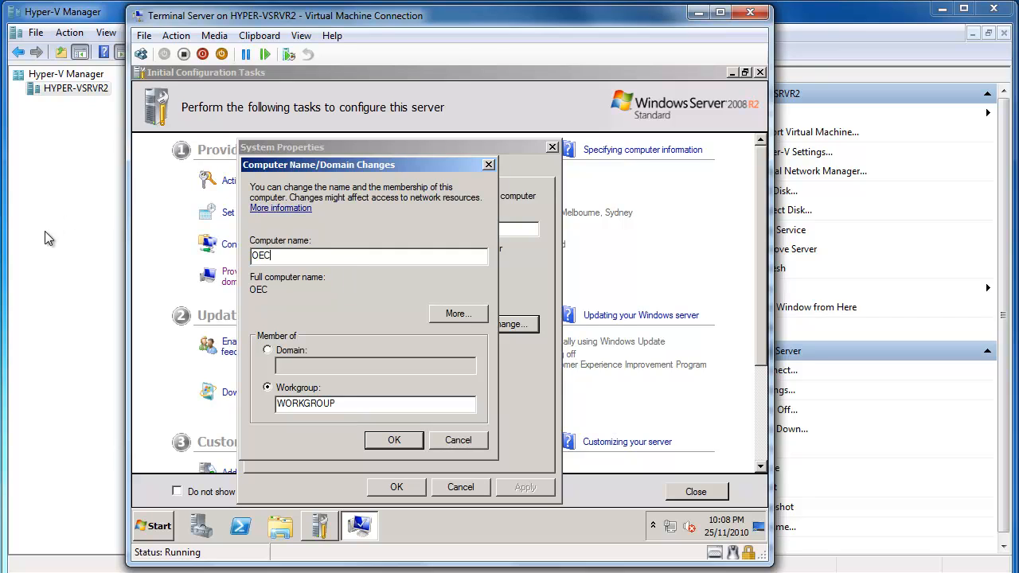
type("TS")
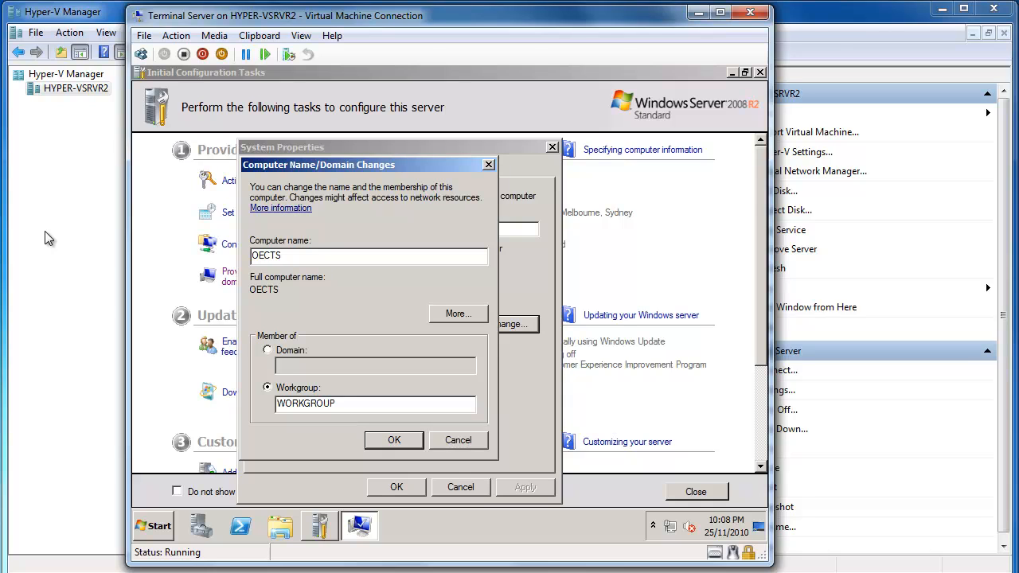
type("SERVER")
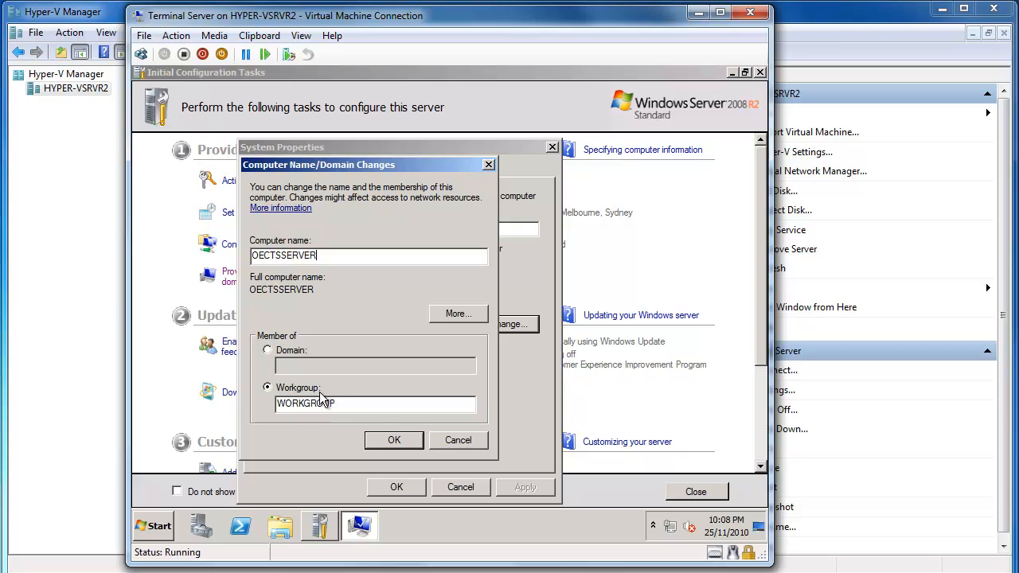
left_click(393, 440)
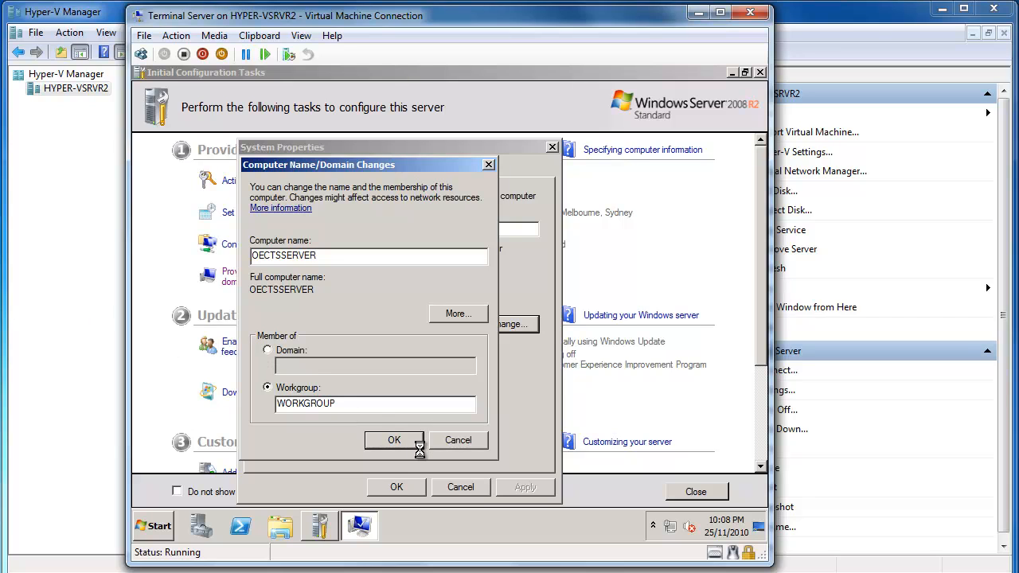
left_click(395, 440)
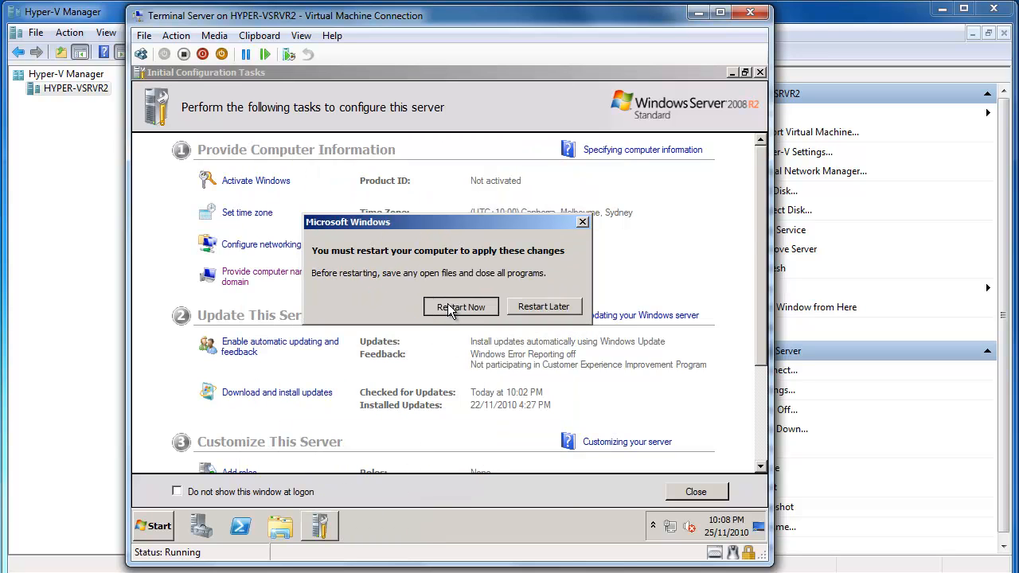
left_click(461, 307)
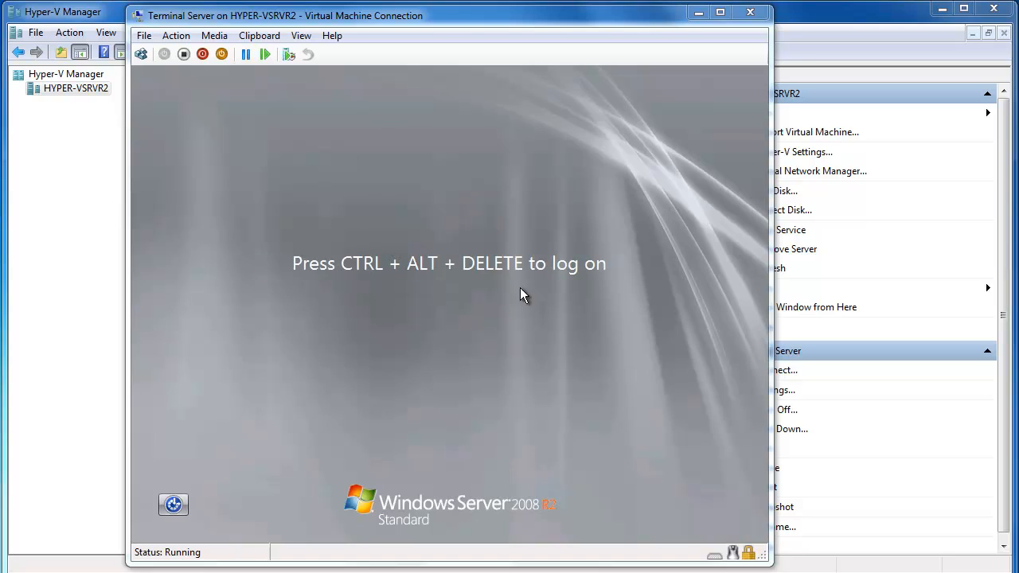
Send Ctrl+Alt+Delete to the VM and log on as Administrator with its password.
left_click(176, 35)
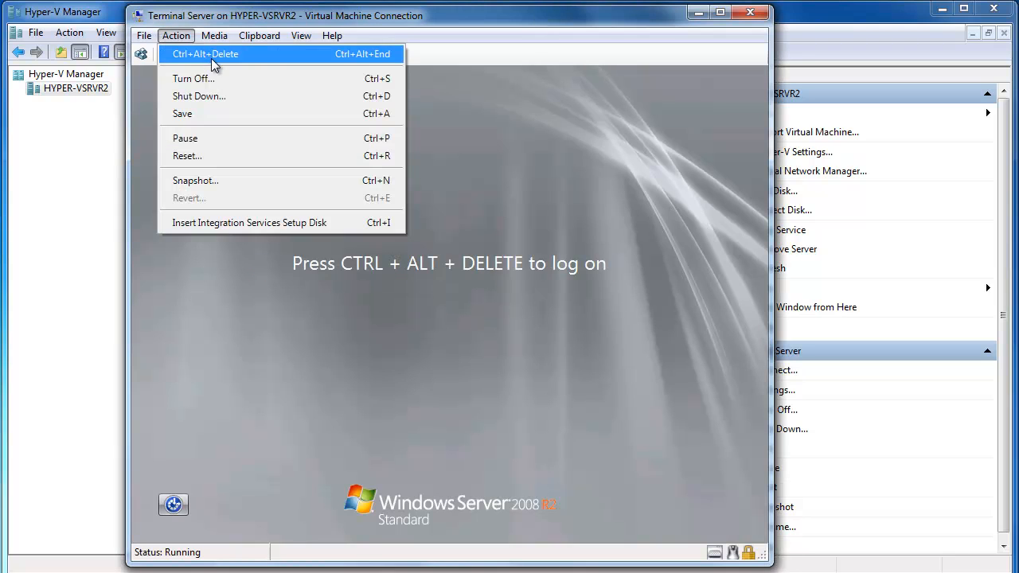
left_click(210, 54)
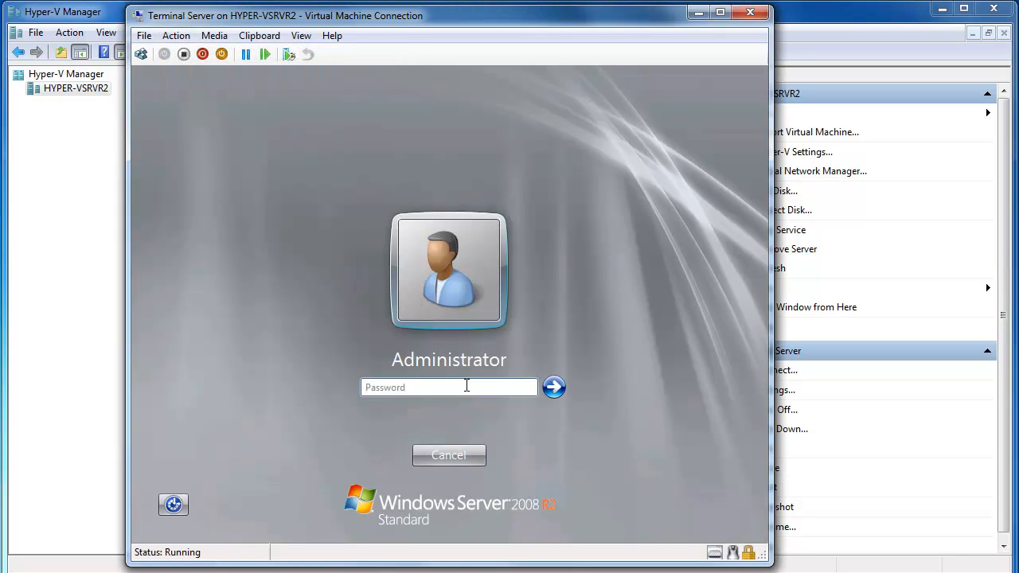
type("••")
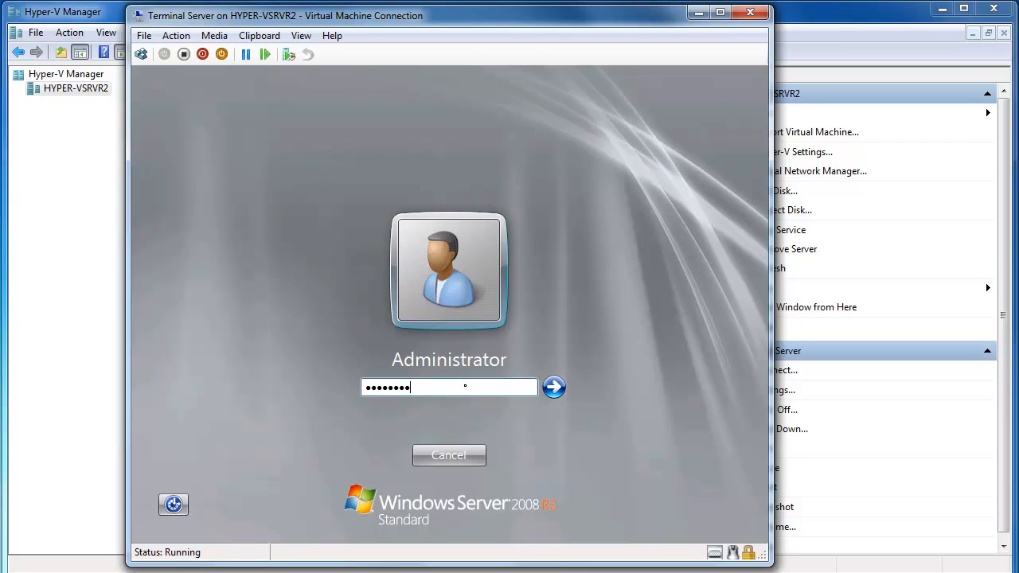
left_click(553, 387)
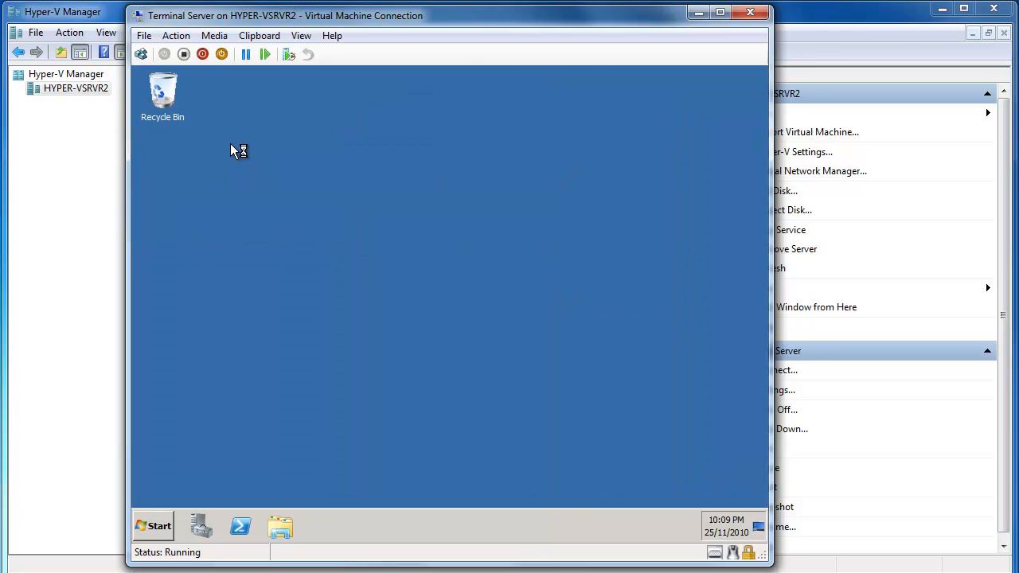
mouse_move(160, 528)
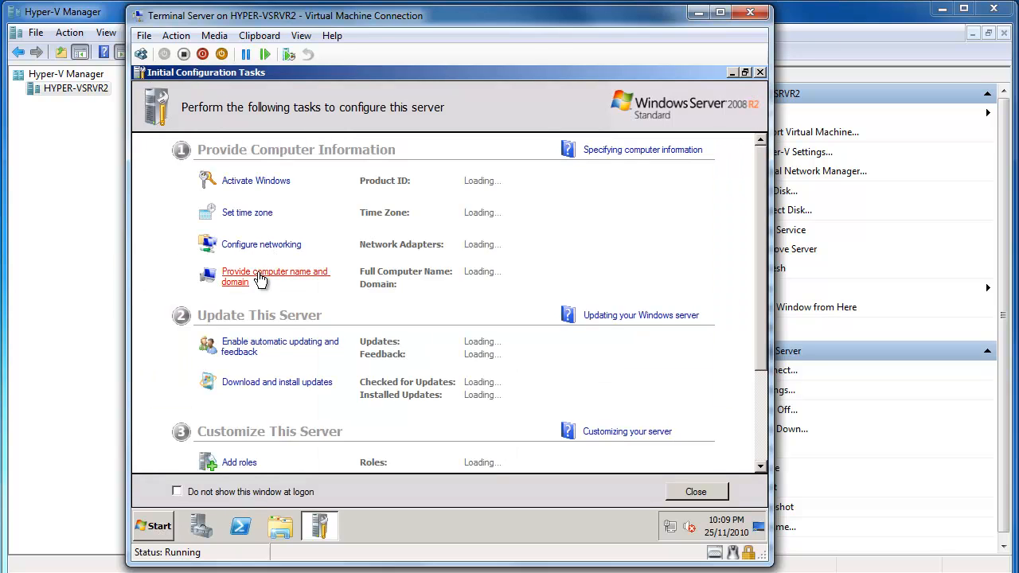
Change the computer's membership to the OECCOMPUTERS domain in System Properties.
left_click(275, 277)
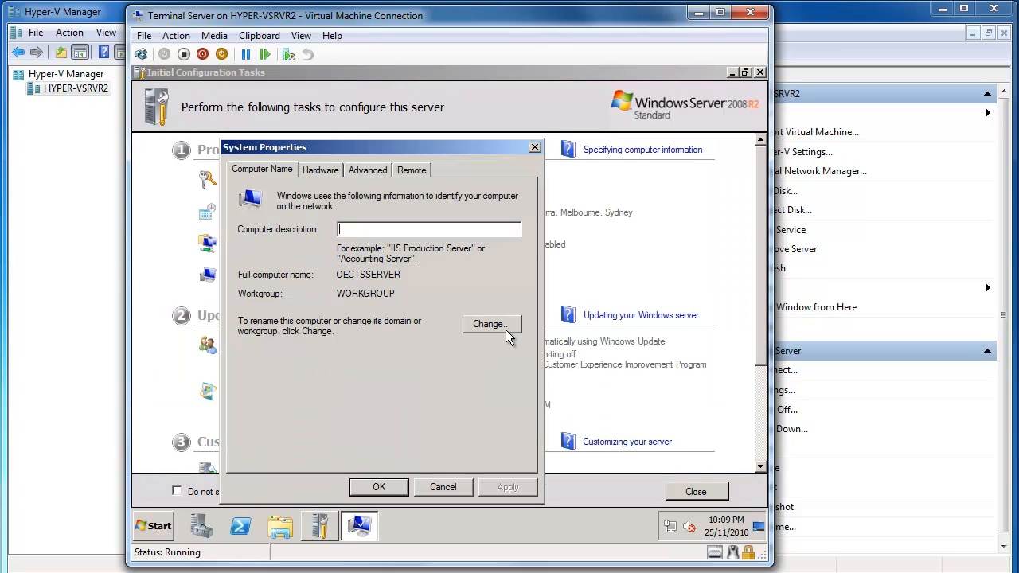
left_click(491, 324)
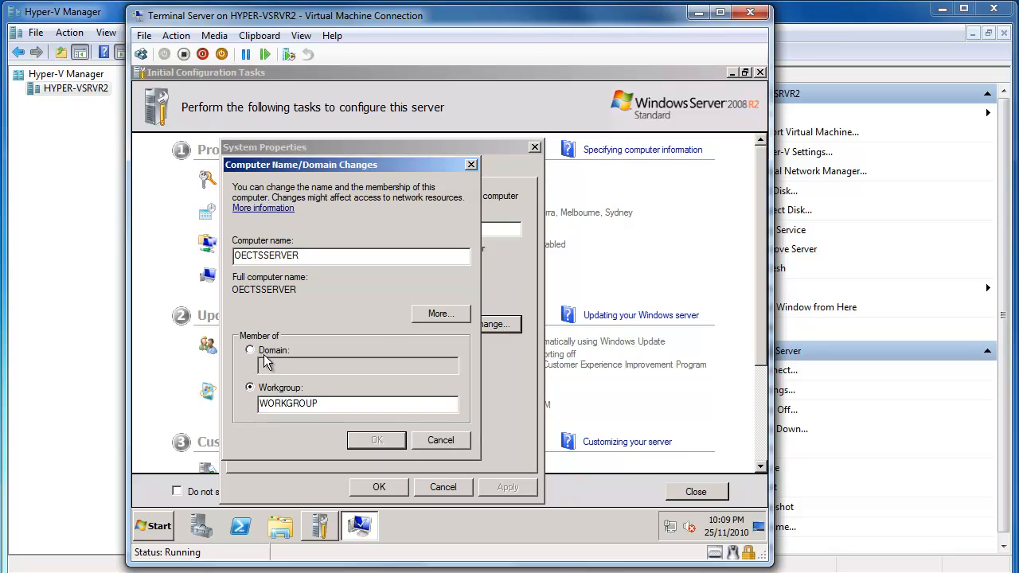
left_click(250, 350)
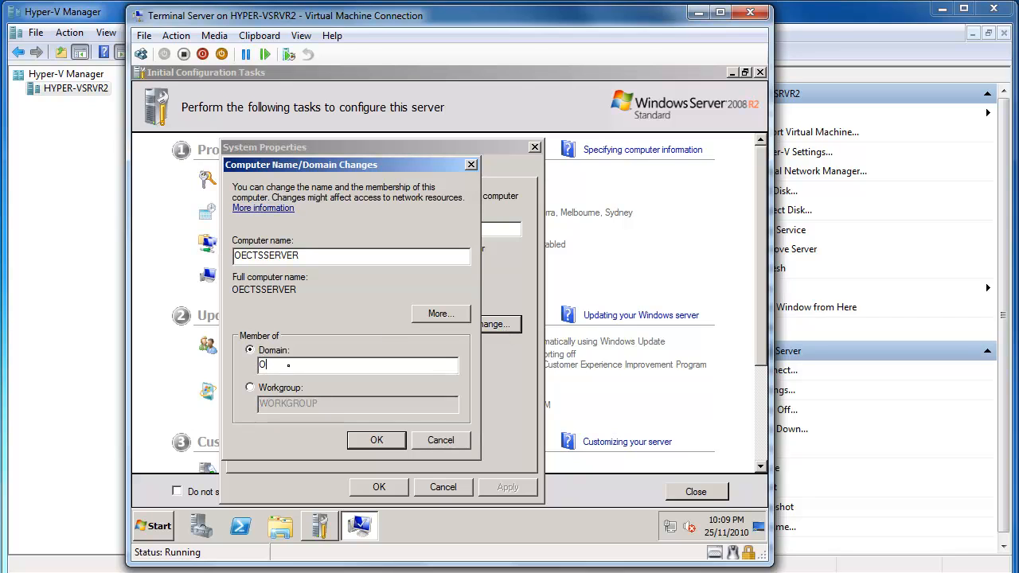
type("ECCOMPUTERS")
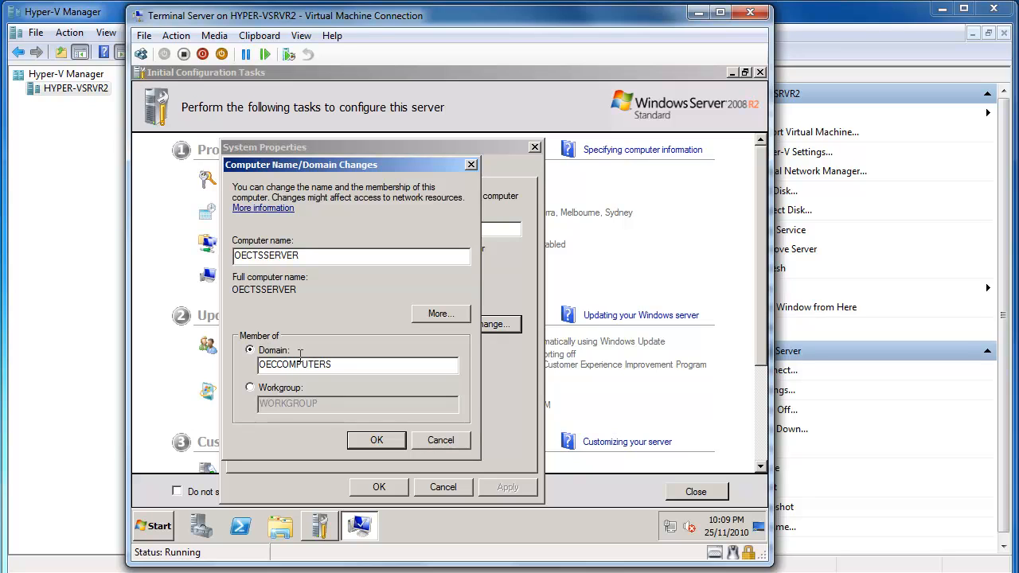
left_click(376, 440)
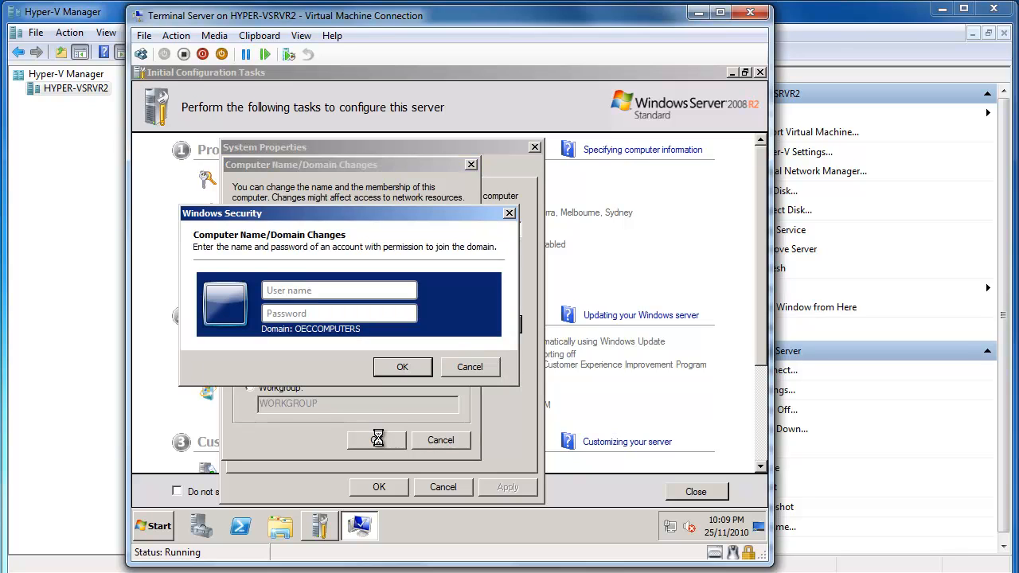
Supply the domain credentials for the join and acknowledge the welcome and restart prompts.
type("Richard")
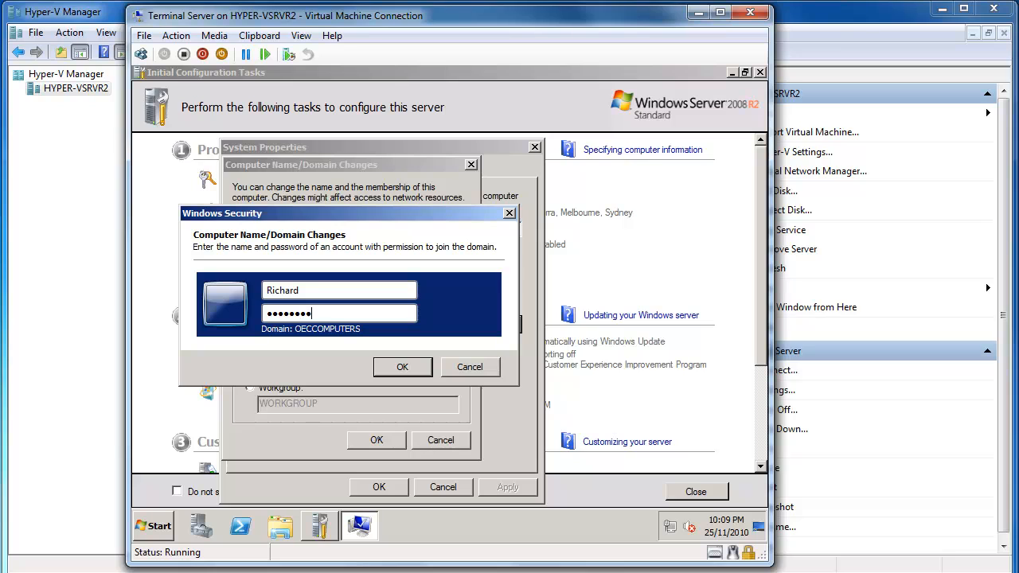
left_click(403, 368)
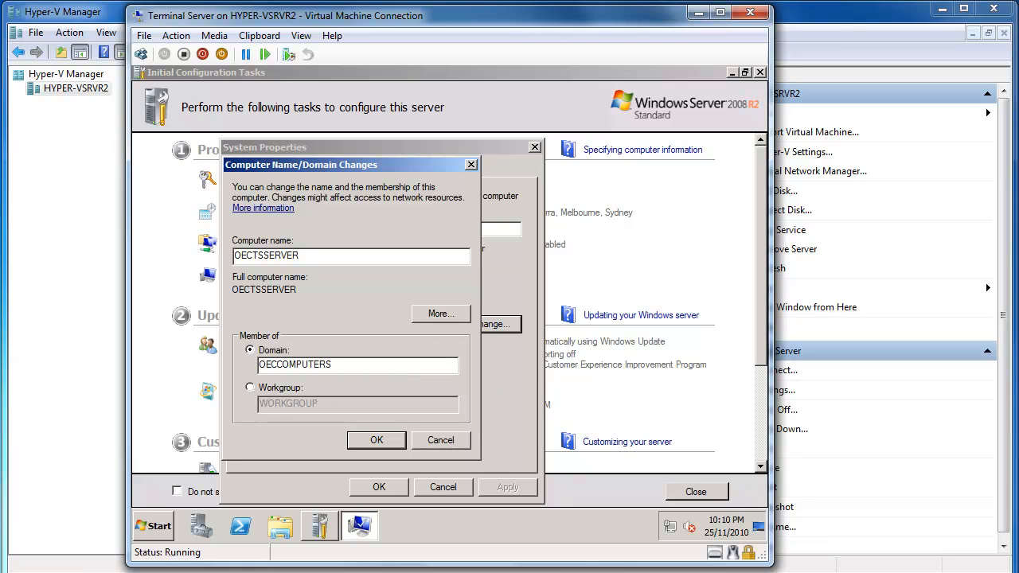
left_click(376, 440)
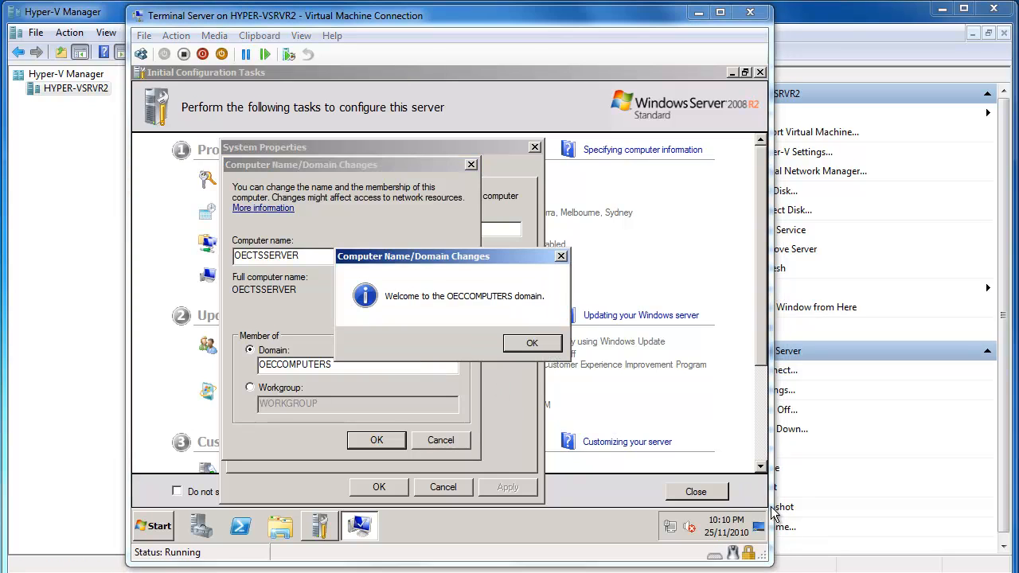
left_click(533, 344)
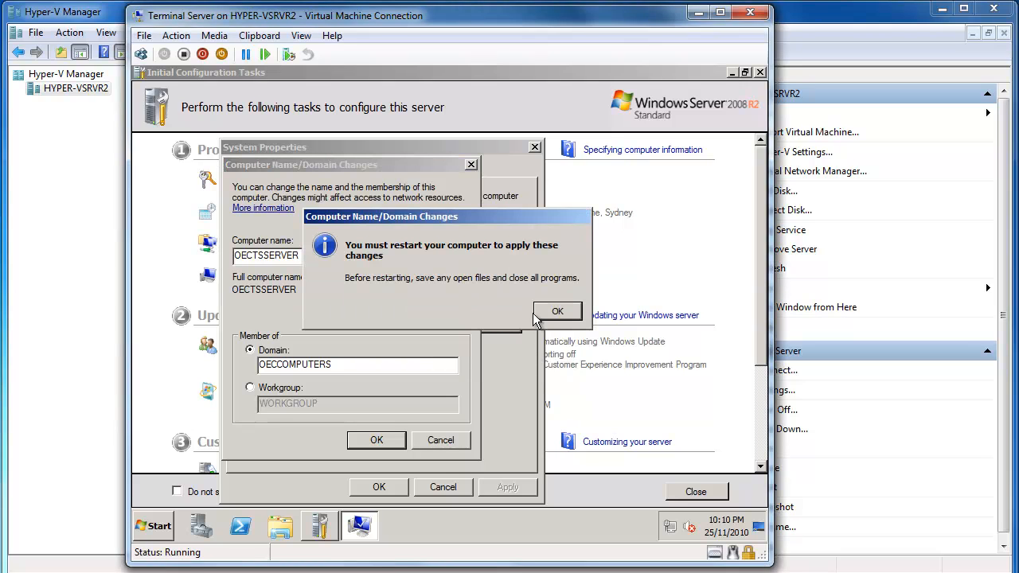
left_click(557, 311)
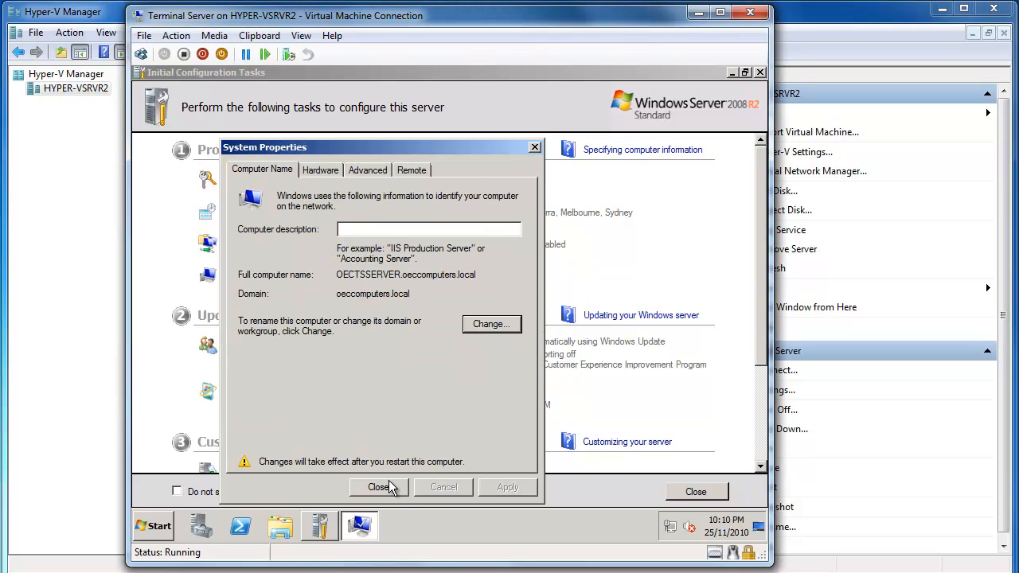
Restart the Terminal Server, then connect to the SQL Server VM from Hyper-V Manager.
left_click(379, 488)
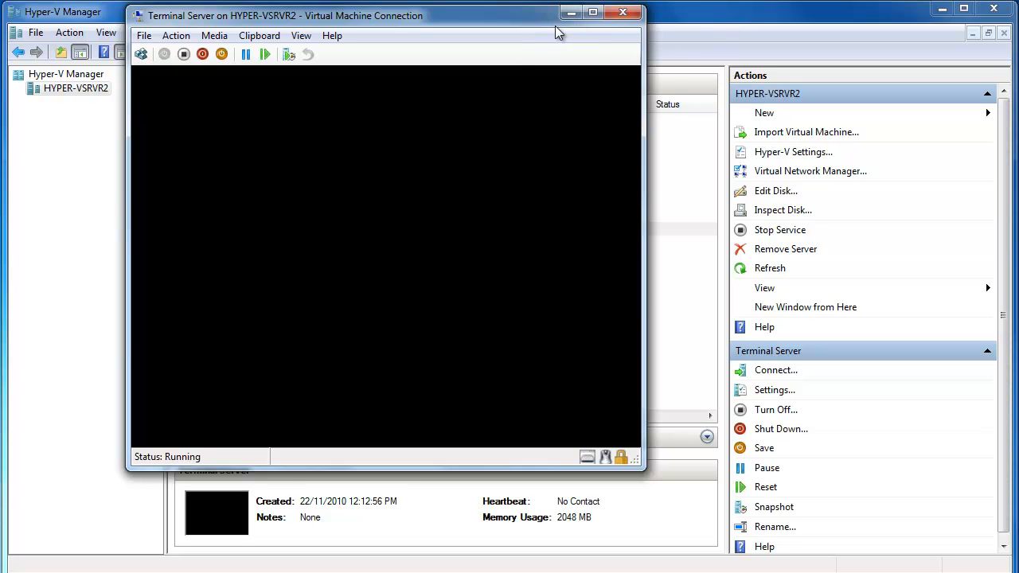
left_click(629, 14)
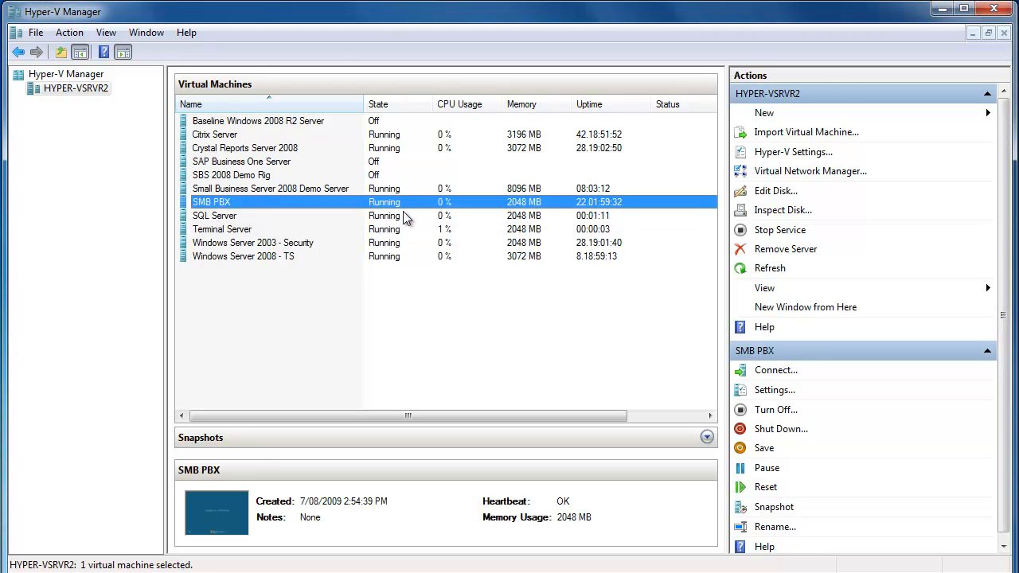
left_click(222, 230)
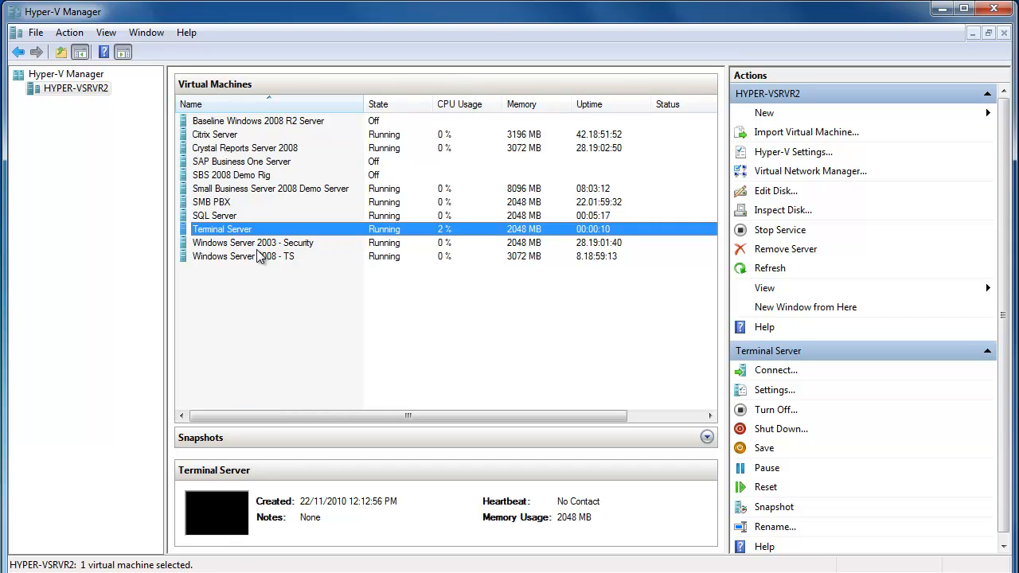
left_click(214, 216)
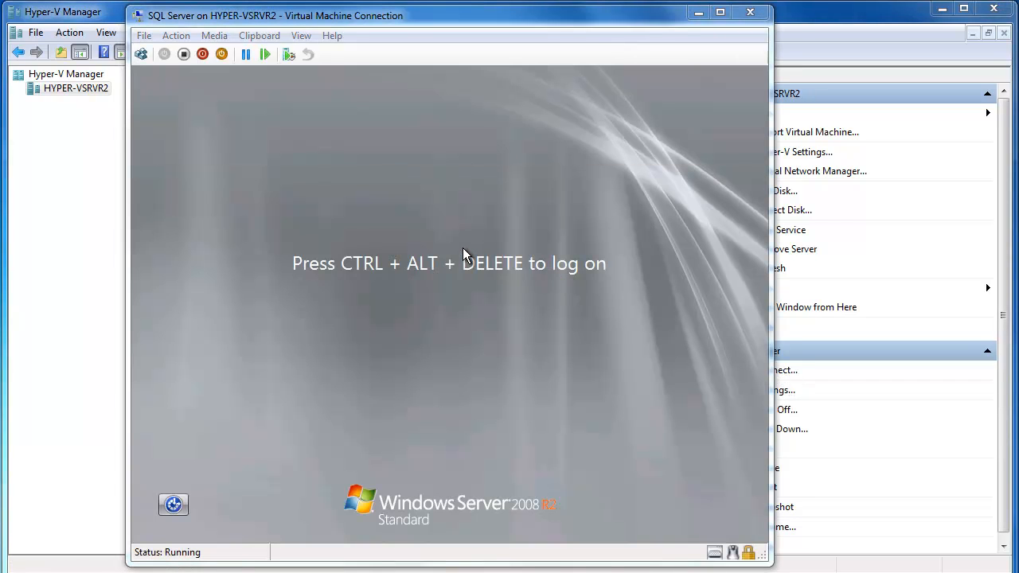
Log on to the SQL Server VM as a different user with an OECCOMPUTERS domain account.
left_click(176, 35)
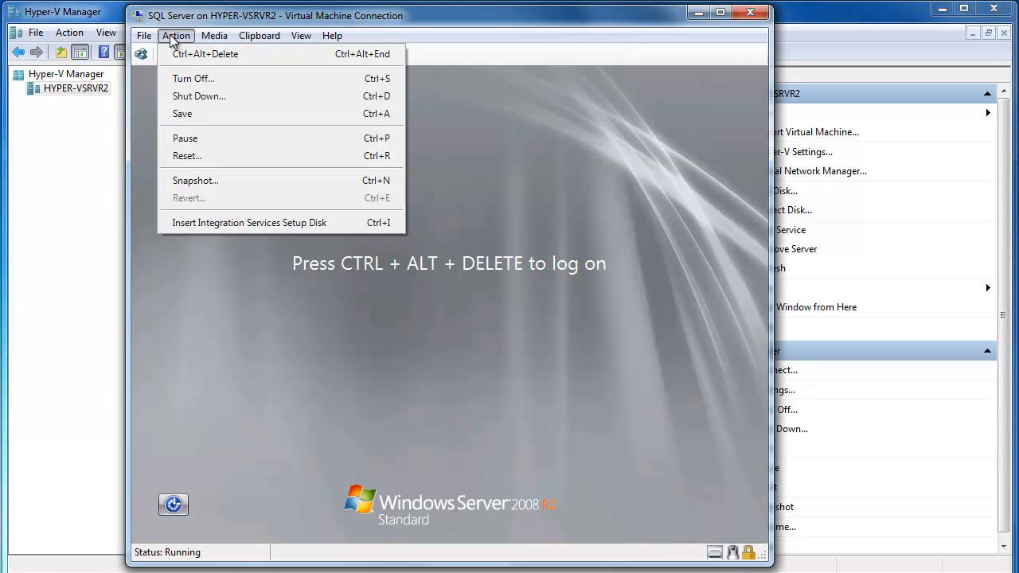
left_click(213, 53)
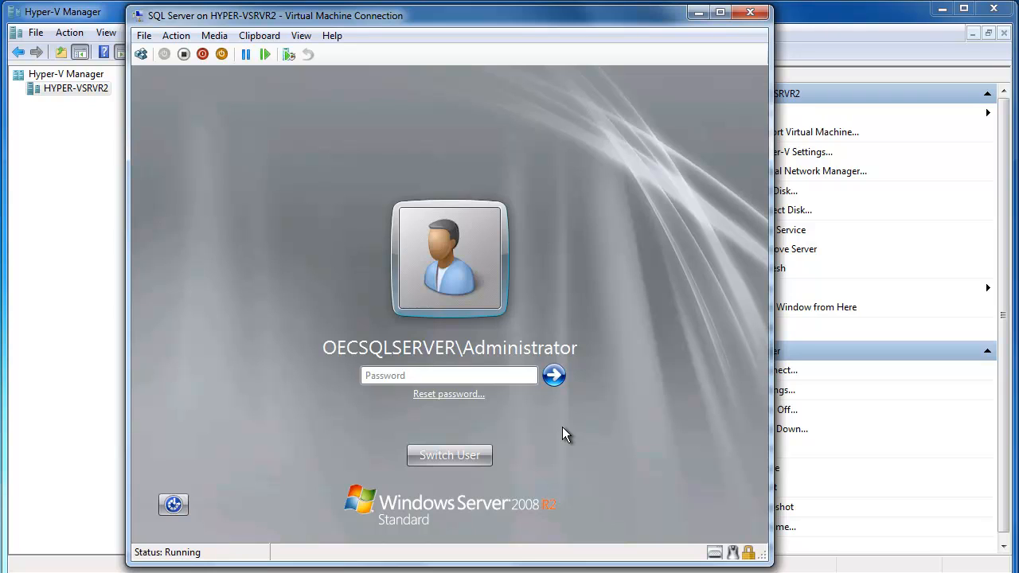
mouse_move(471, 465)
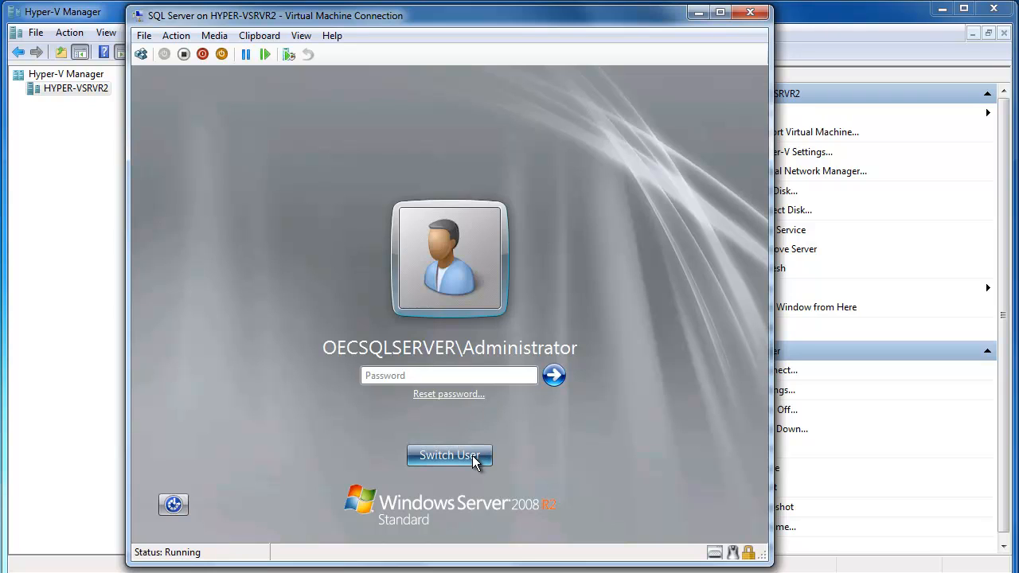
left_click(449, 456)
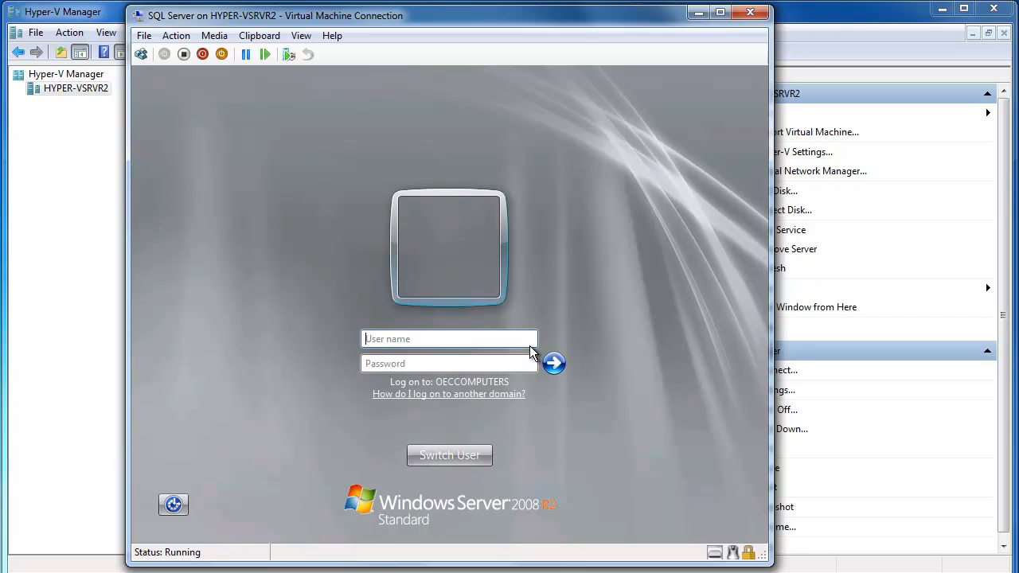
mouse_move(477, 392)
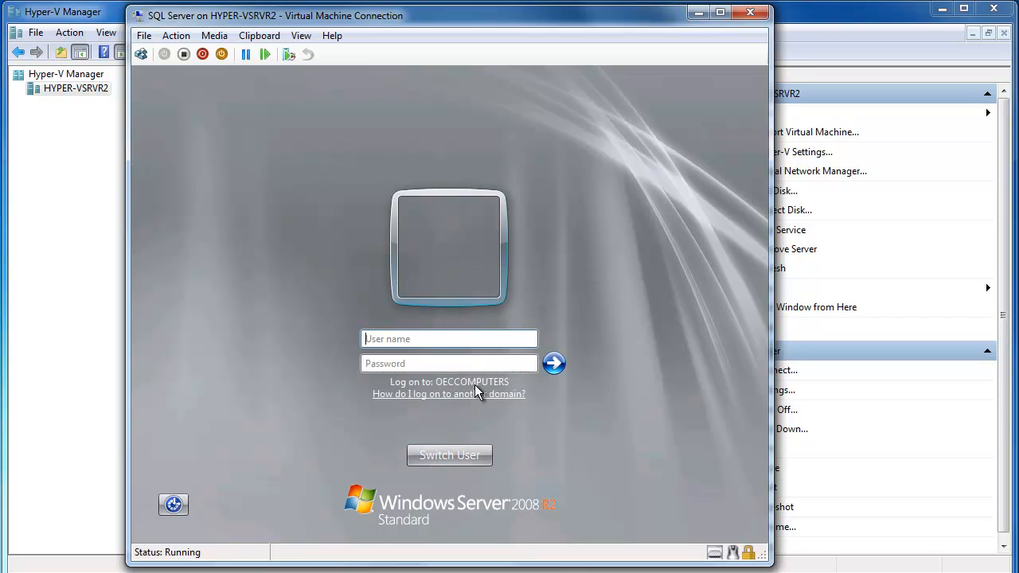
left_click(449, 338)
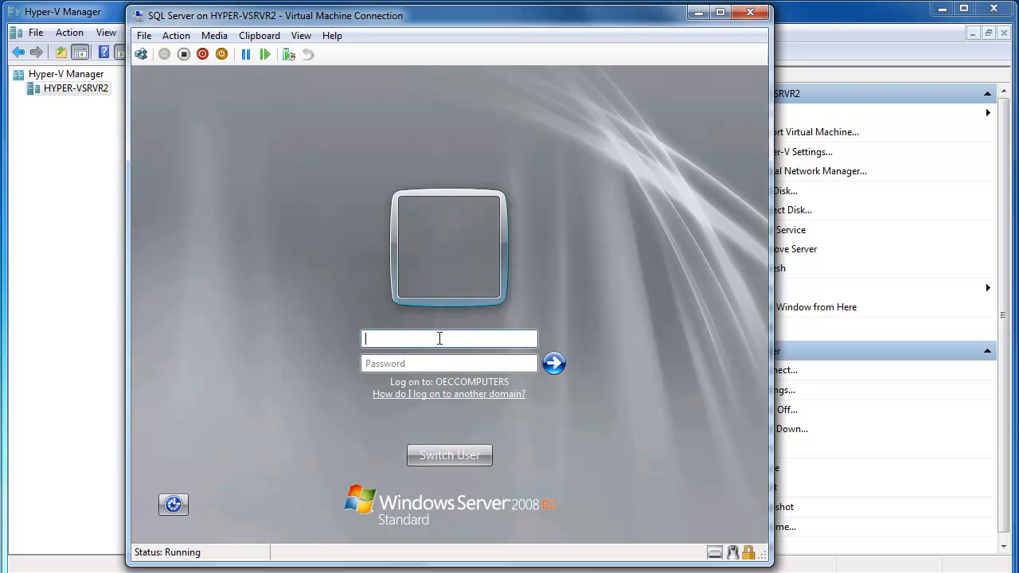
type("Richard")
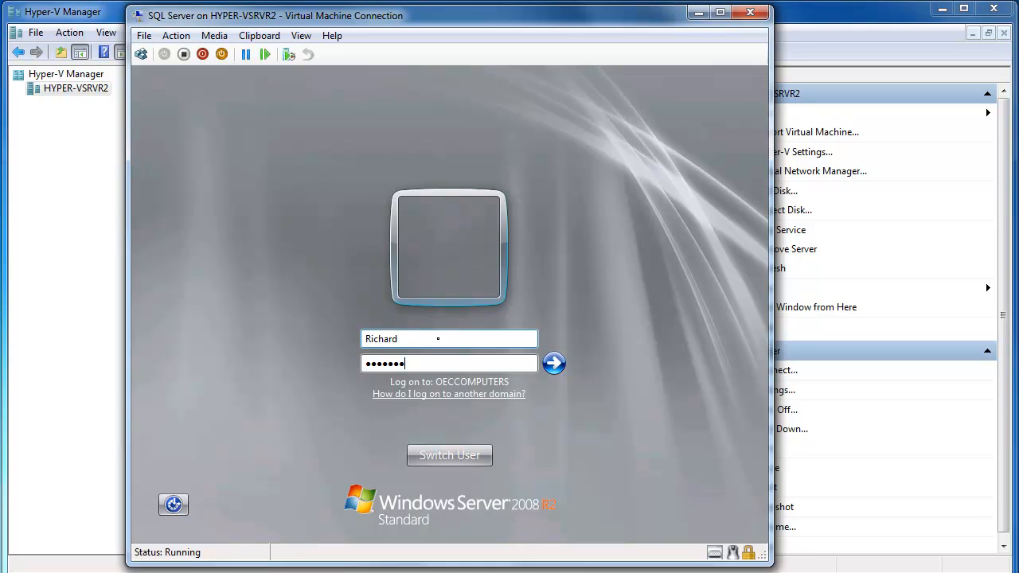
left_click(553, 362)
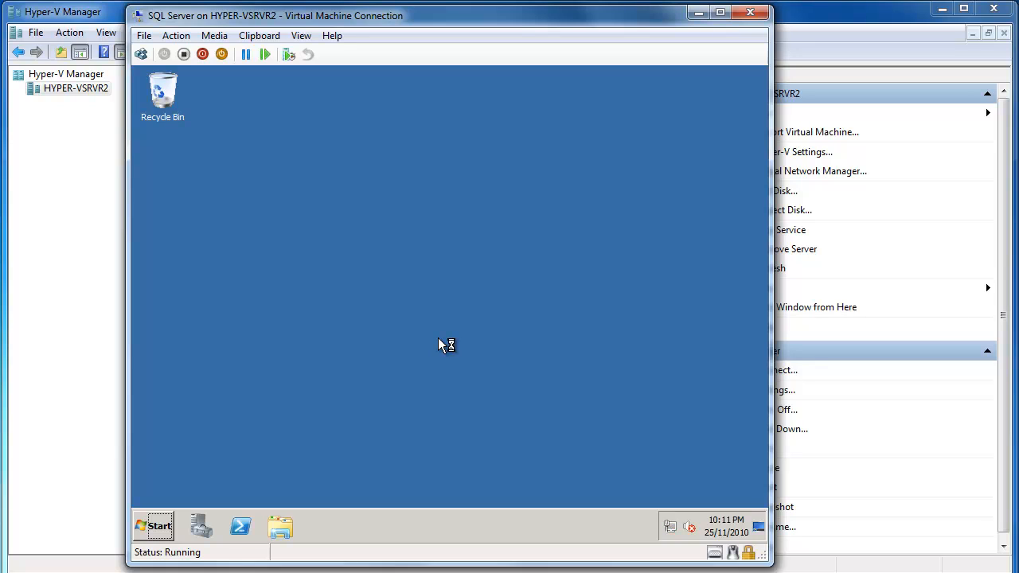
mouse_move(442, 345)
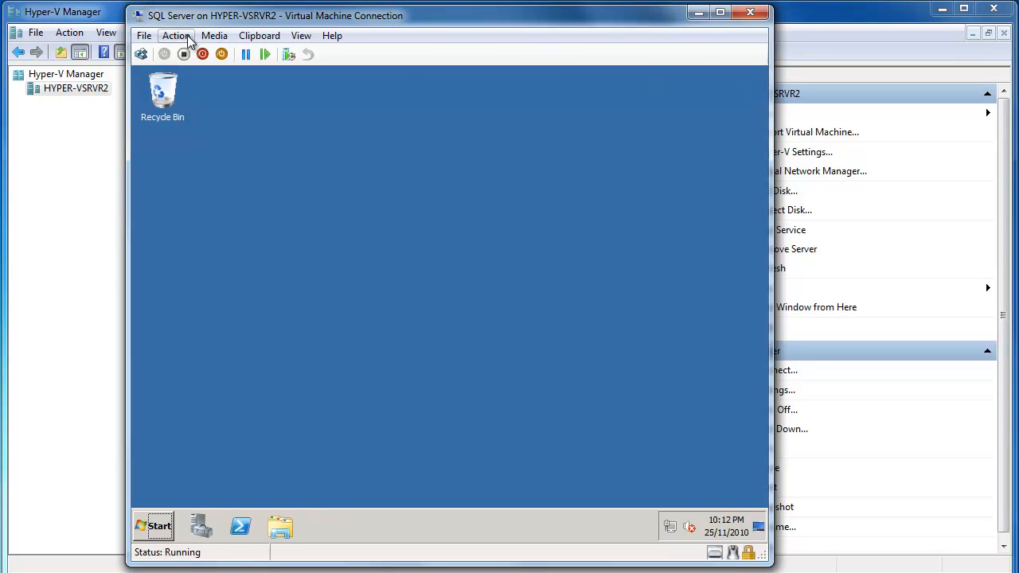
Mount the SQL Server 2008 R2 ISO as the image file in the VM's DVD Drive settings.
left_click(176, 35)
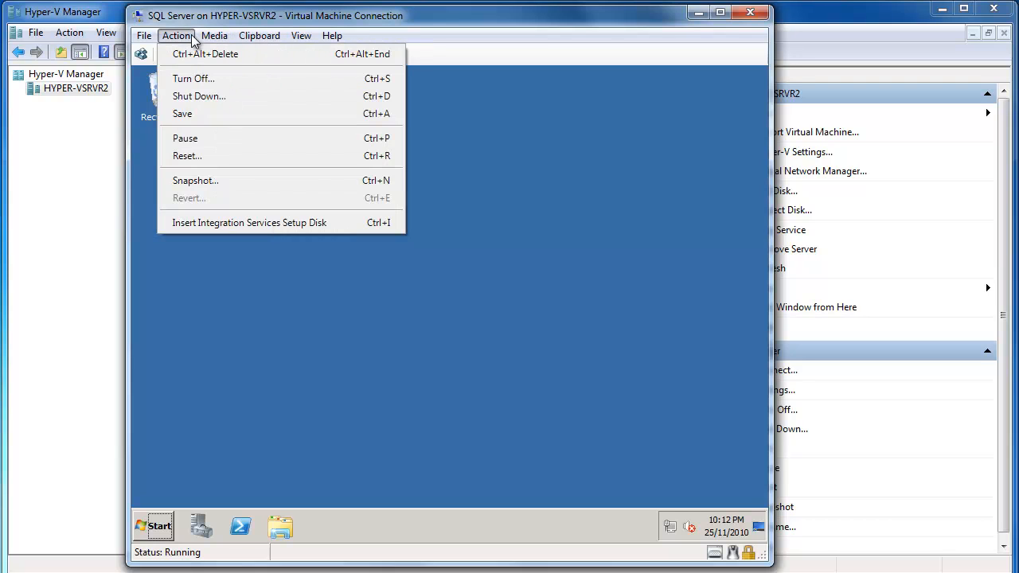
left_click(154, 36)
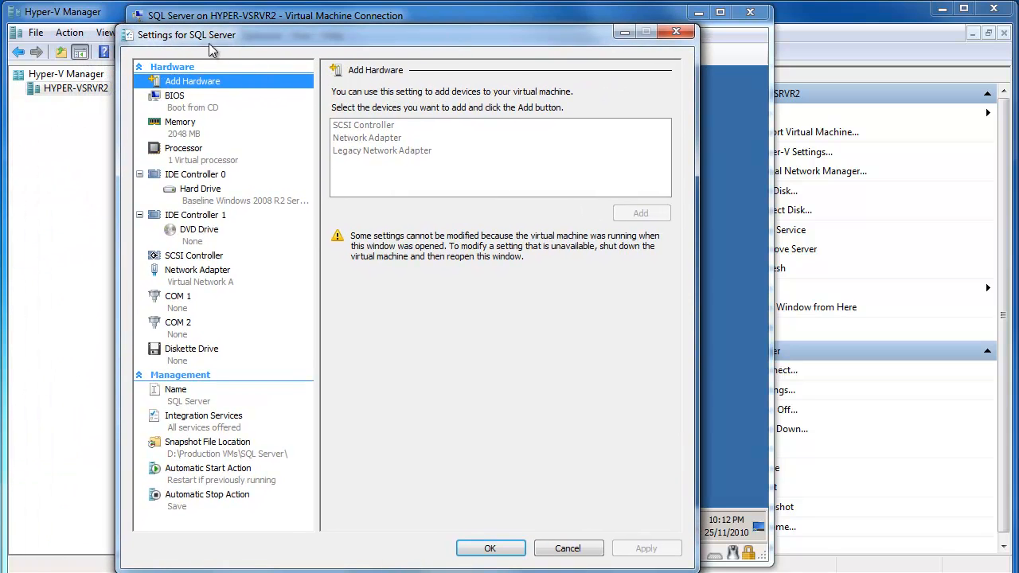
mouse_move(213, 52)
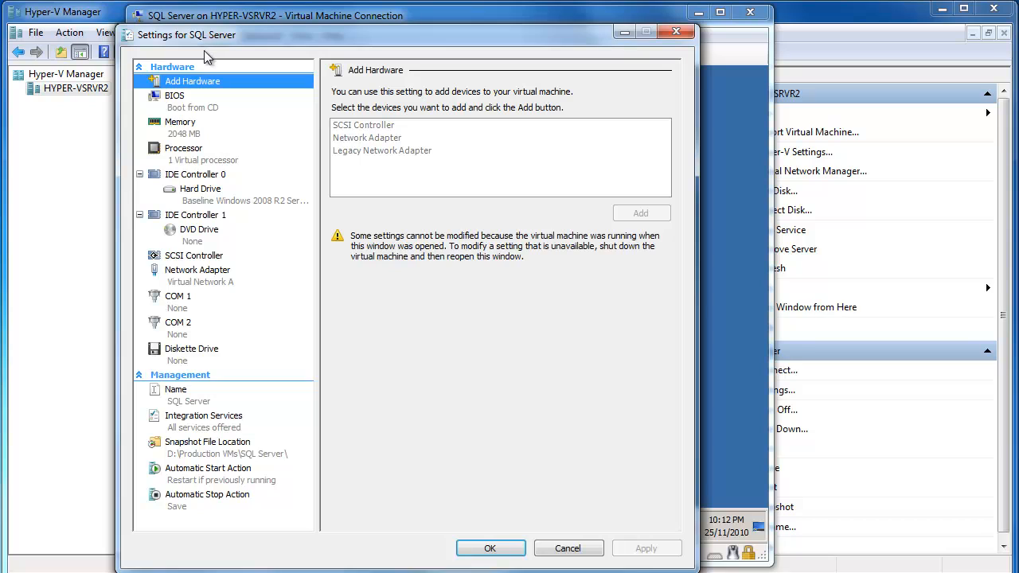
mouse_move(191, 107)
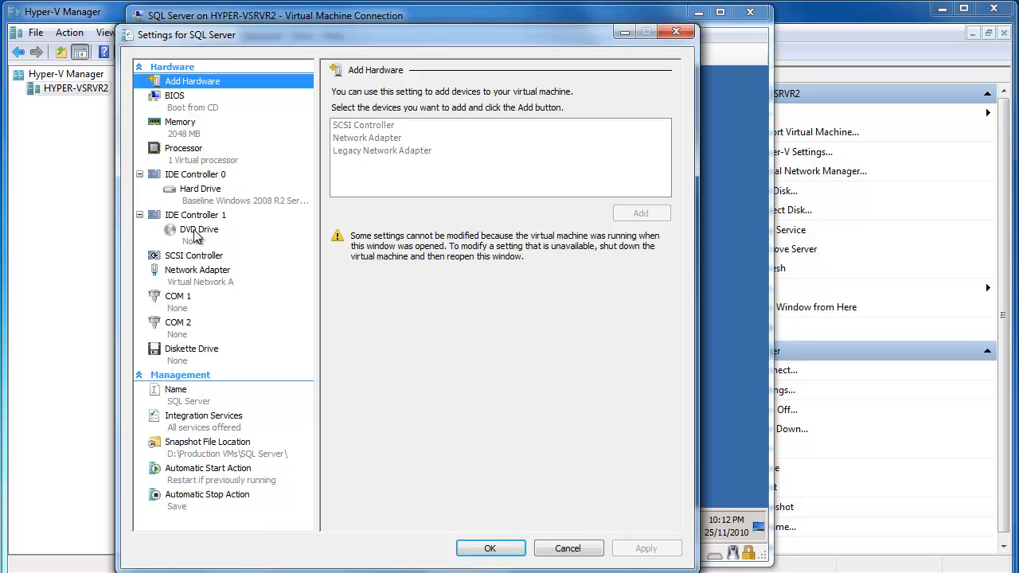
mouse_move(202, 234)
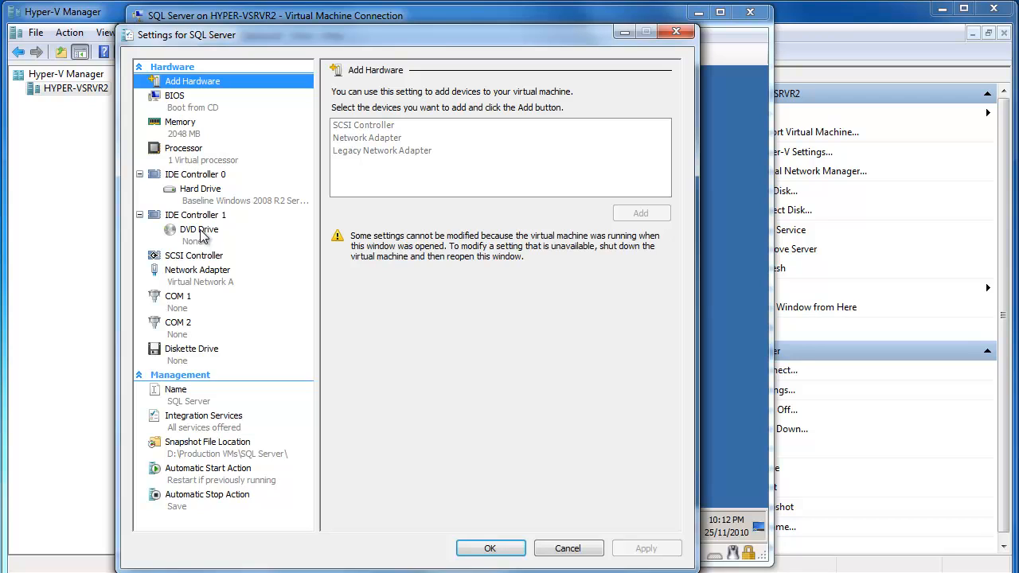
left_click(199, 229)
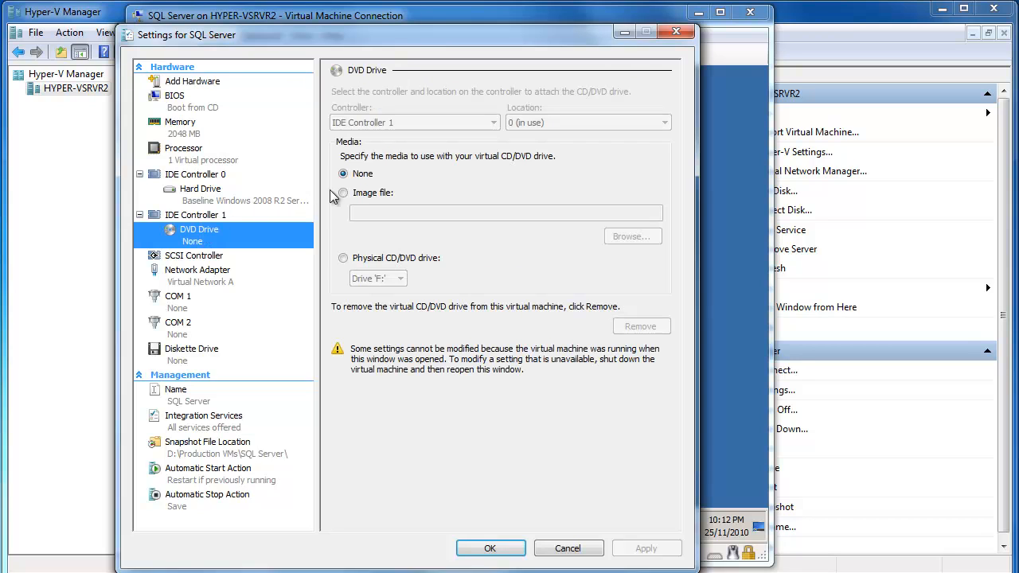
left_click(343, 193)
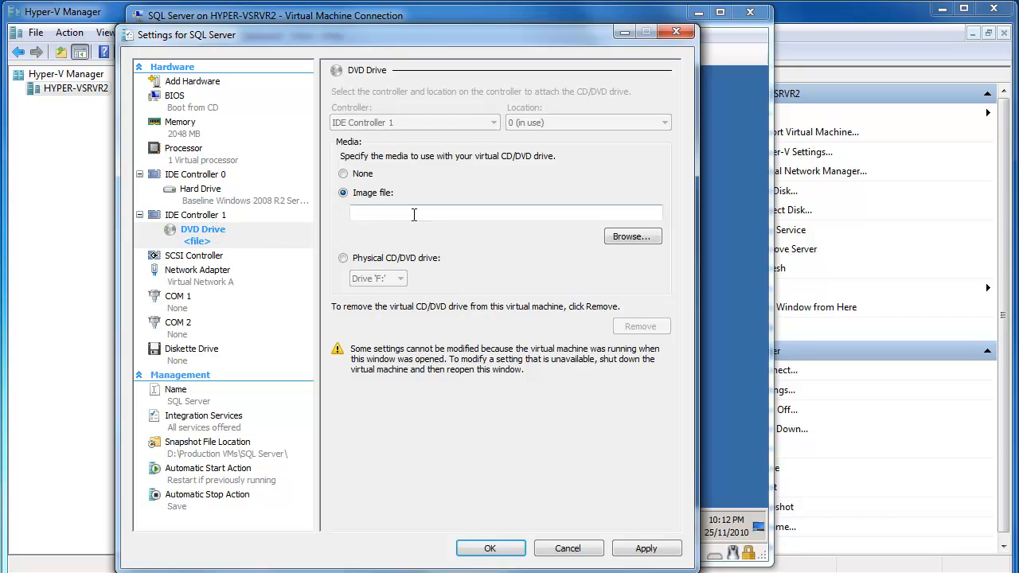
mouse_move(625, 236)
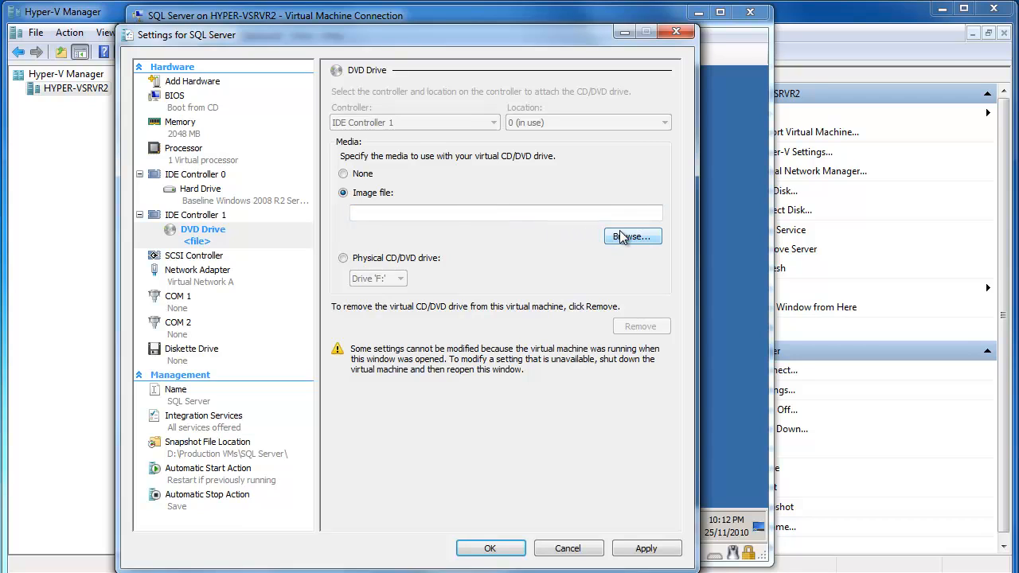
mouse_move(635, 239)
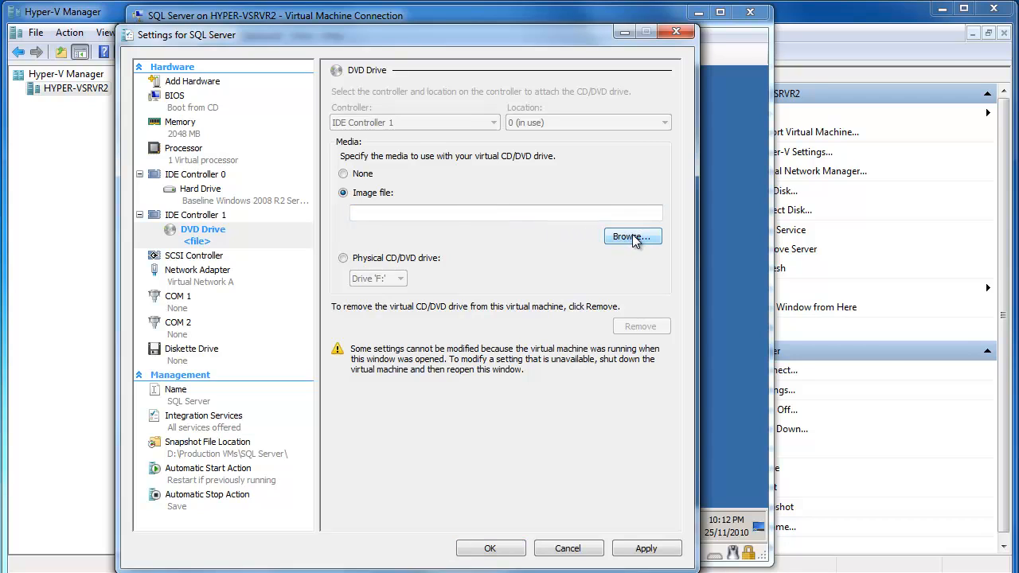
left_click(633, 237)
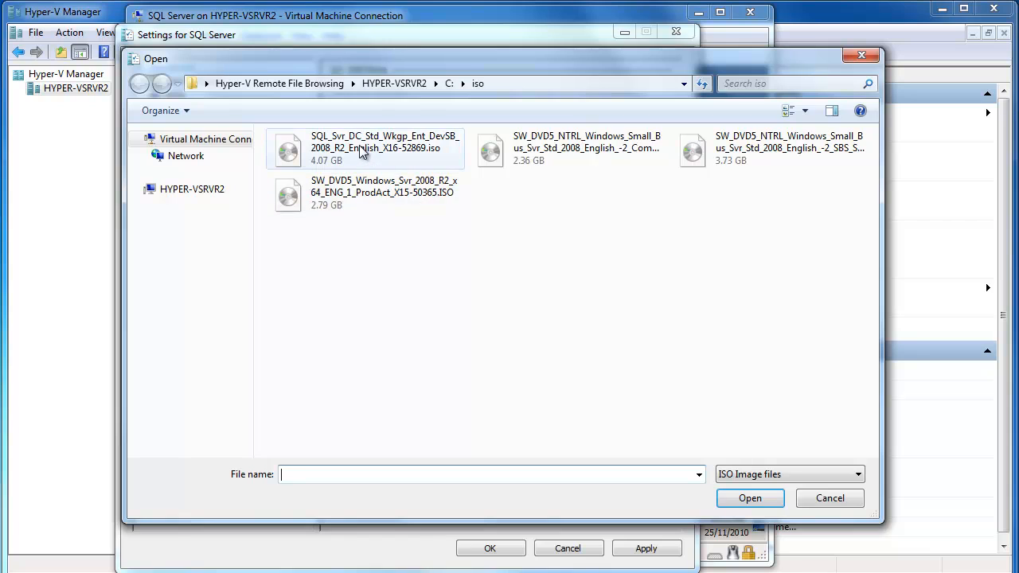
left_click(384, 148)
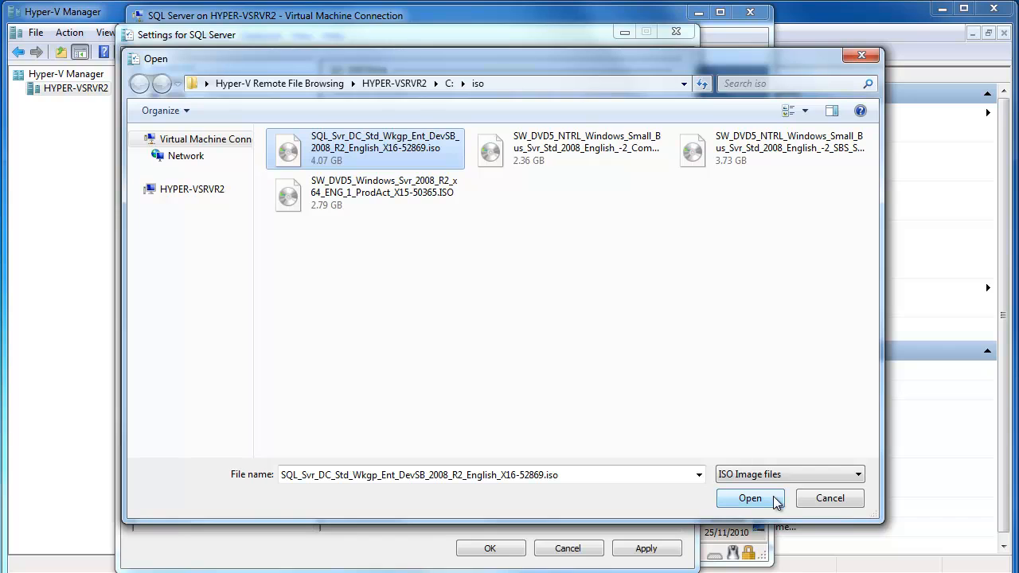
left_click(750, 498)
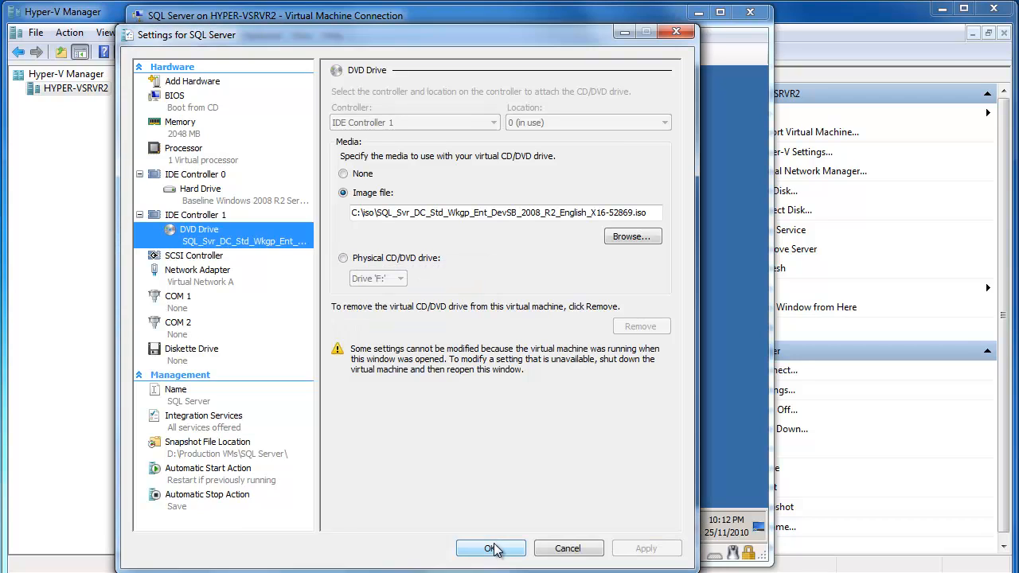
left_click(490, 548)
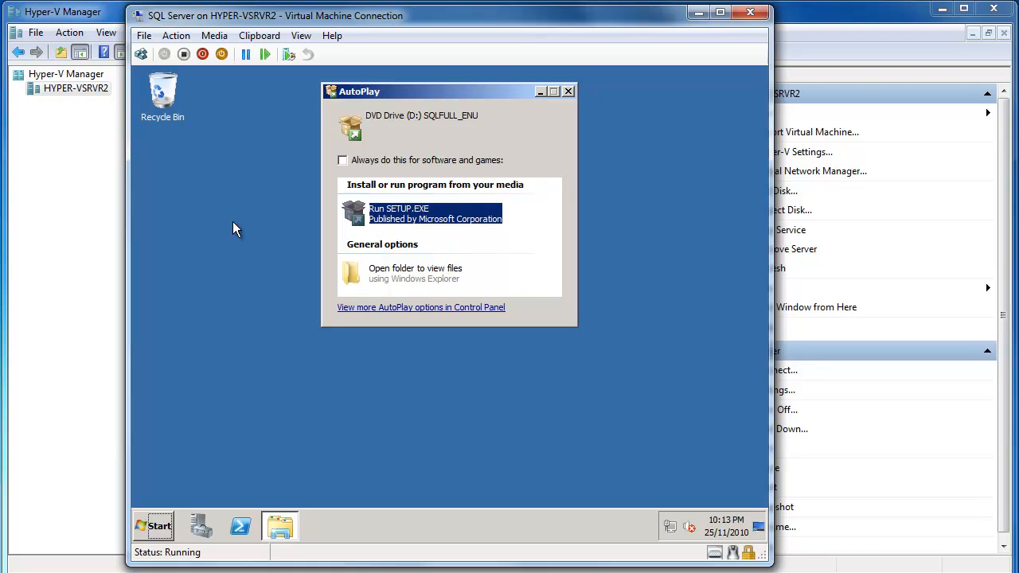
mouse_move(243, 229)
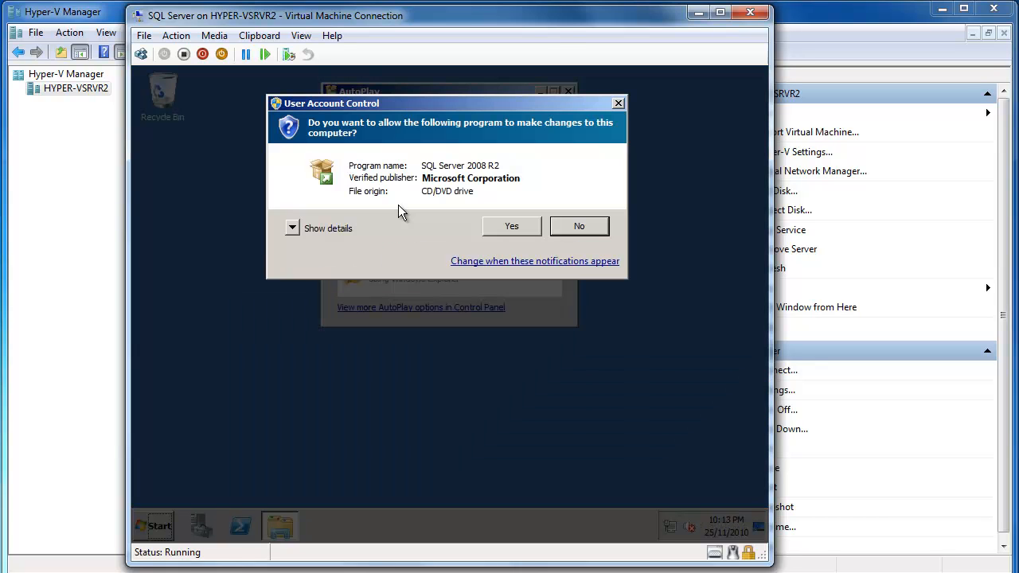
mouse_move(513, 227)
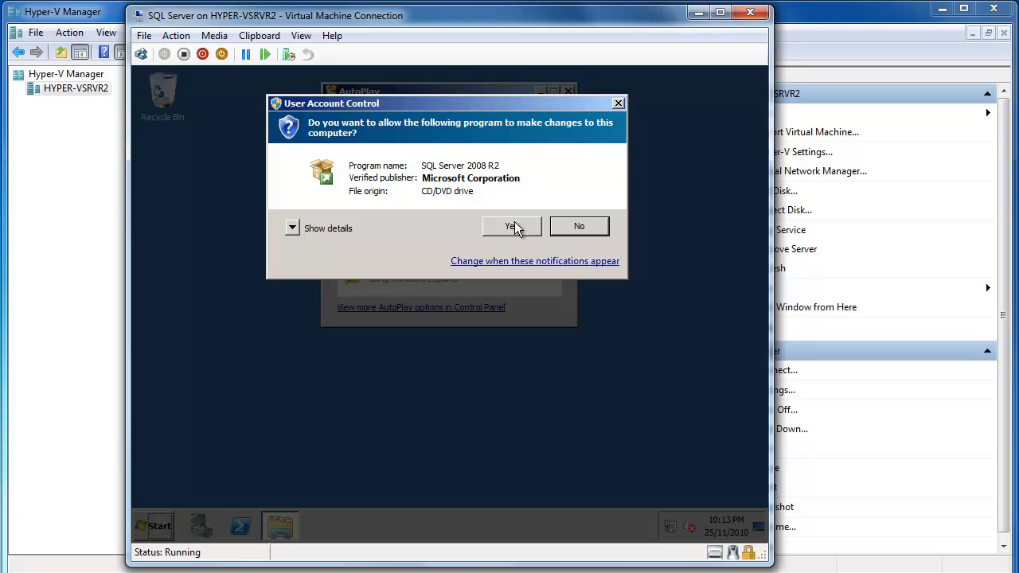
Allow SETUP.EXE through User Account Control and enable the .NET Framework Core role.
left_click(512, 226)
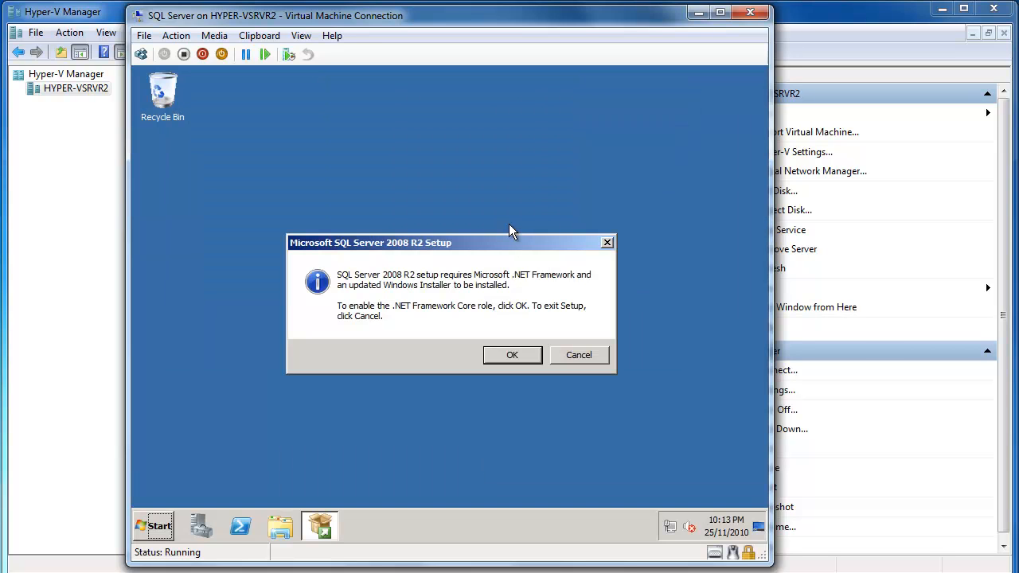
mouse_move(541, 362)
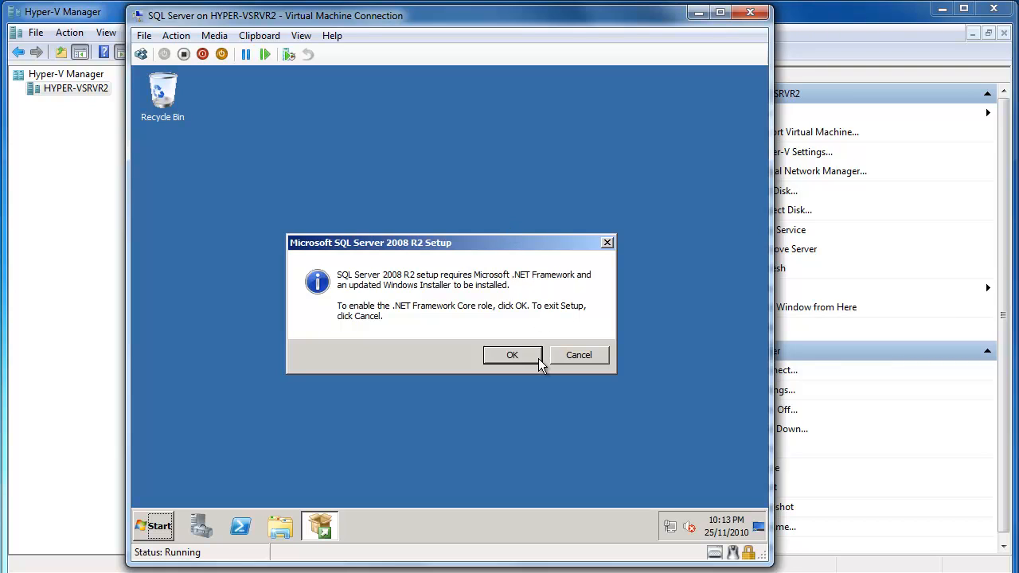
mouse_move(512, 355)
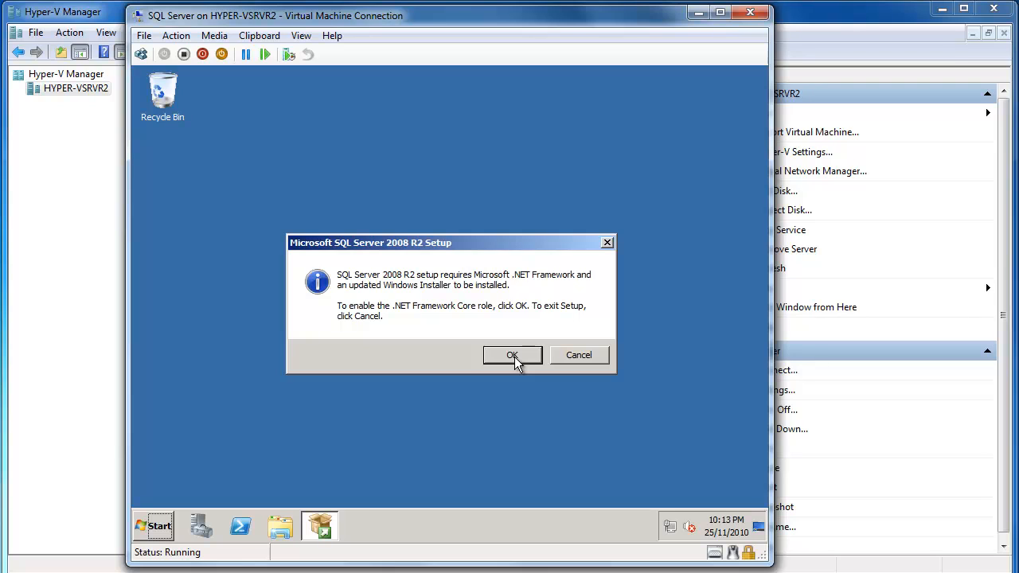
left_click(512, 355)
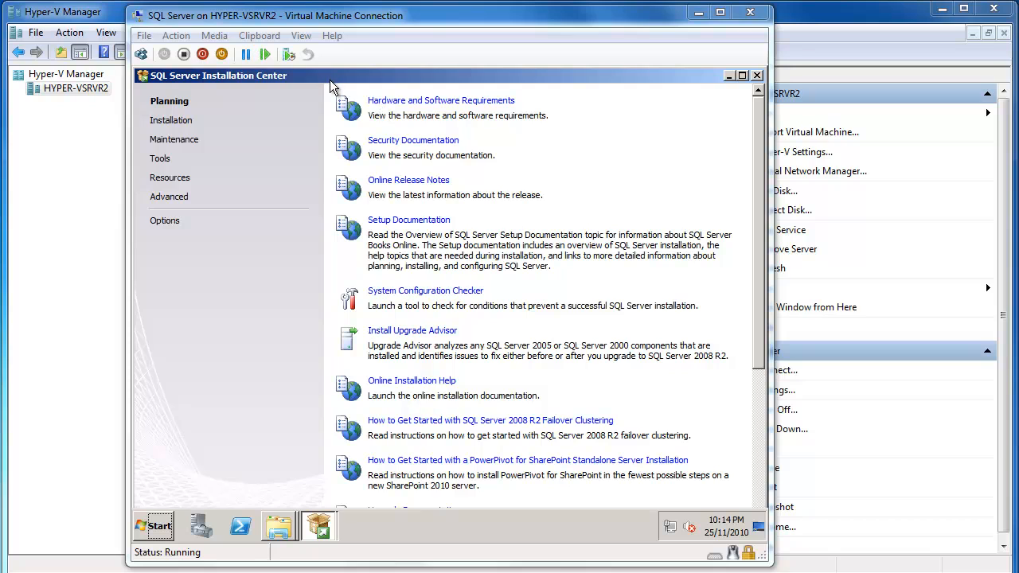
Start a new installation from the Installation page and accept the passed setup support rules.
left_click(171, 119)
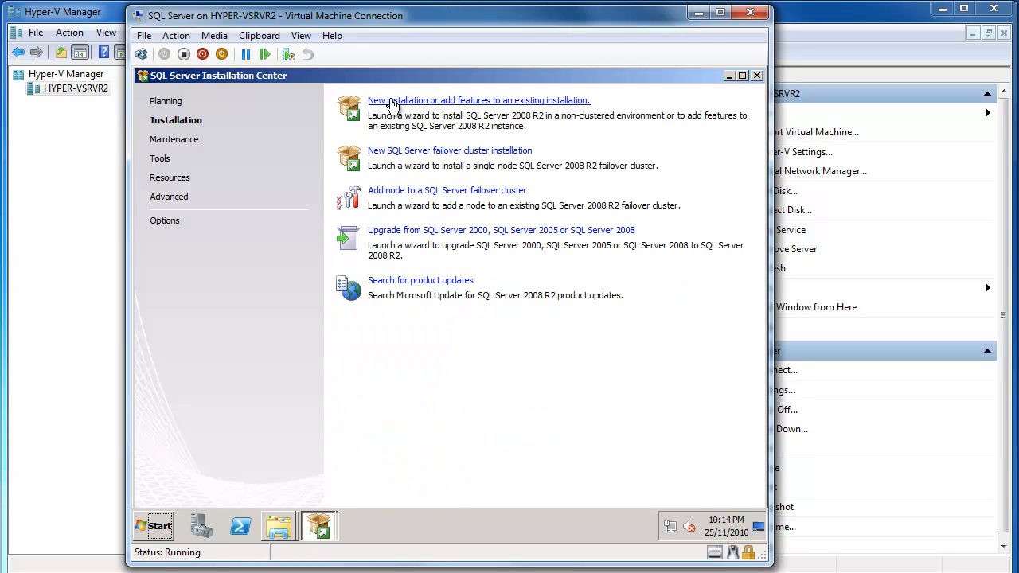
mouse_move(432, 103)
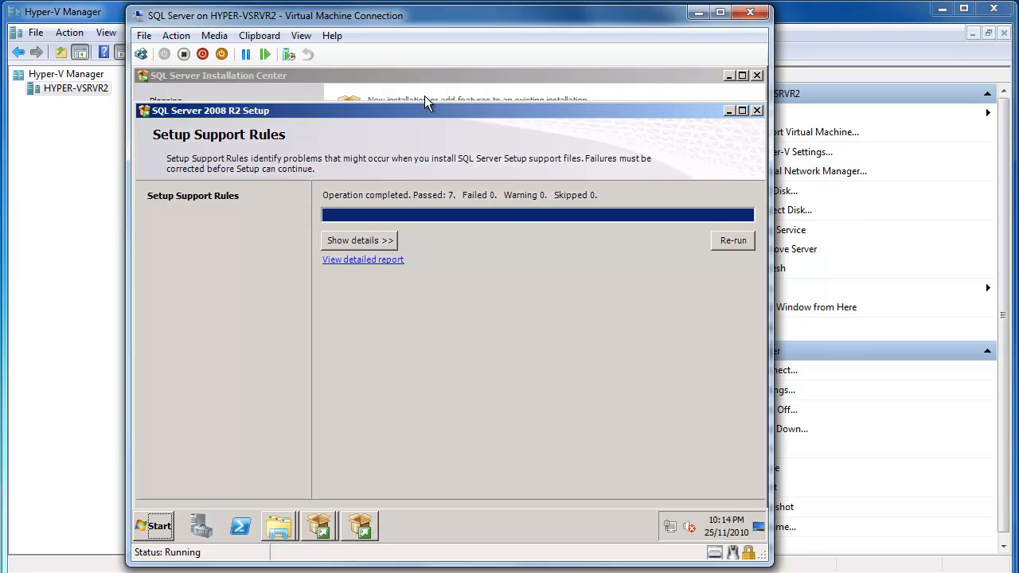
mouse_move(645, 201)
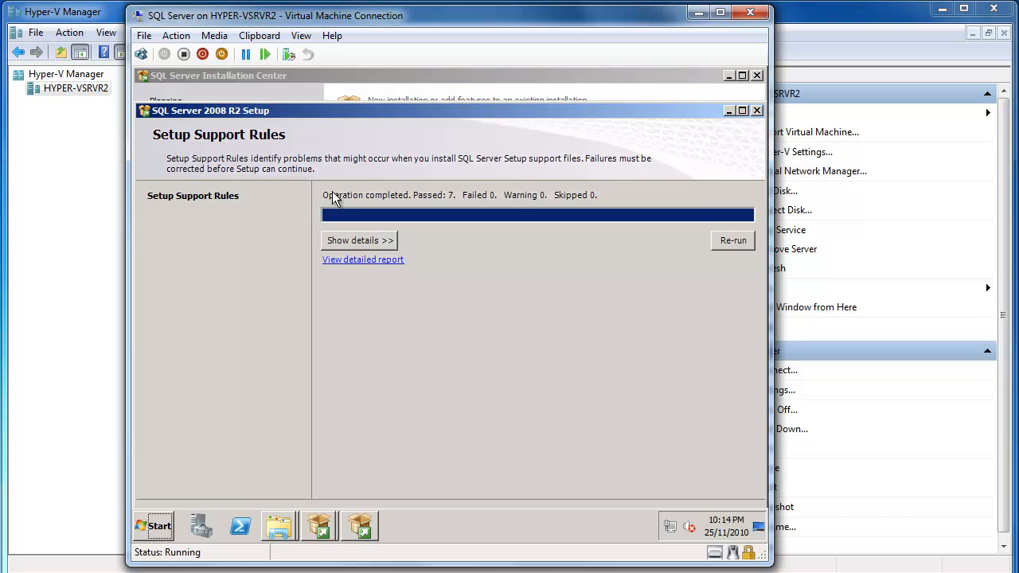
mouse_move(510, 204)
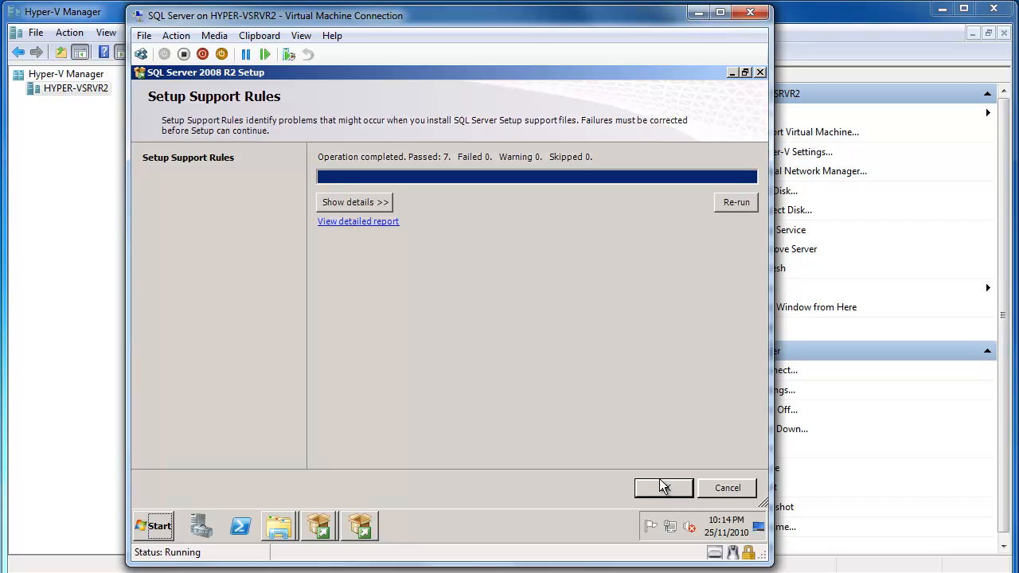
left_click(663, 487)
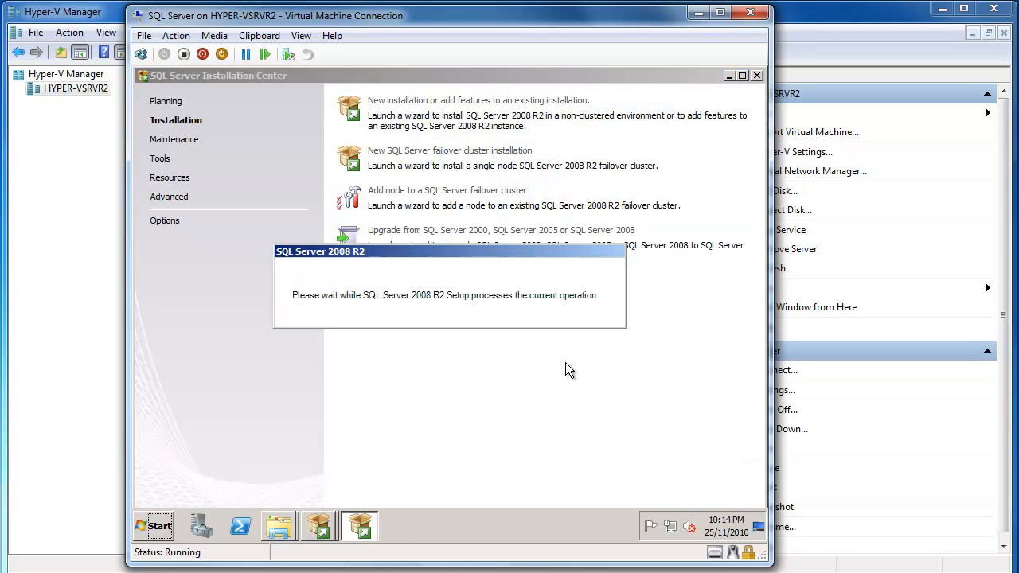
mouse_move(561, 360)
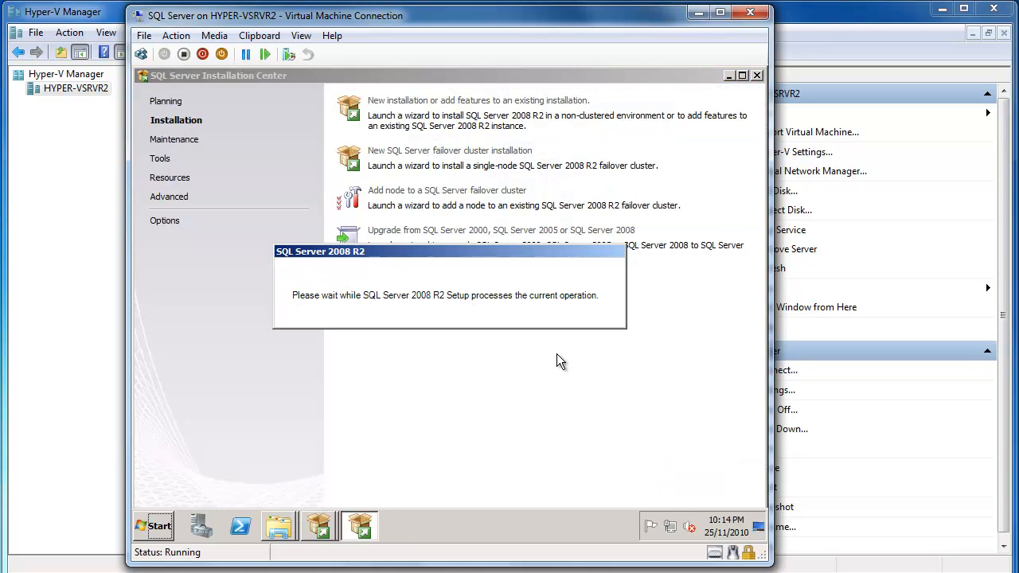
mouse_move(393, 425)
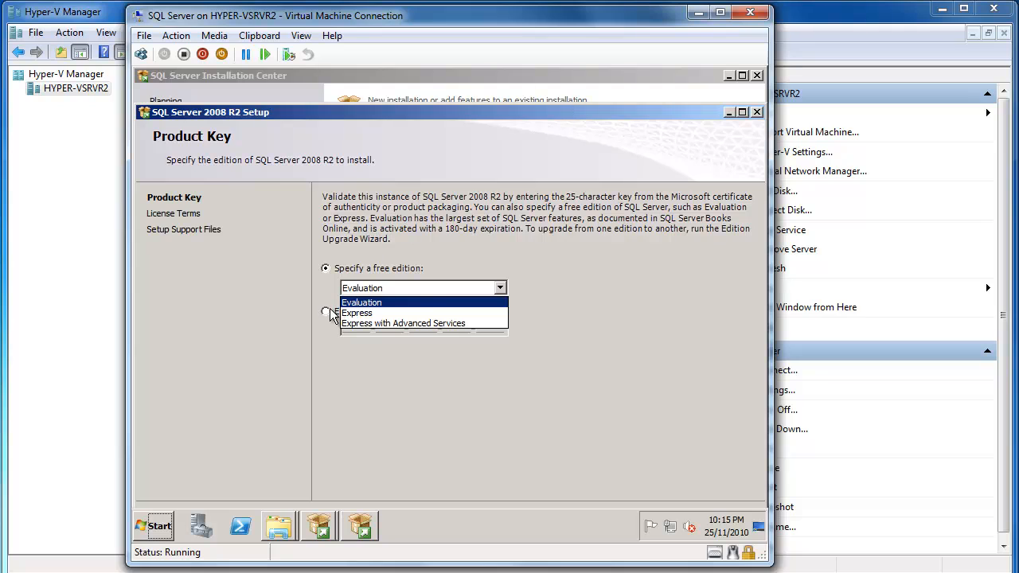
Enter a product key, accept the license terms and advance to Setup Support Files.
left_click(326, 311)
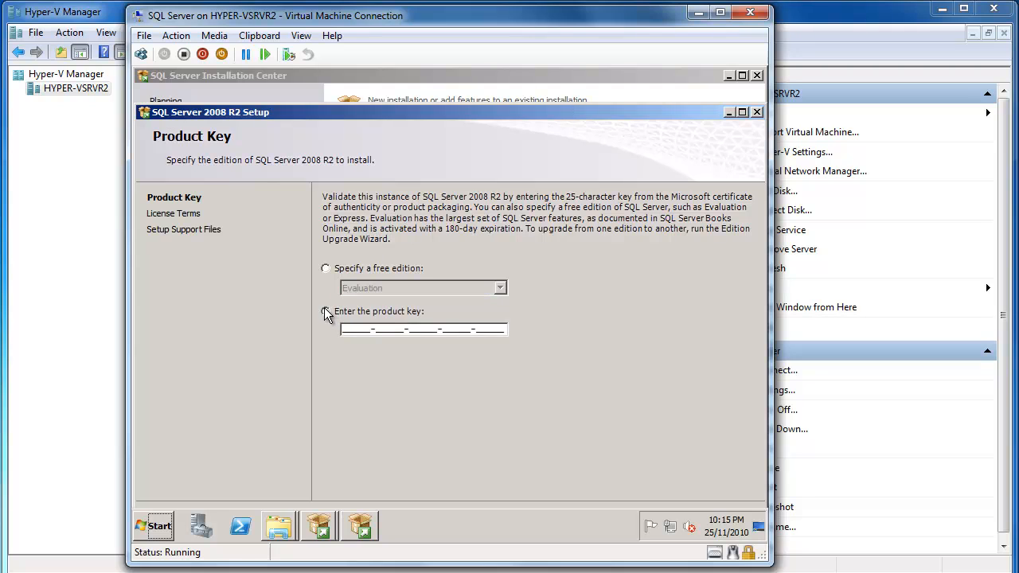
left_click(326, 311)
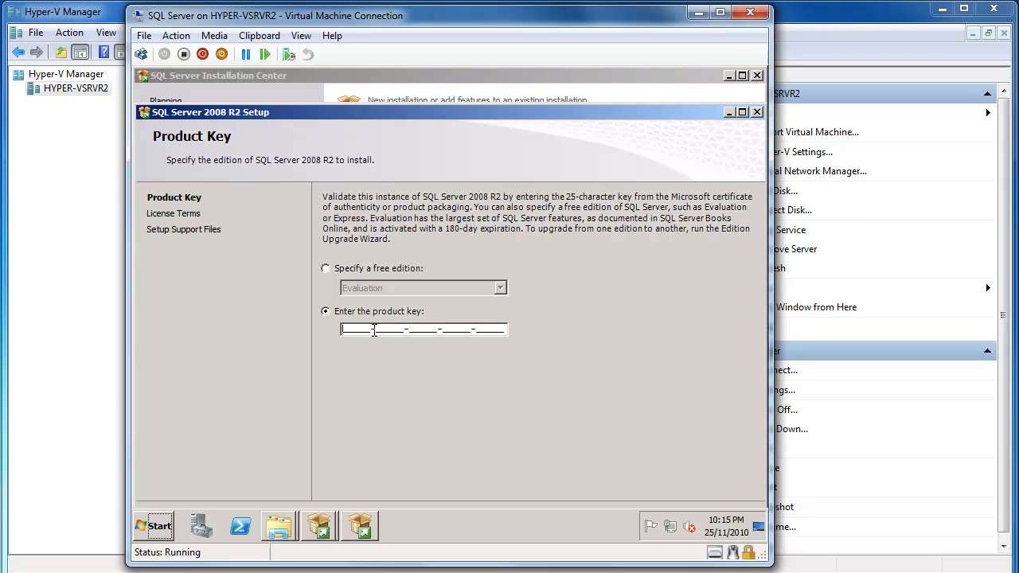
mouse_move(538, 383)
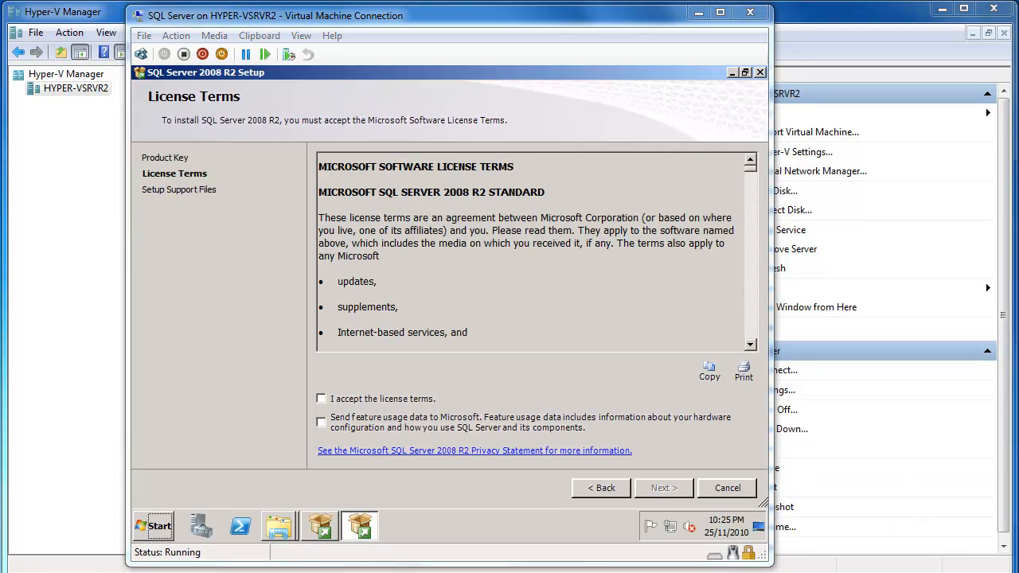
mouse_move(503, 338)
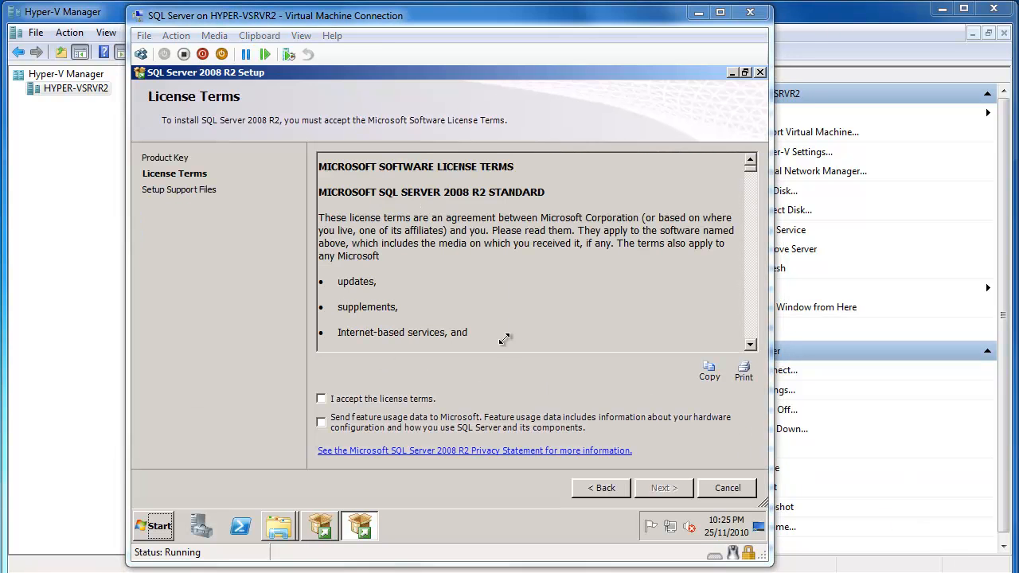
mouse_move(405, 299)
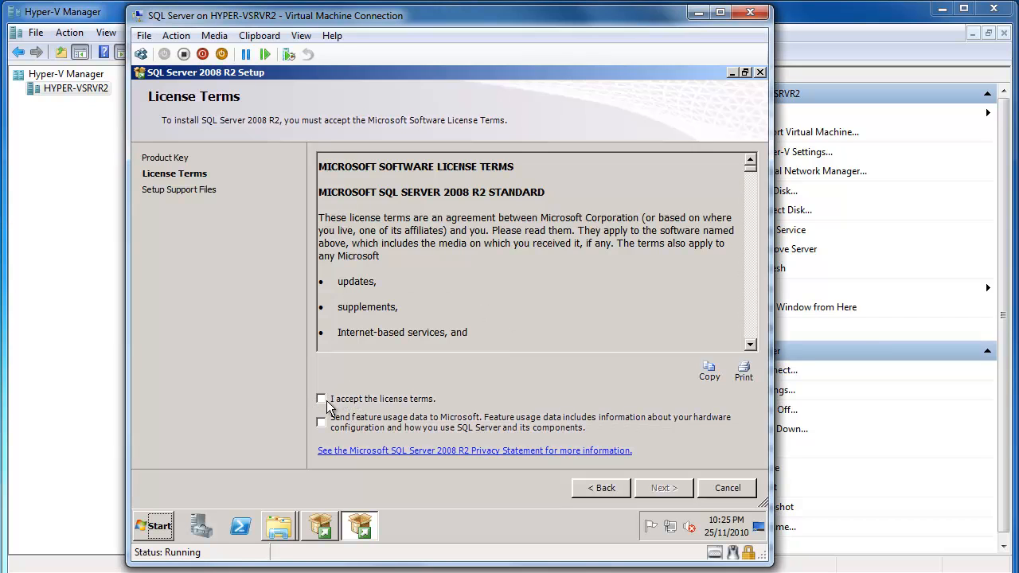
left_click(321, 399)
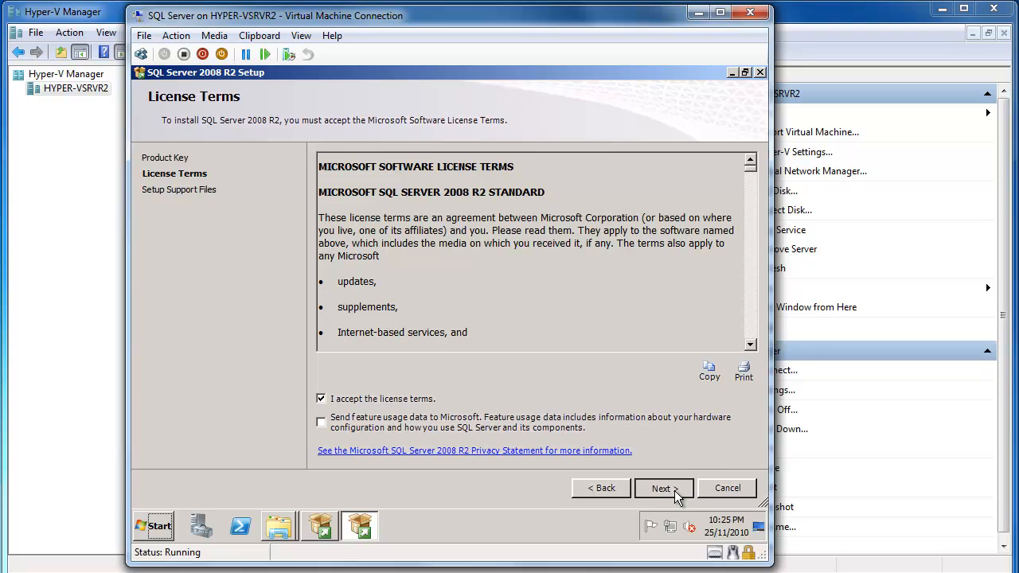
left_click(664, 488)
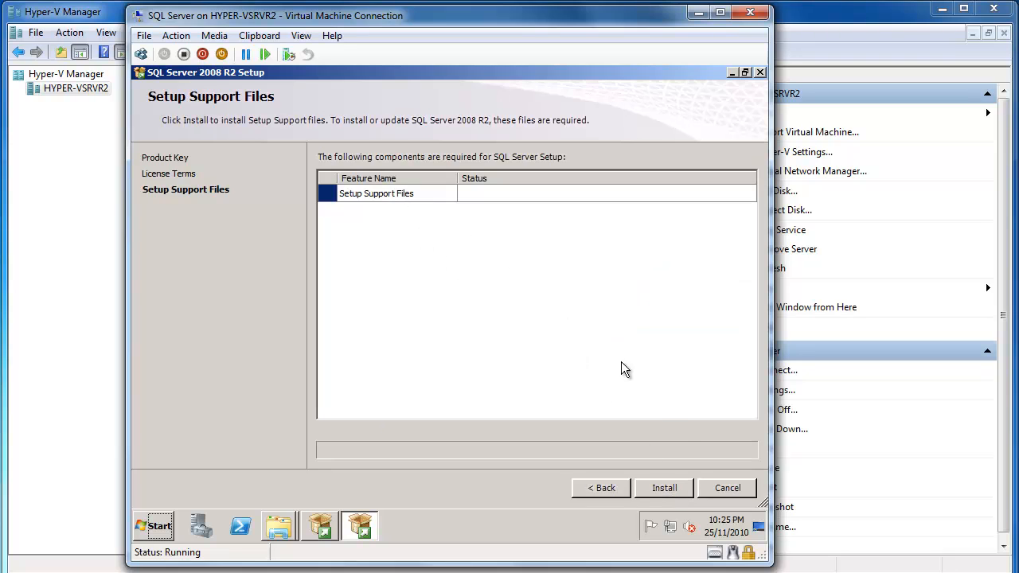
Install the setup support files and let the support rules run (10 passed, 1 warning).
left_click(664, 488)
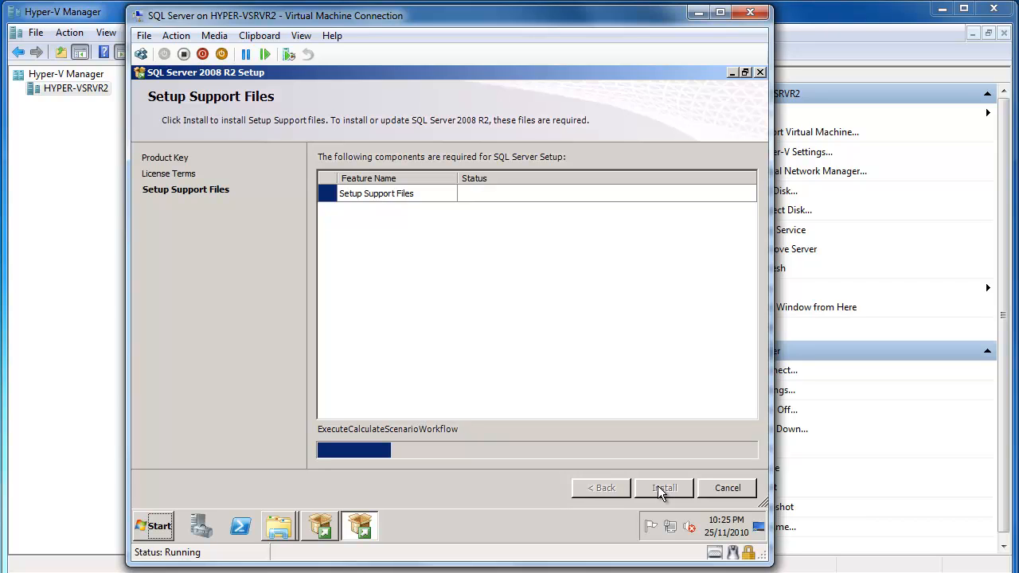
left_click(664, 488)
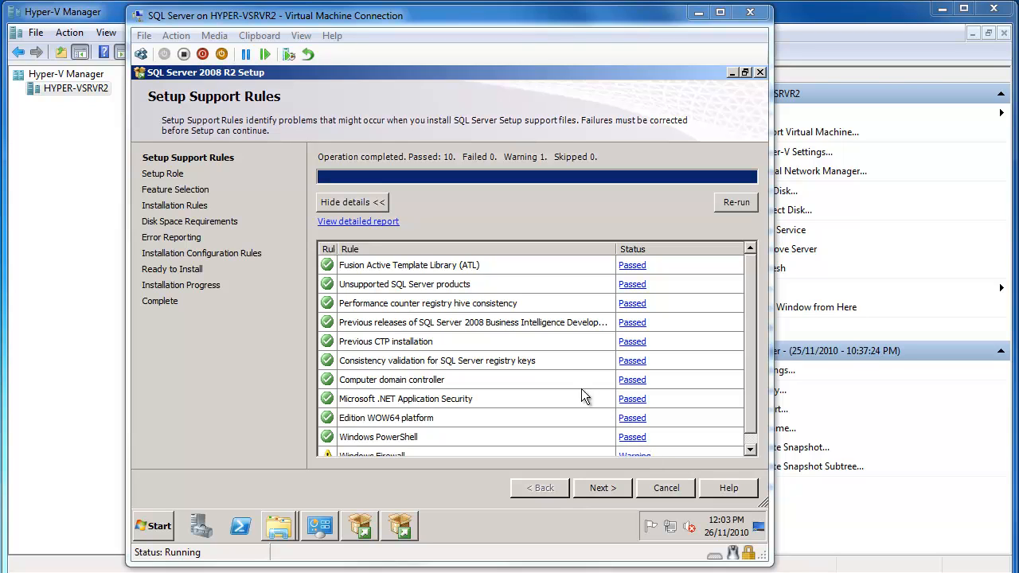
mouse_move(601, 442)
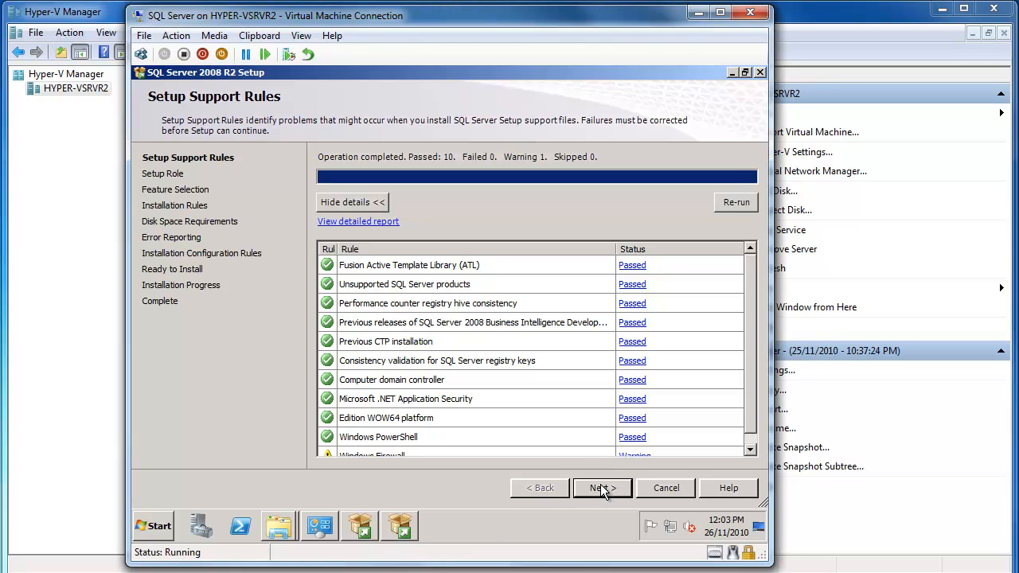
Advance past the support rules keeping SQL Server Feature Installation.
left_click(601, 488)
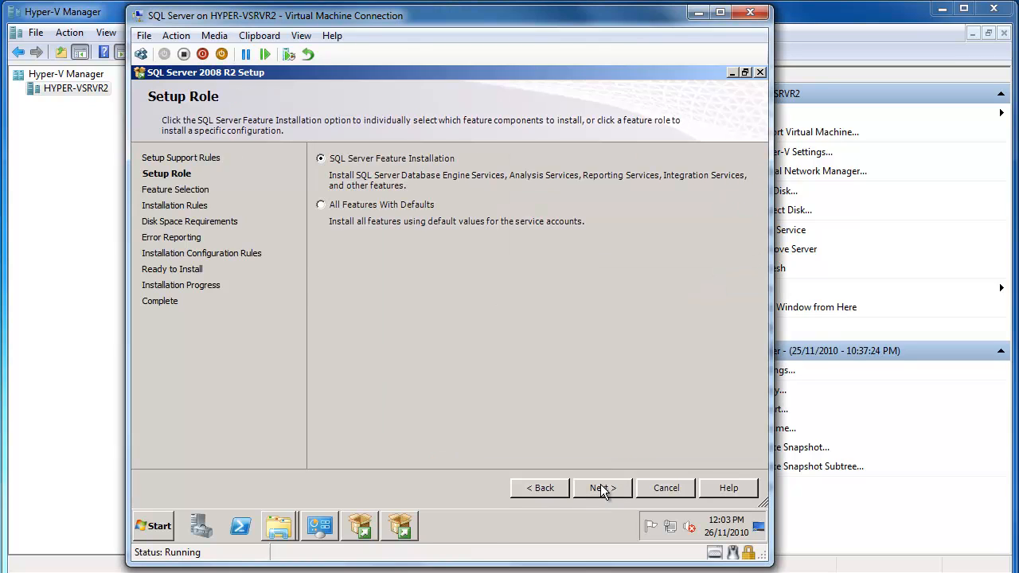
mouse_move(371, 170)
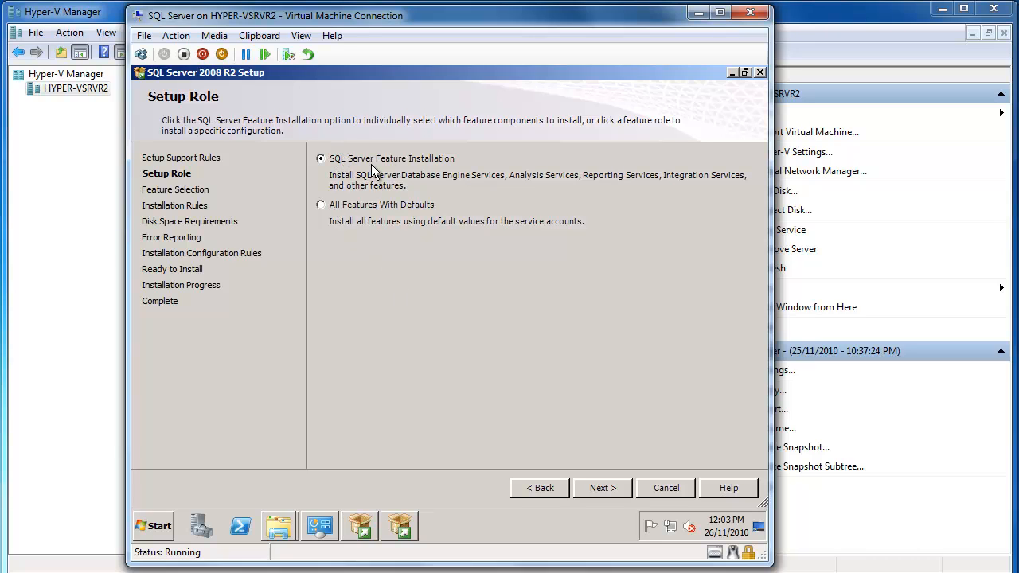
mouse_move(408, 165)
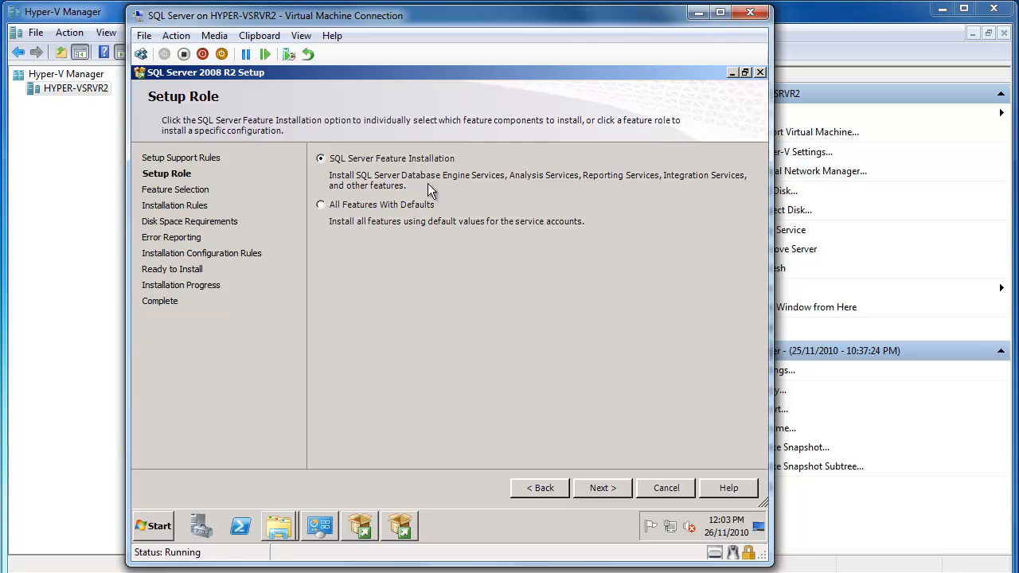
left_click(603, 488)
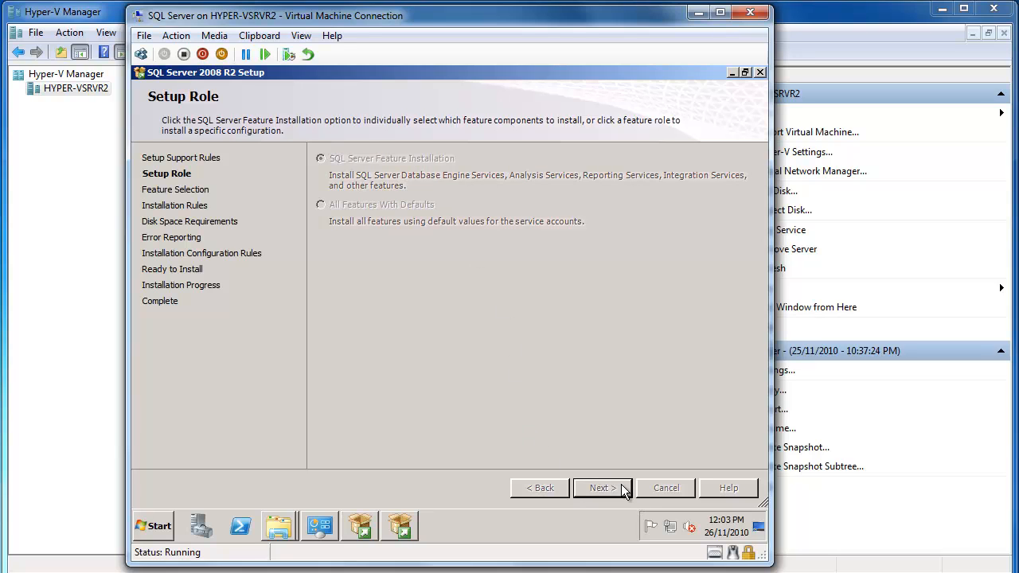
left_click(602, 487)
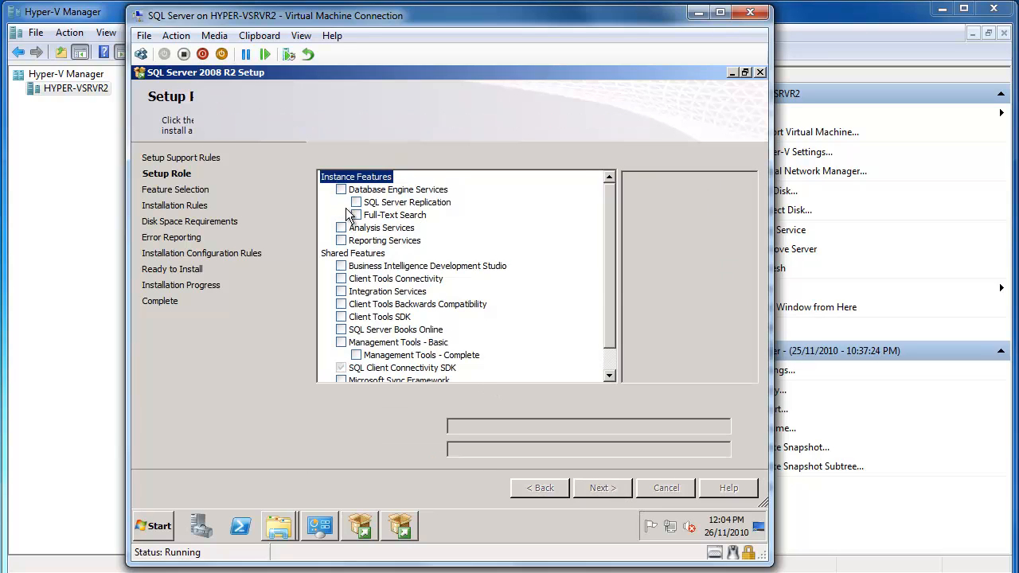
Select Database Engine, Full-Text Search, Analysis, Reporting, BIDS, Client Tools and Integration Services, excluding Replication, and continue.
left_click(341, 190)
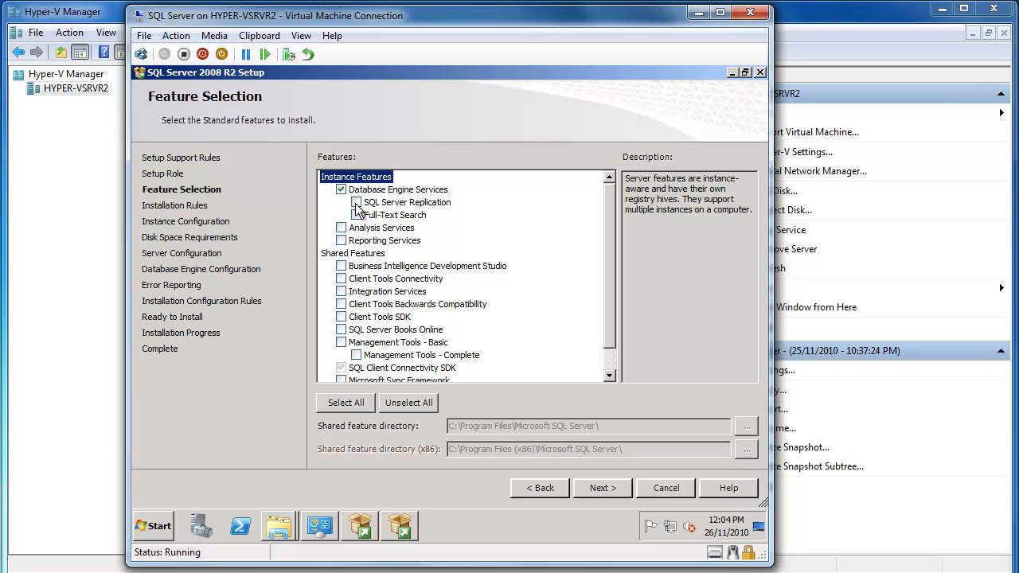
left_click(341, 202)
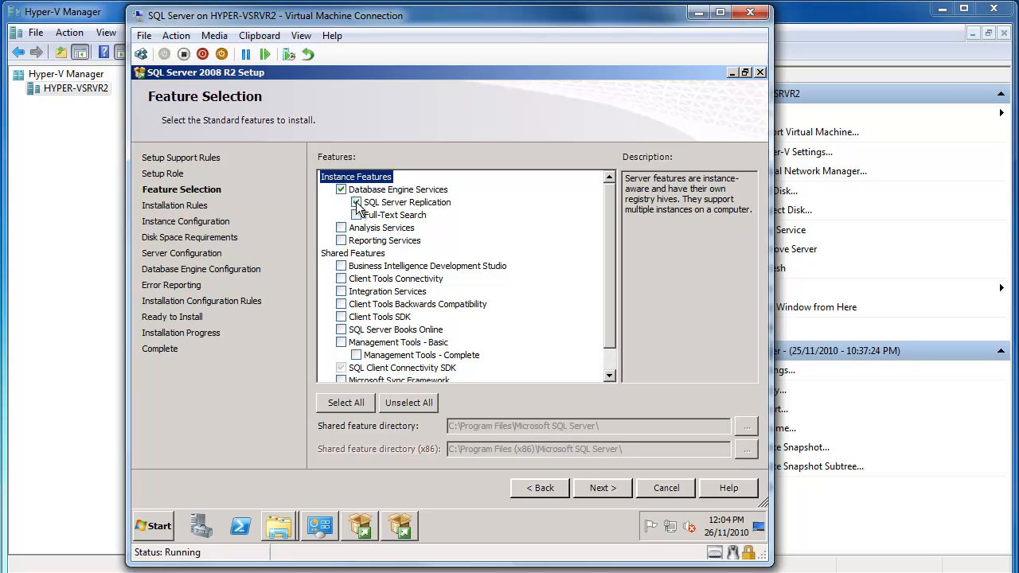
left_click(341, 203)
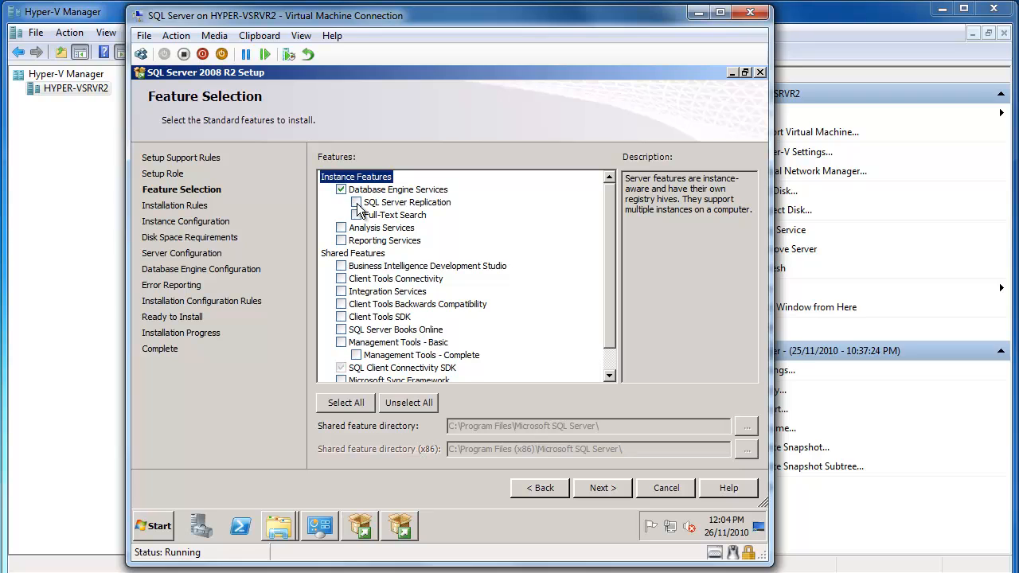
left_click(356, 215)
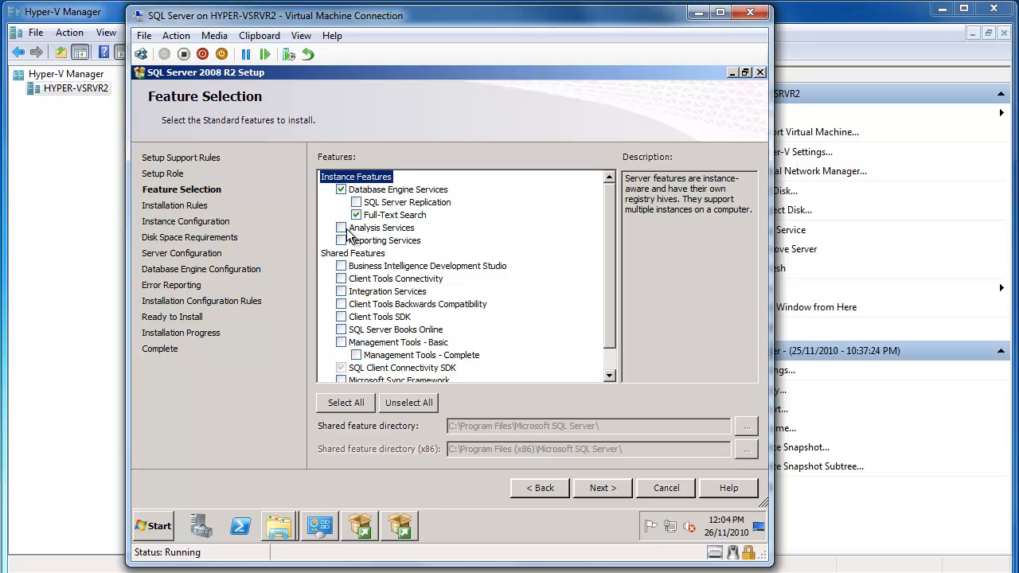
left_click(341, 228)
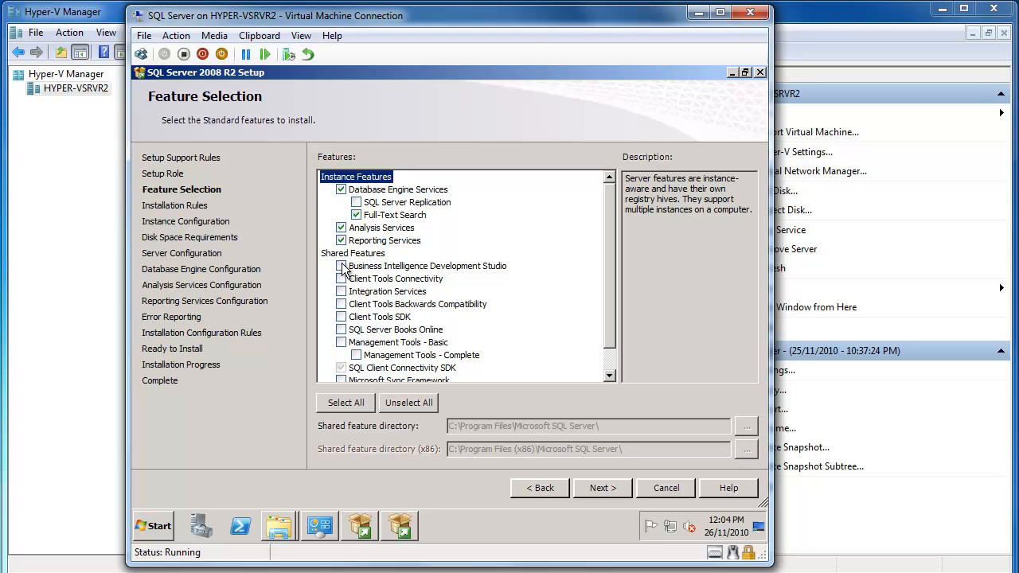
left_click(341, 266)
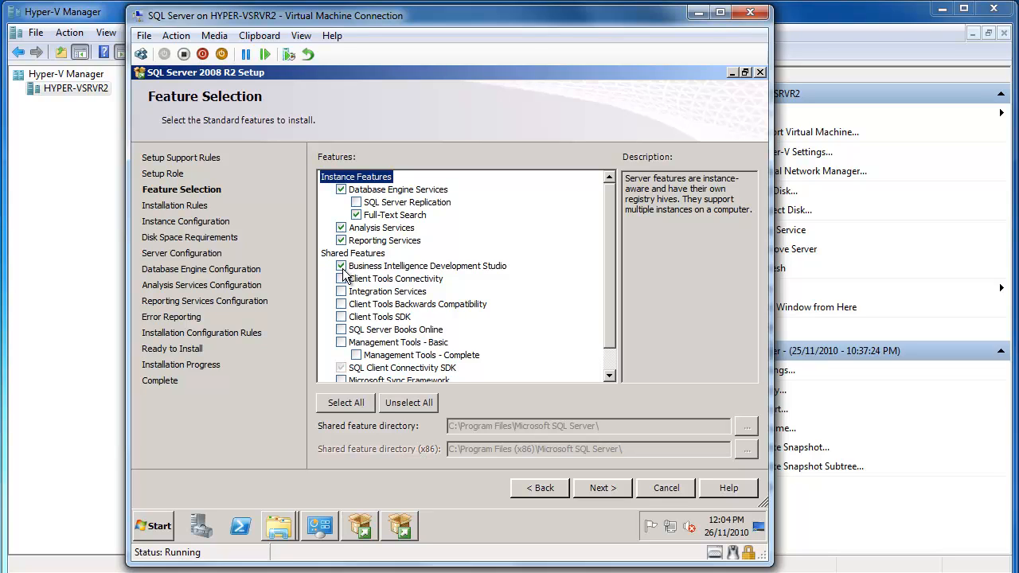
left_click(340, 278)
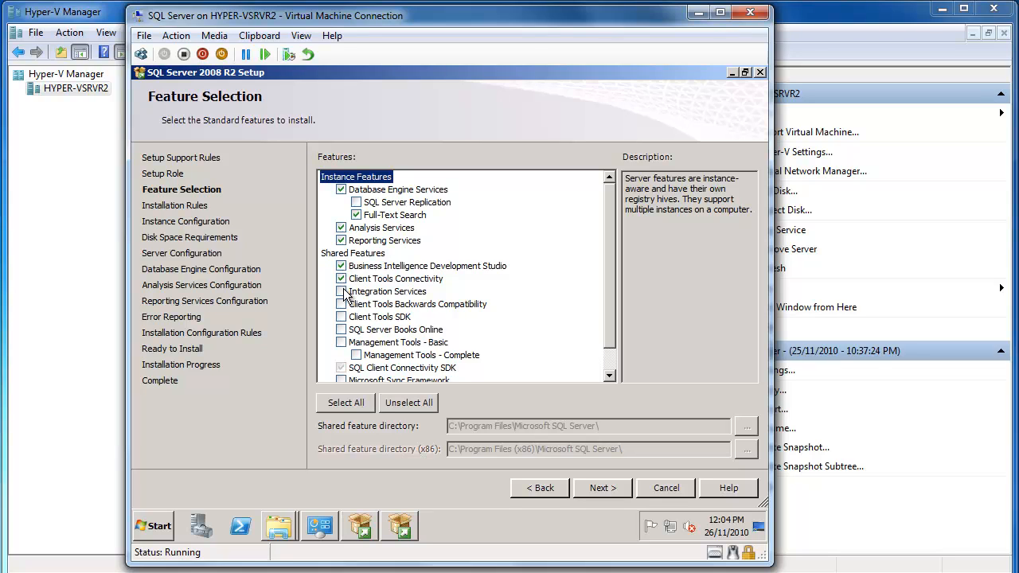
left_click(340, 291)
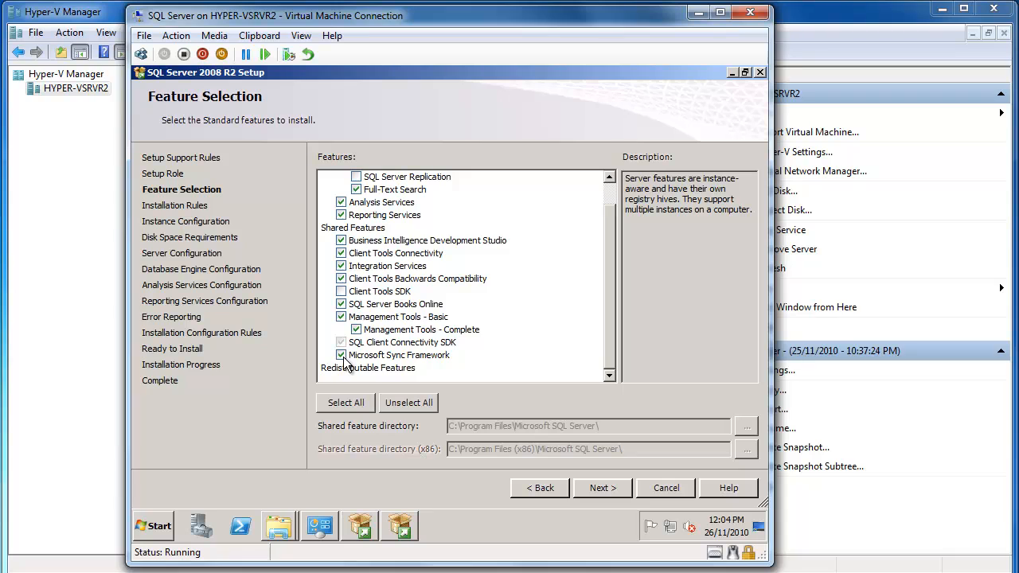
mouse_move(579, 446)
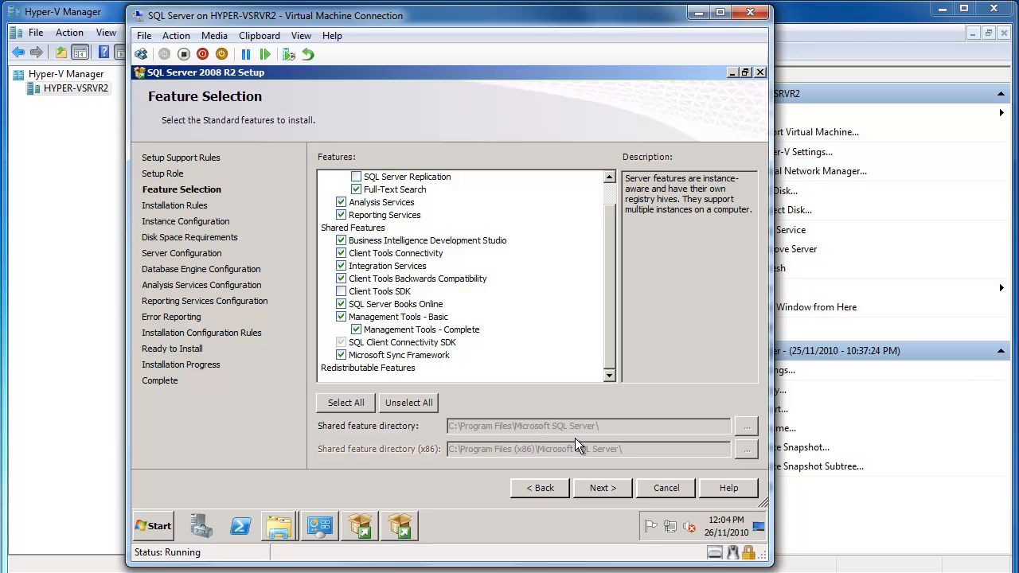
mouse_move(600, 469)
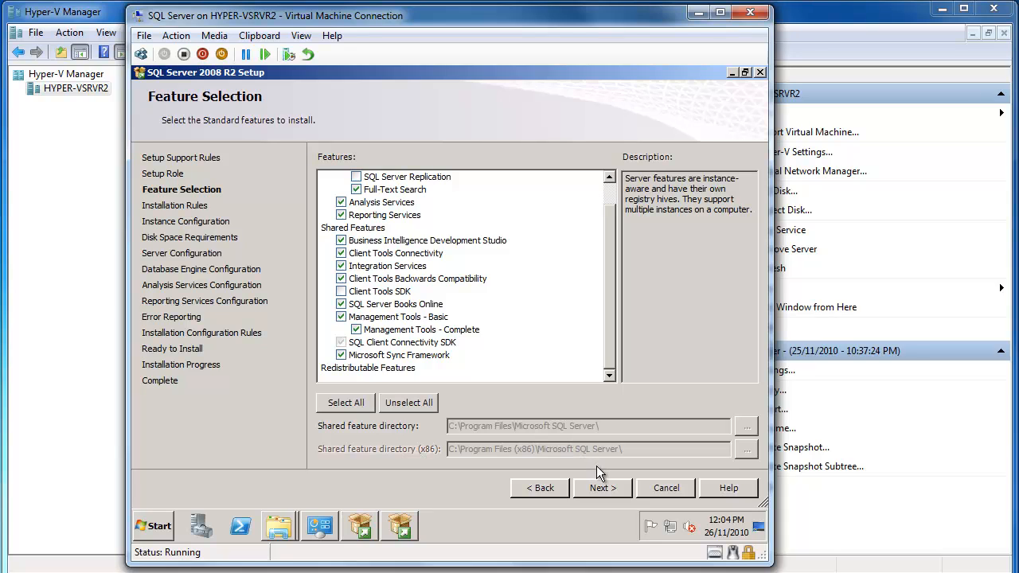
left_click(602, 489)
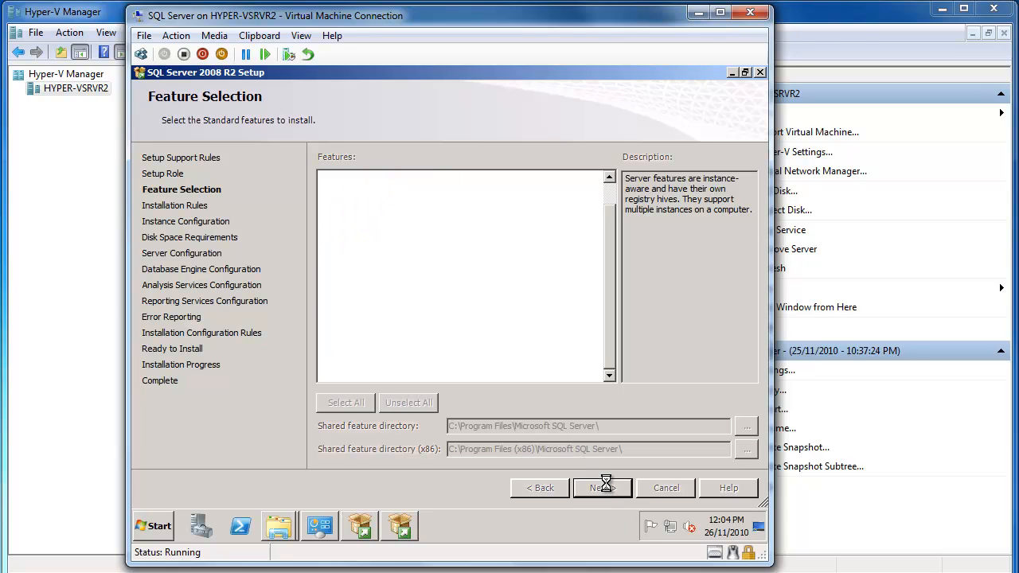
Advance through installation rules, keep the default MSSQLSERVER instance and pass the disk space summary.
left_click(602, 488)
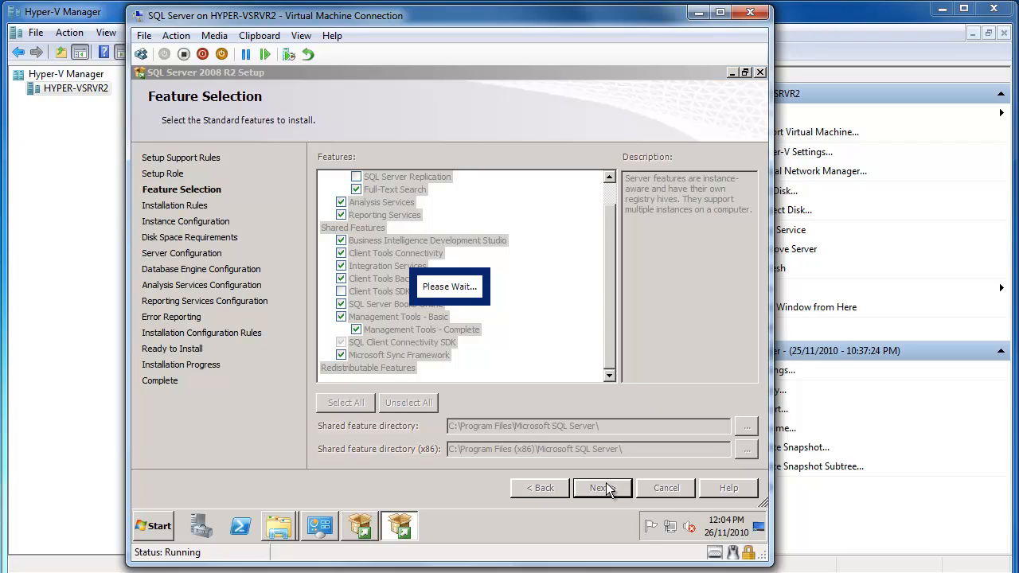
left_click(601, 488)
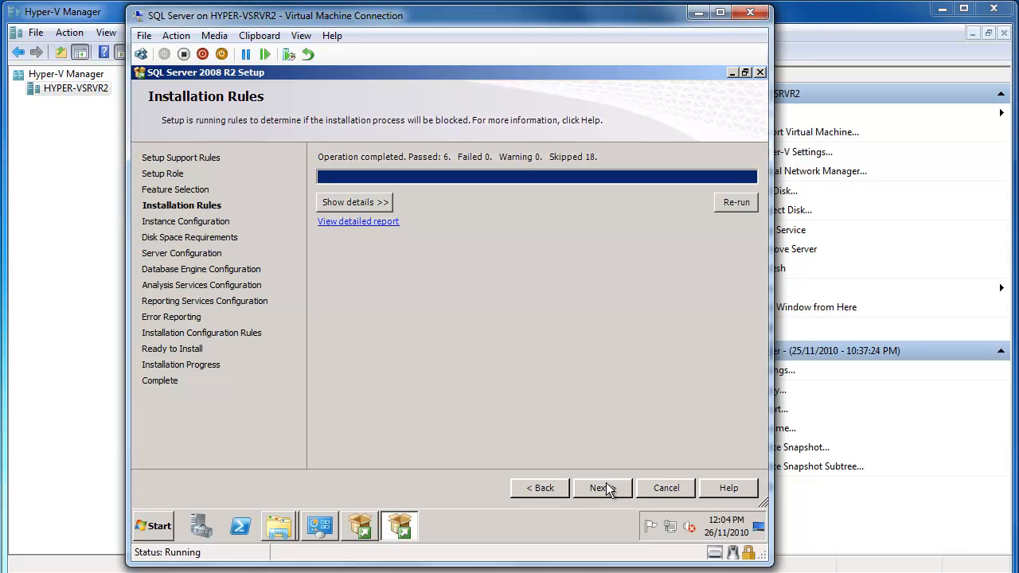
left_click(602, 488)
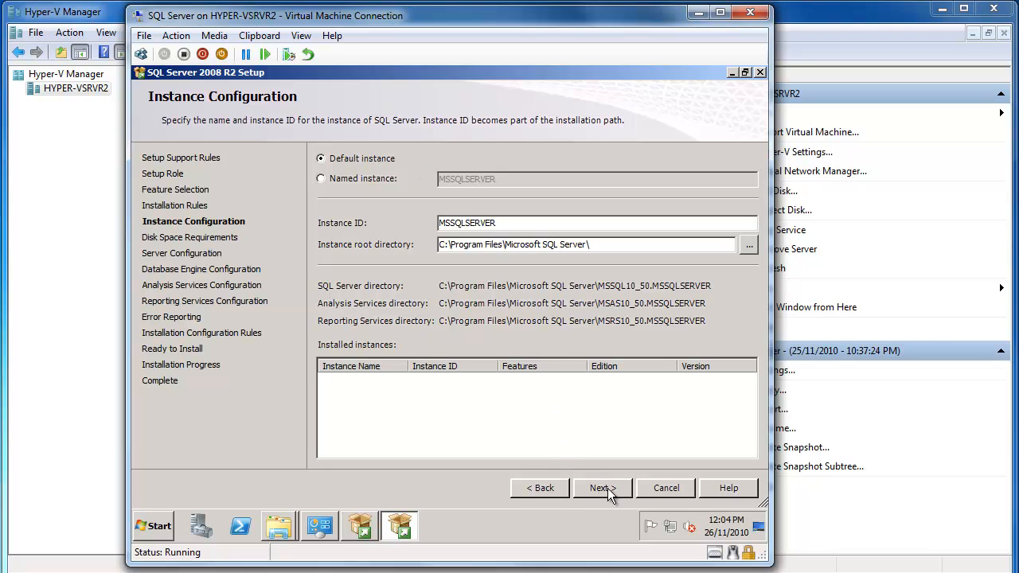
left_click(602, 487)
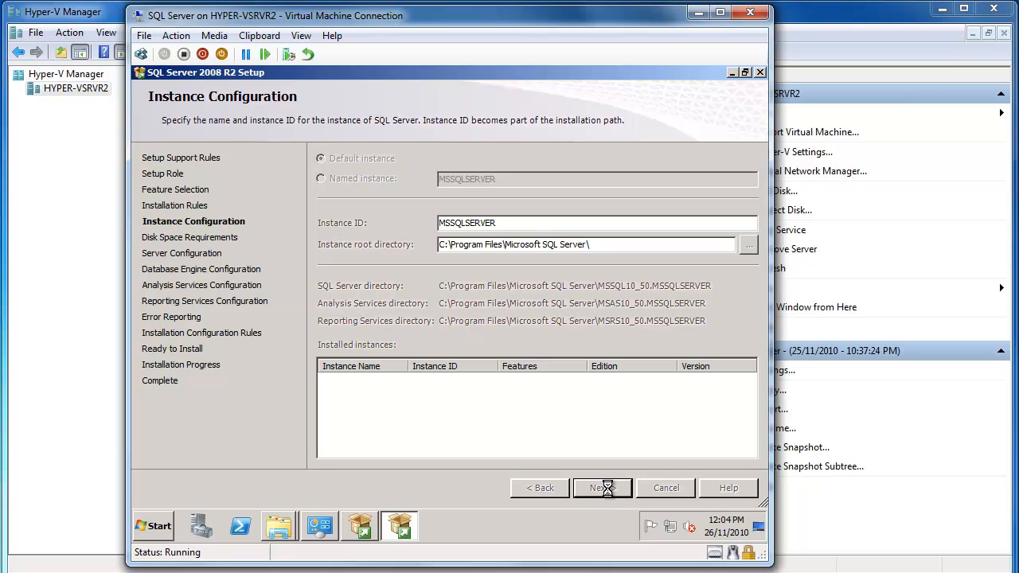
left_click(602, 488)
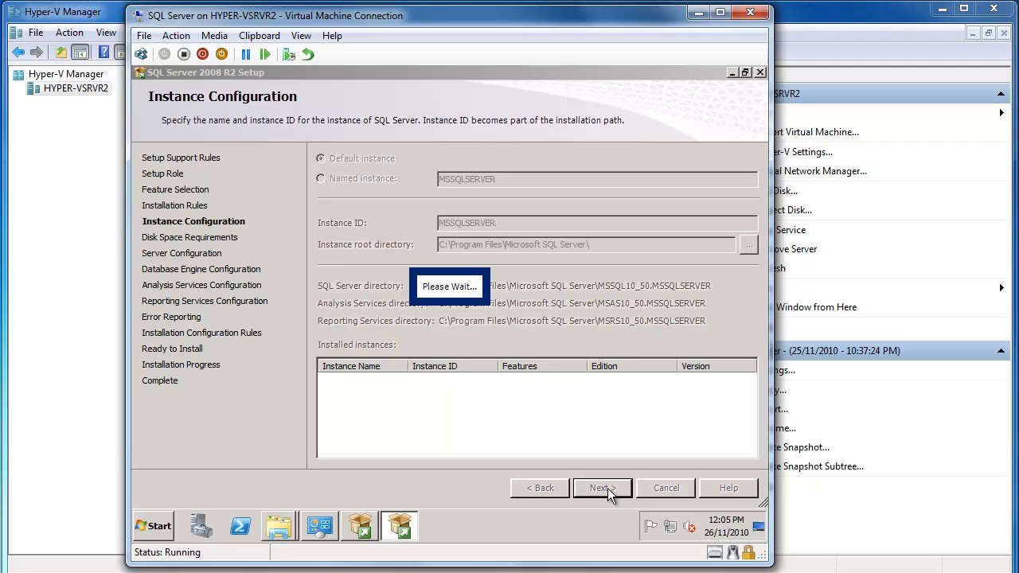
left_click(601, 488)
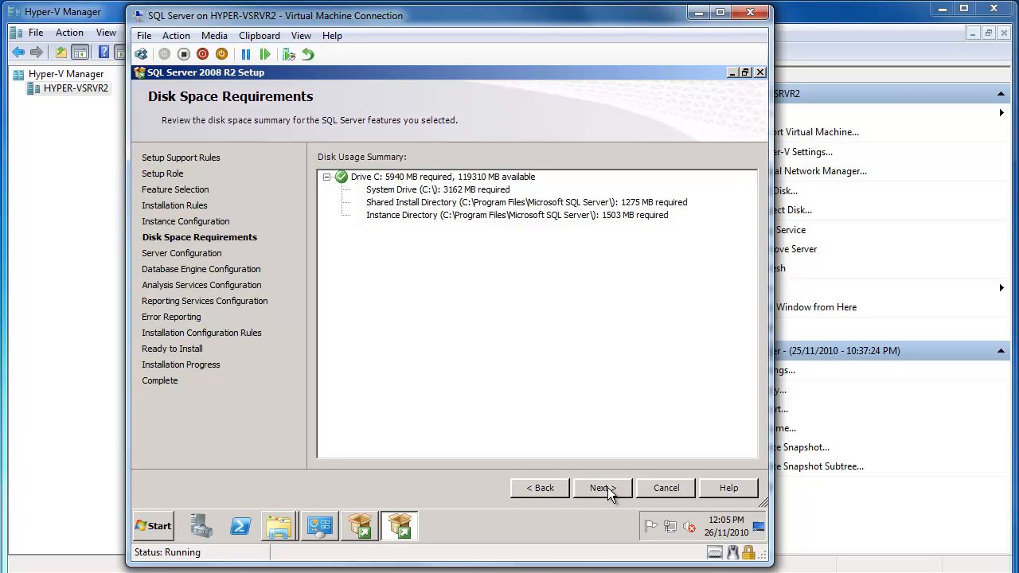
left_click(602, 488)
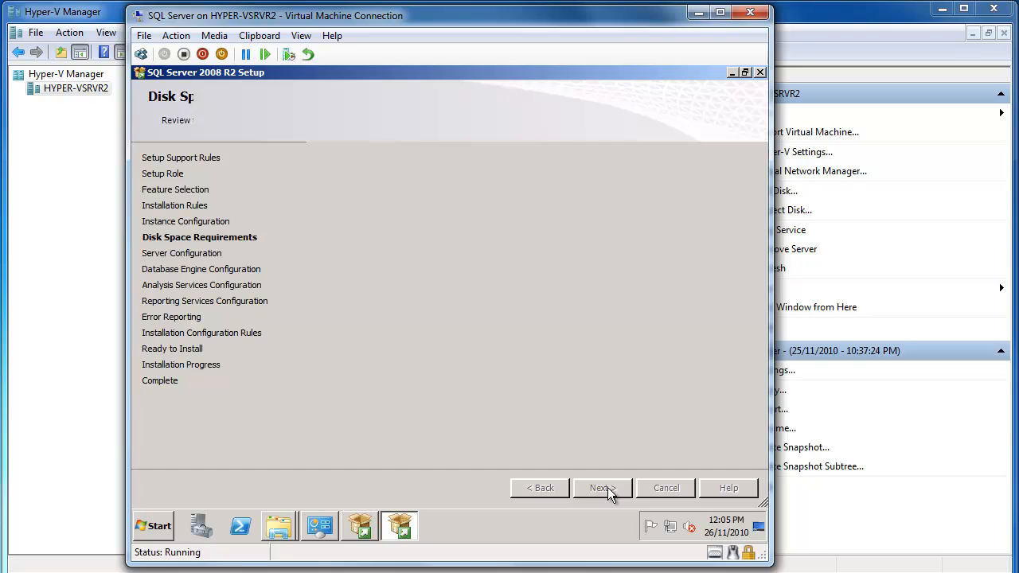
Use one domain account 'Richard' for all SQL Server services, looked up in the directory.
left_click(602, 488)
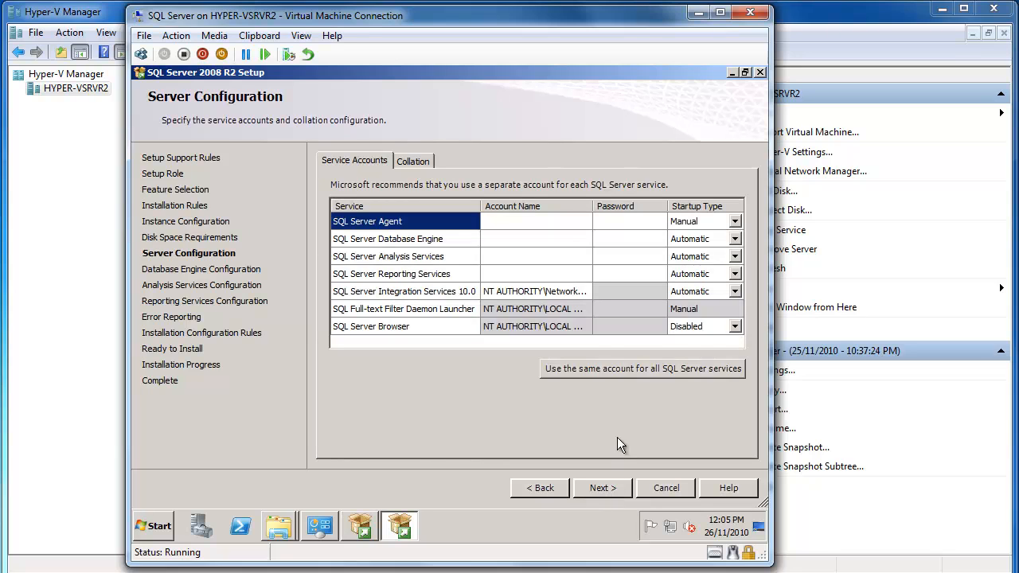
left_click(643, 369)
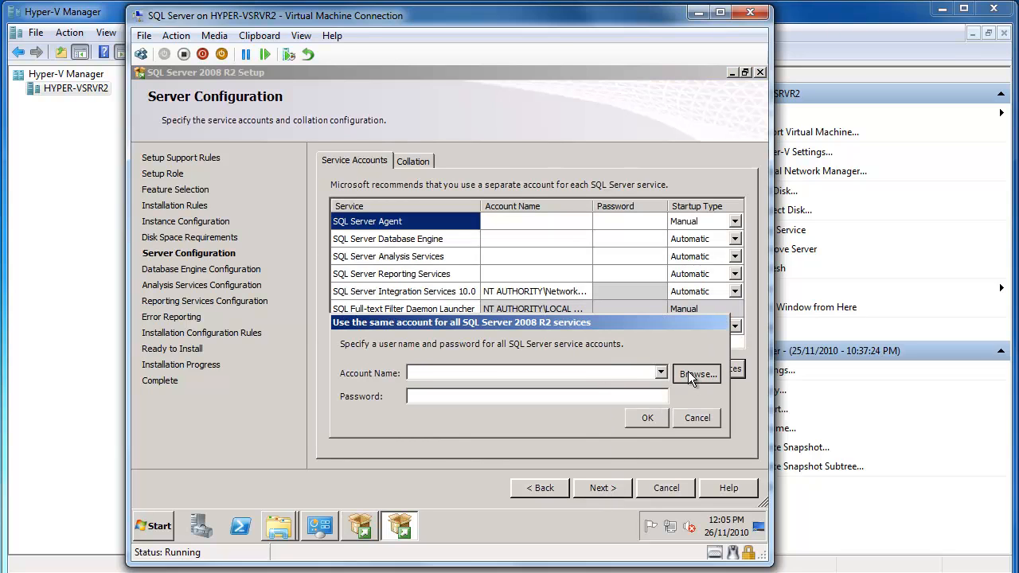
left_click(697, 373)
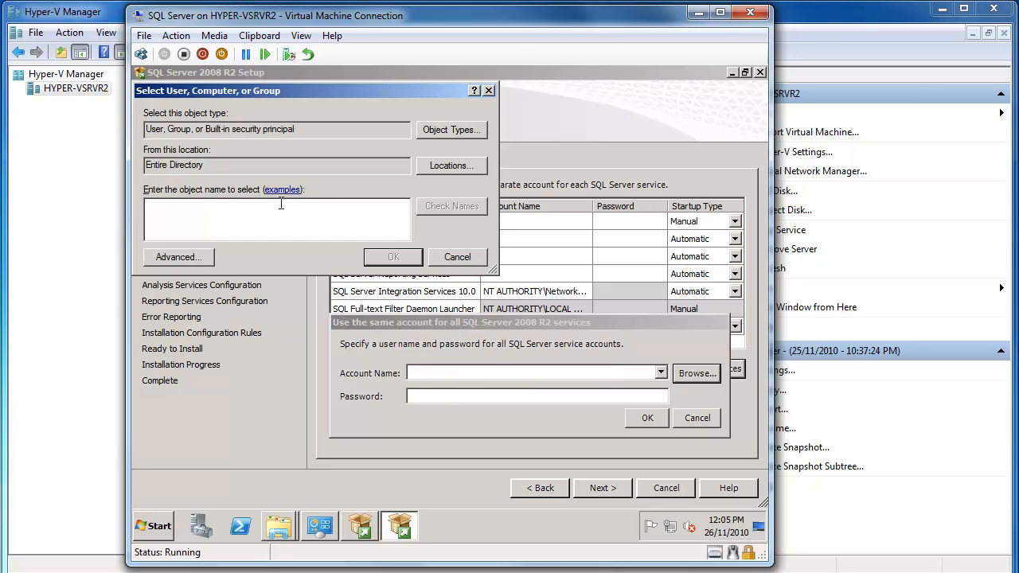
type("Richa")
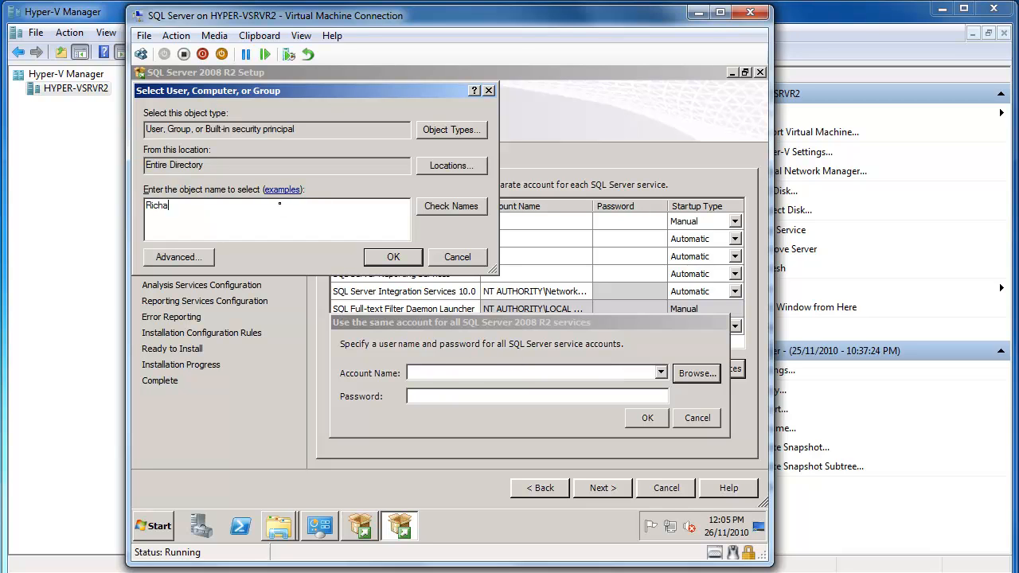
type("rd")
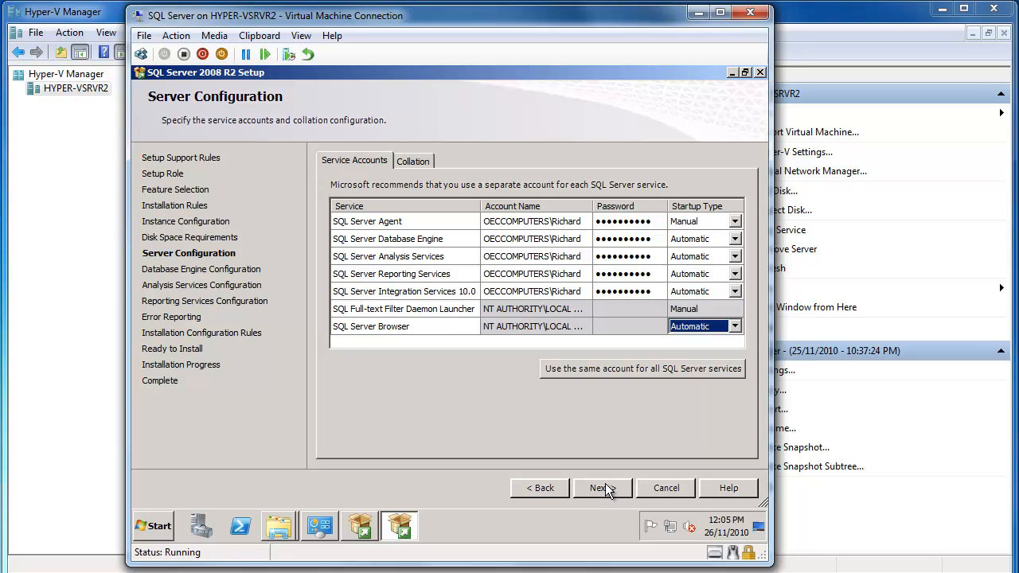
Dismiss the credential validation error and set SQL Server Agent to start automatically.
left_click(602, 487)
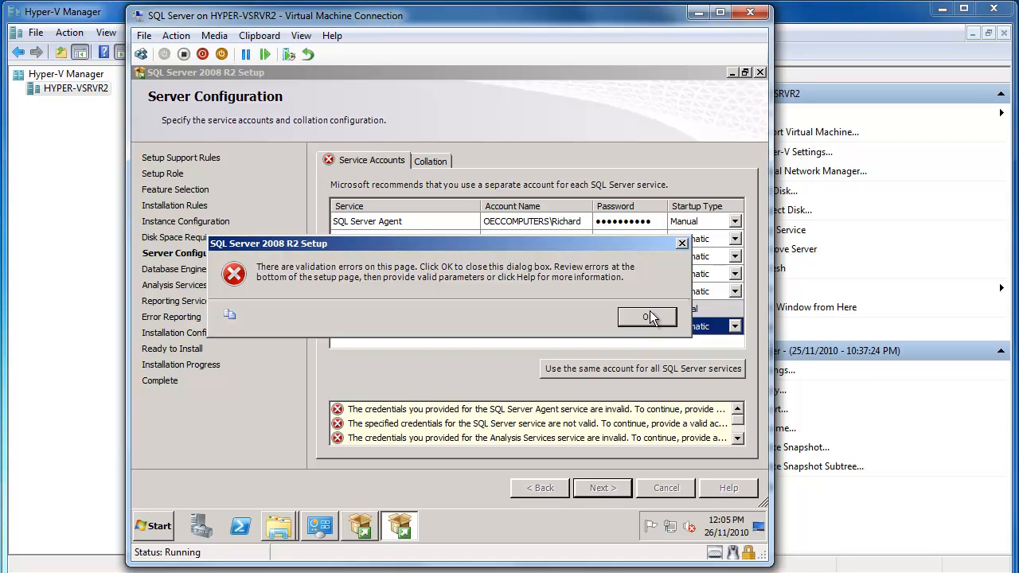
left_click(647, 317)
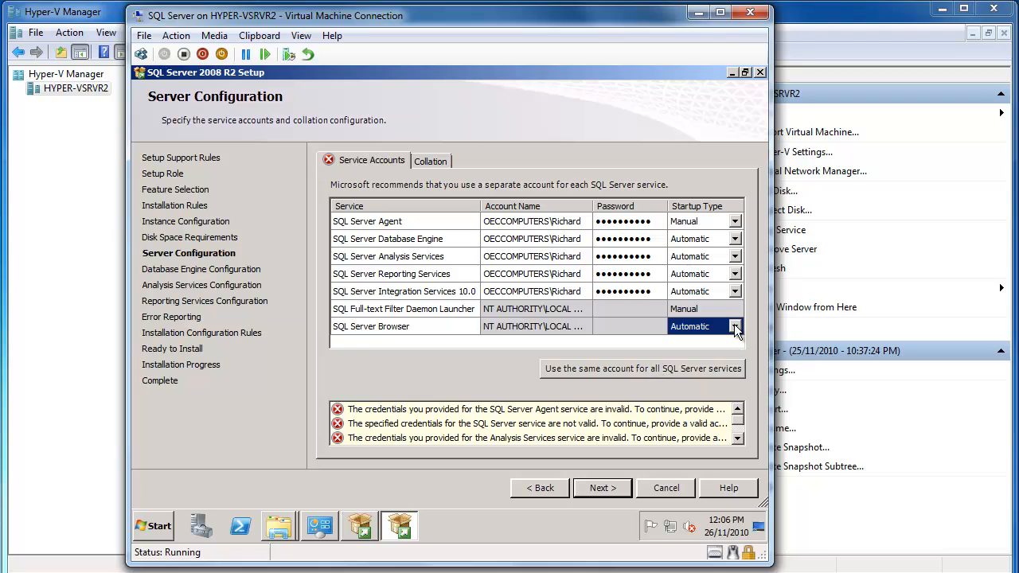
mouse_move(664, 371)
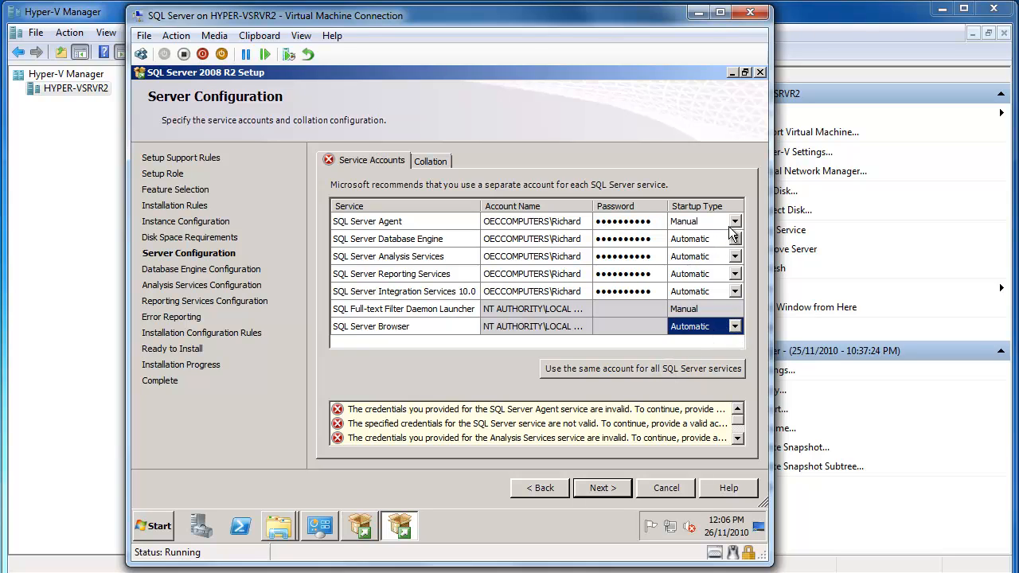
left_click(728, 221)
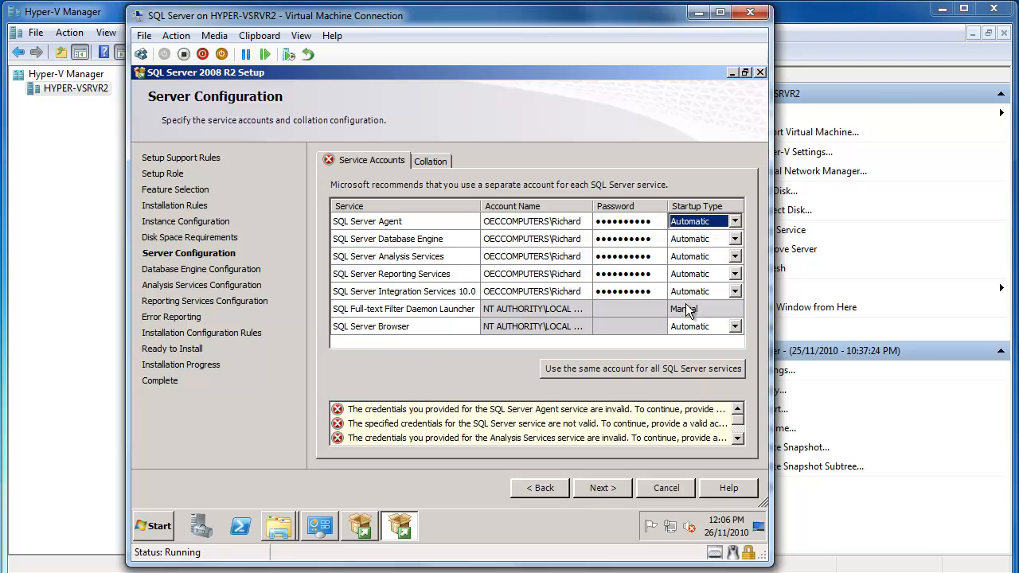
left_click(642, 368)
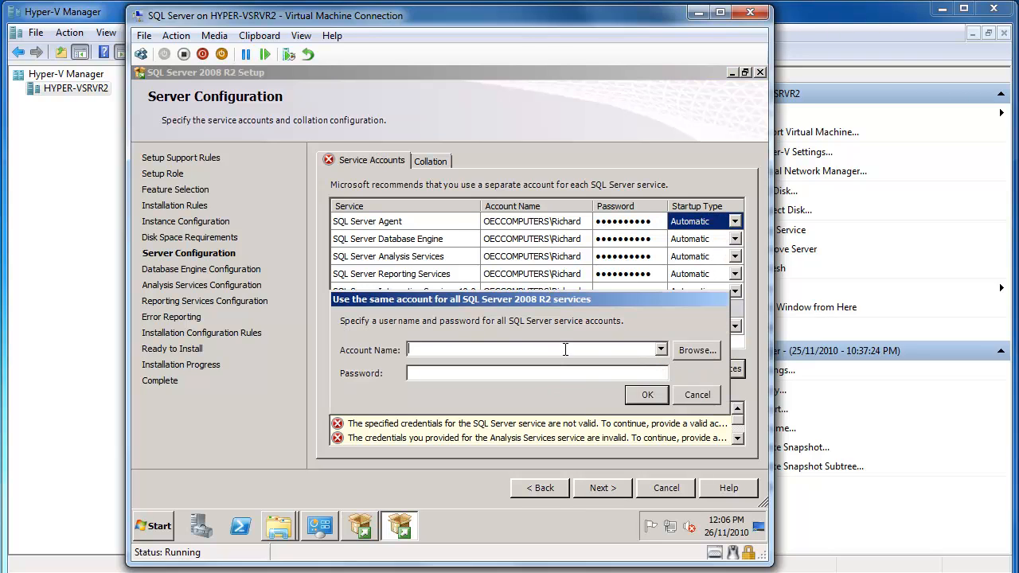
left_click(696, 350)
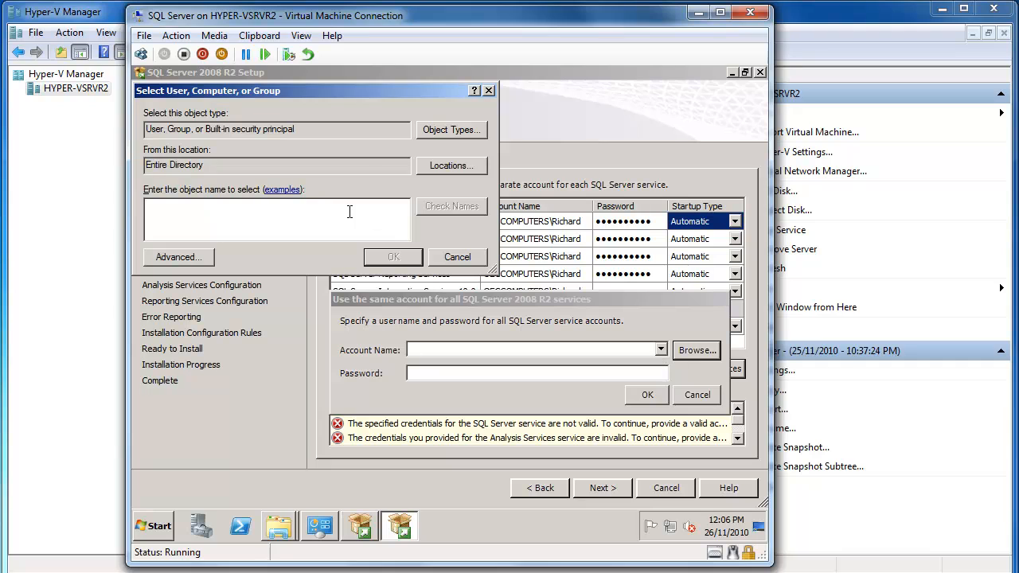
Re-resolve the shared domain account, enter its password, apply it to all services and continue.
type("Richard")
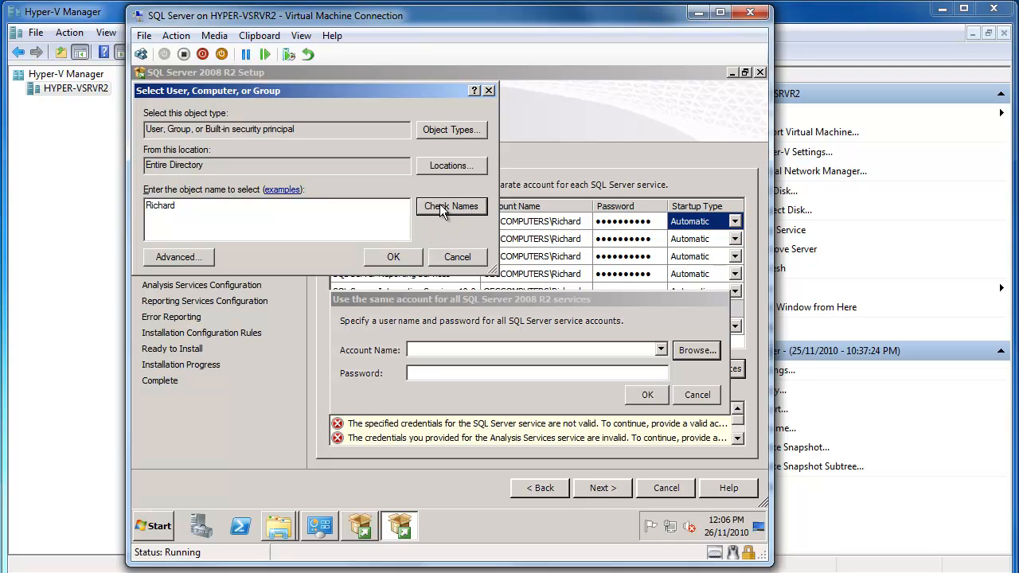
left_click(451, 206)
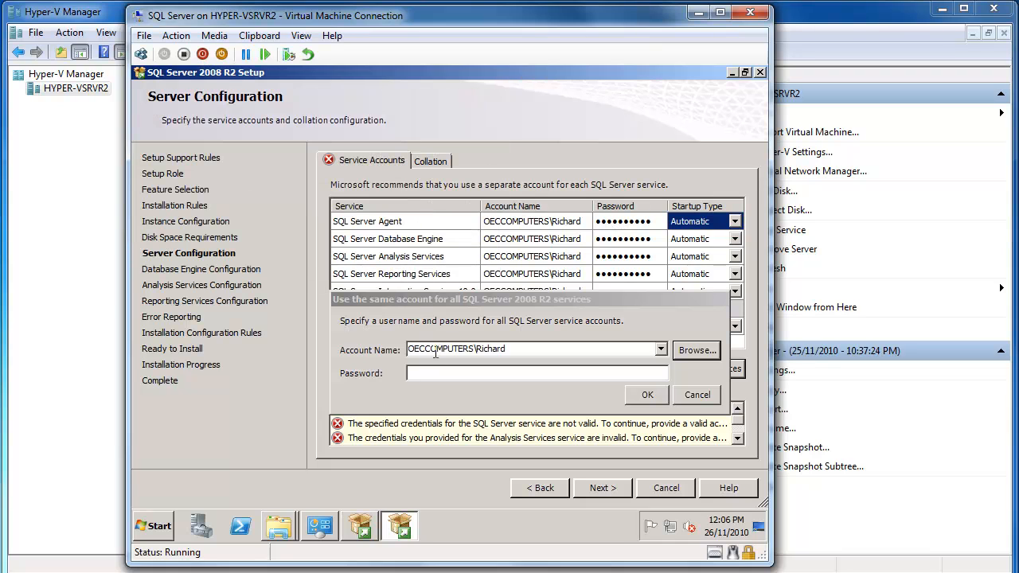
type("*")
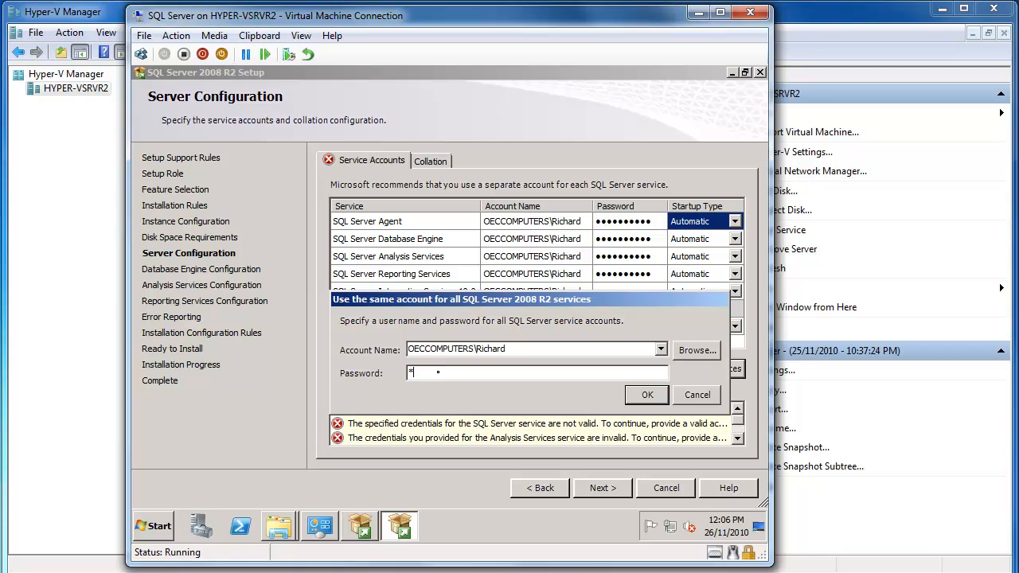
type("******")
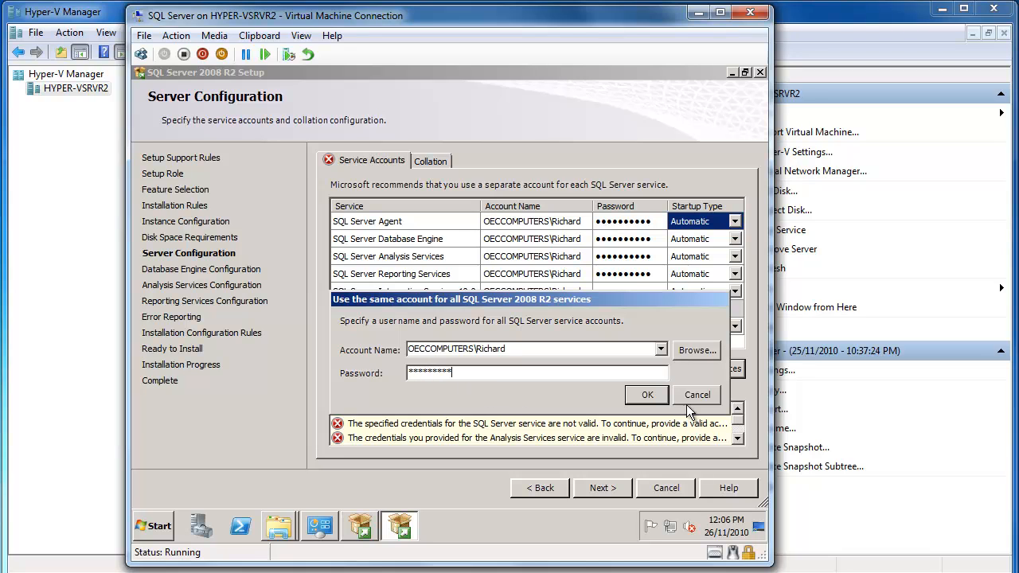
left_click(646, 395)
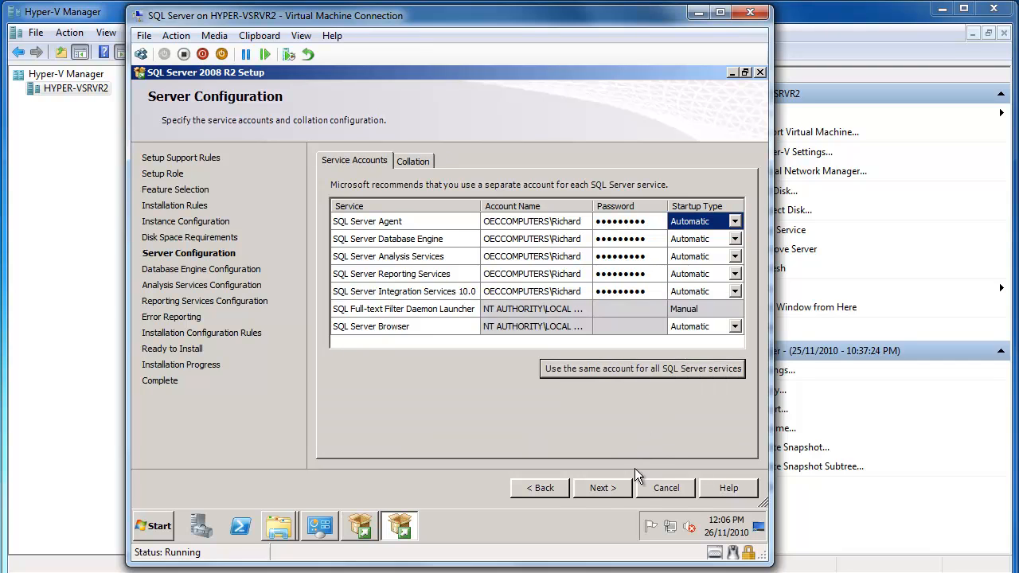
left_click(602, 488)
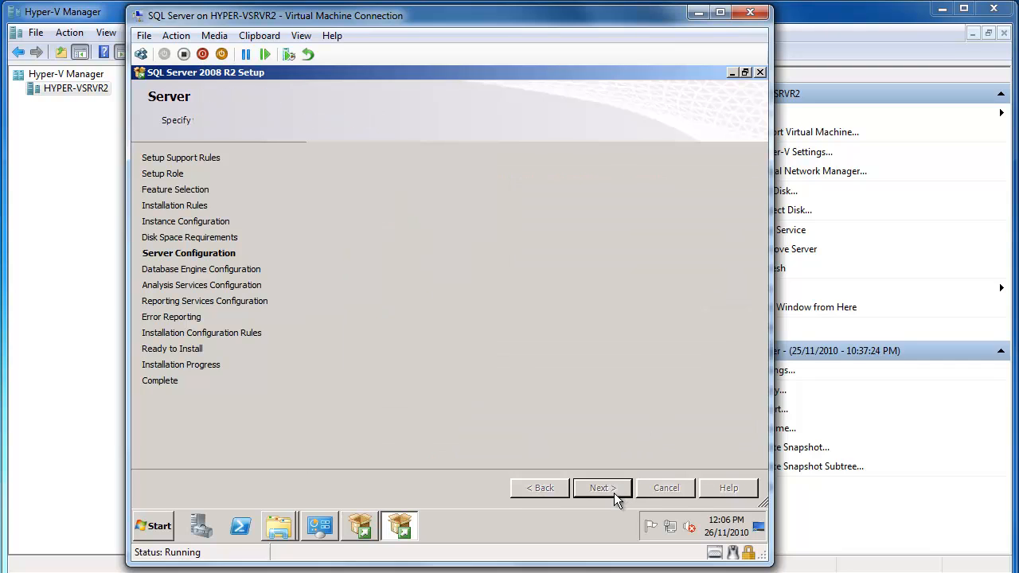
Set Mixed Mode authentication with a confirmed sa password and add the current user as administrator.
left_click(602, 487)
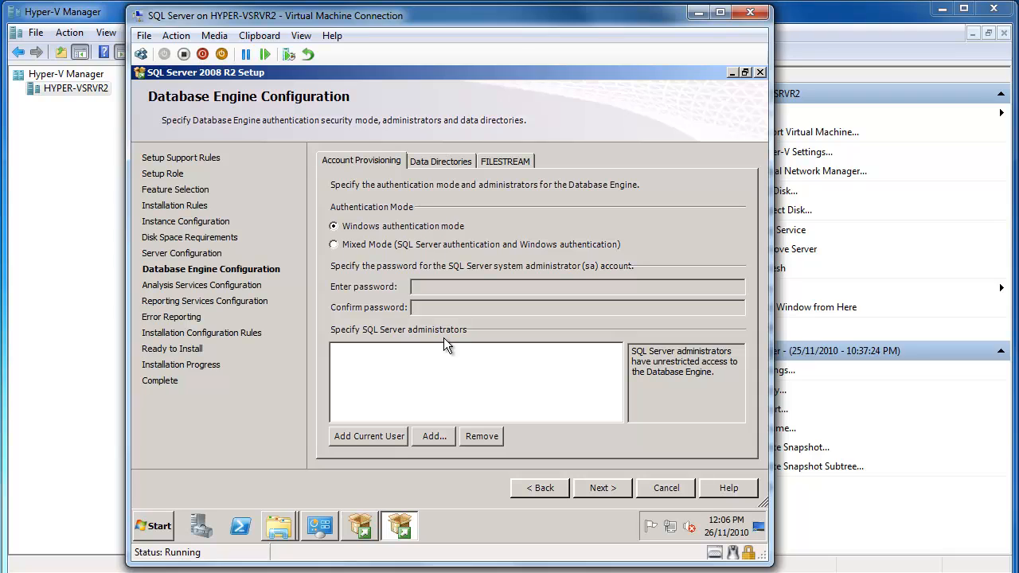
left_click(334, 243)
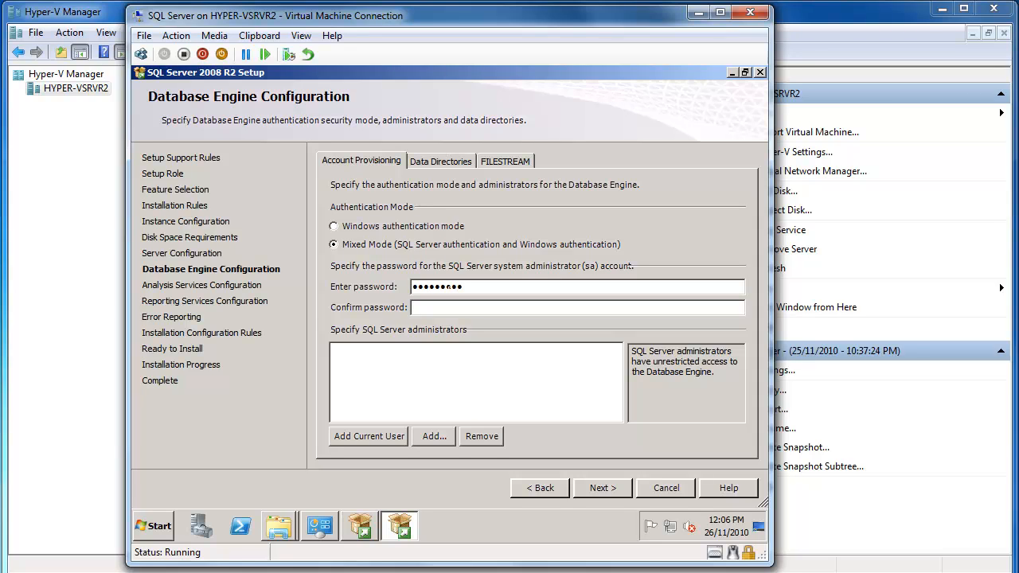
type("•••••")
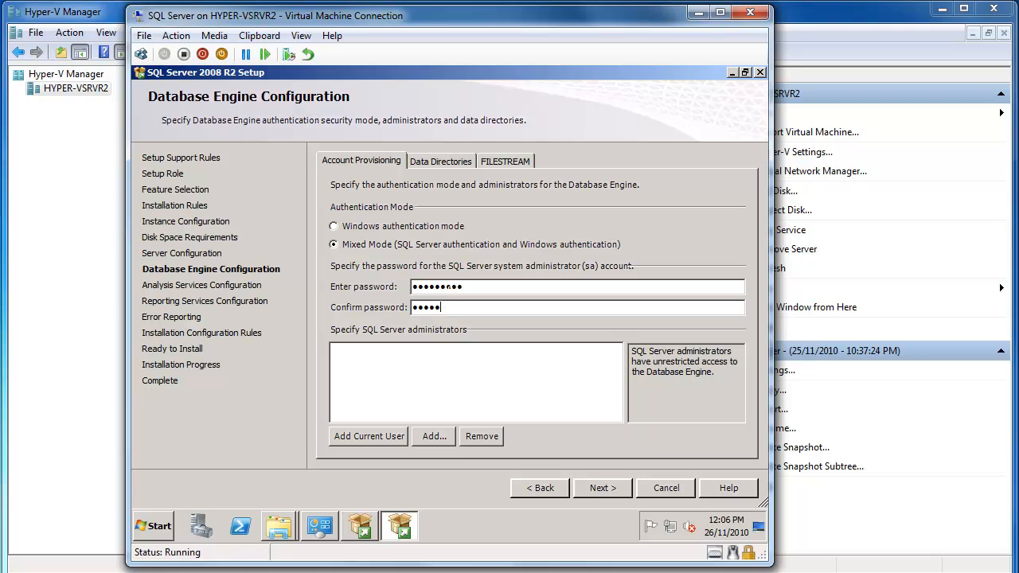
type("•••••")
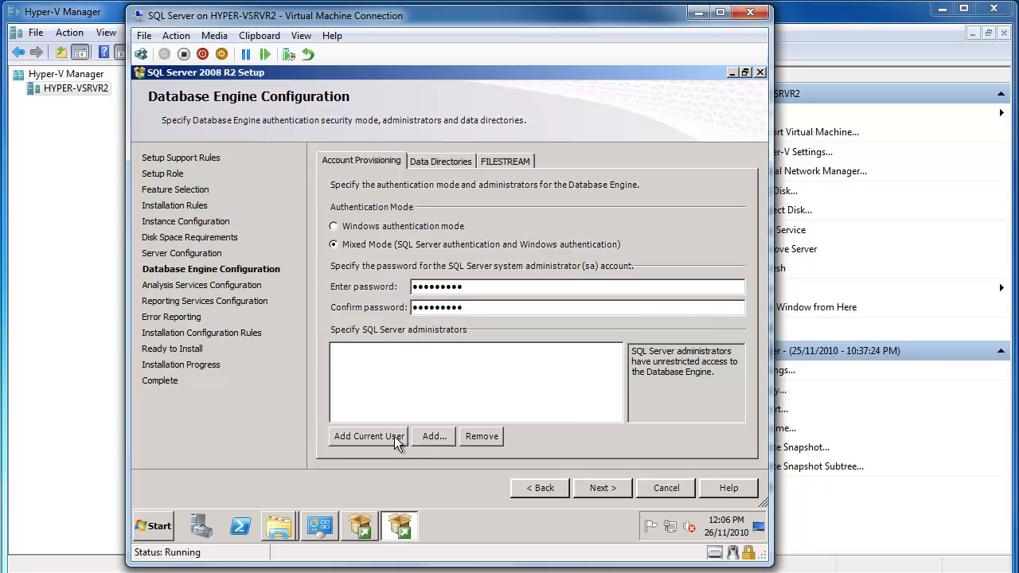
left_click(368, 436)
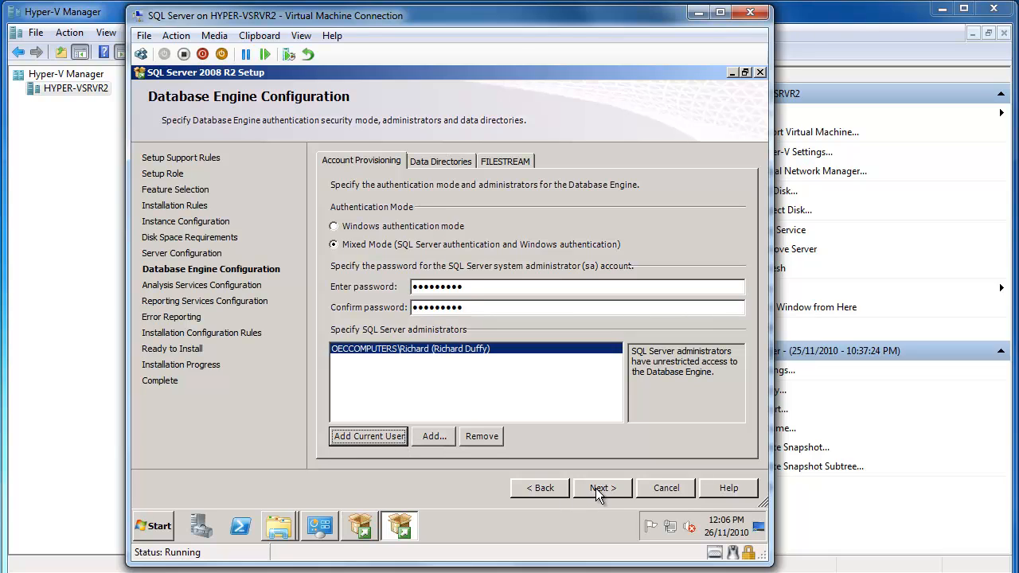
Add the current user as Analysis Services administrator and move to Reporting Services.
left_click(602, 487)
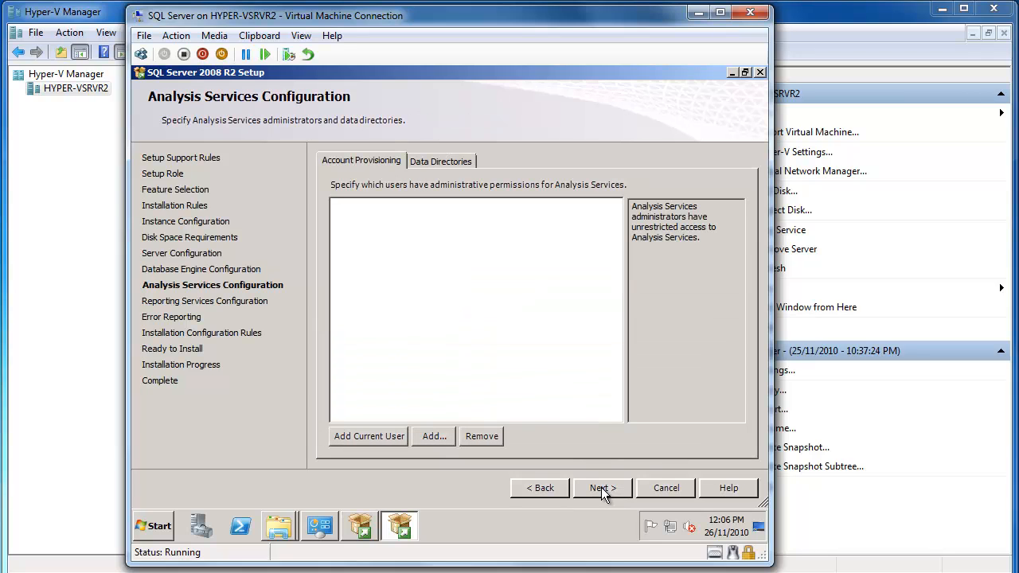
left_click(368, 436)
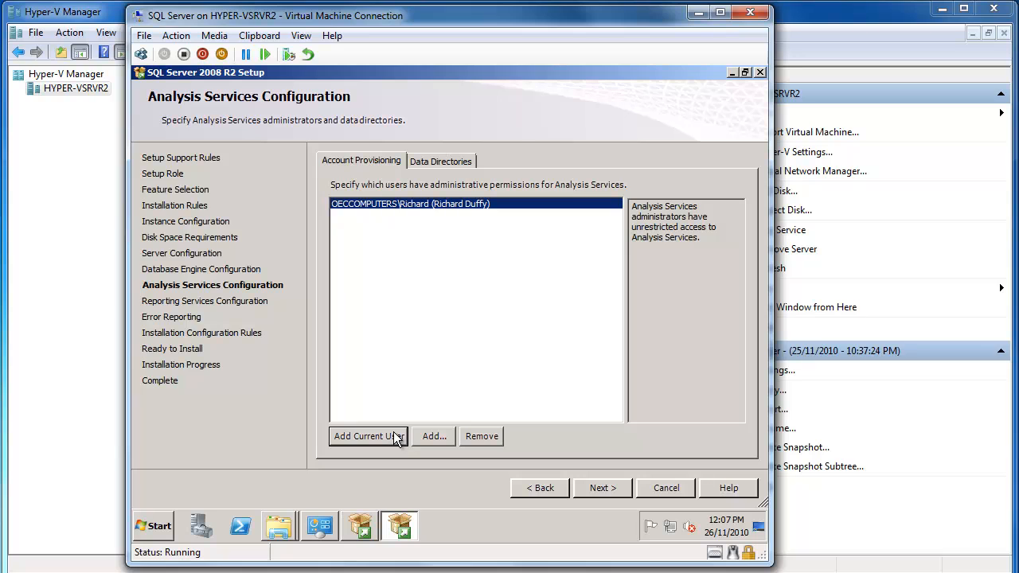
mouse_move(566, 483)
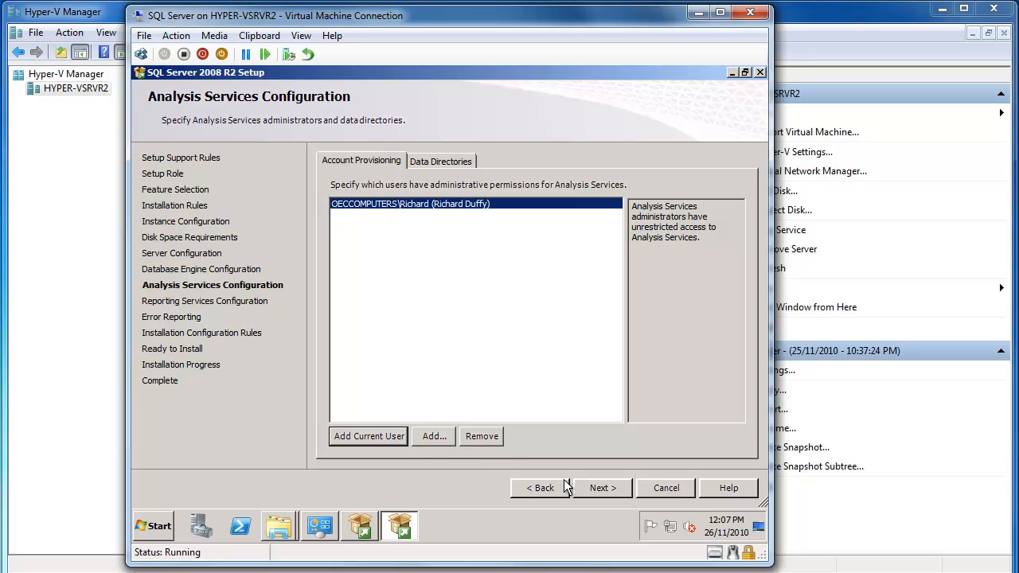
left_click(603, 487)
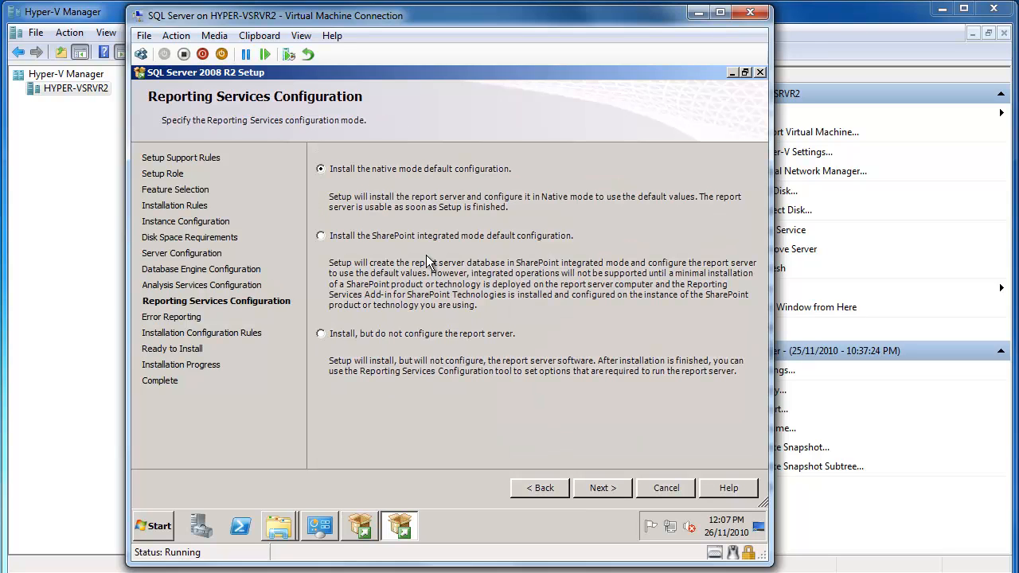
mouse_move(376, 180)
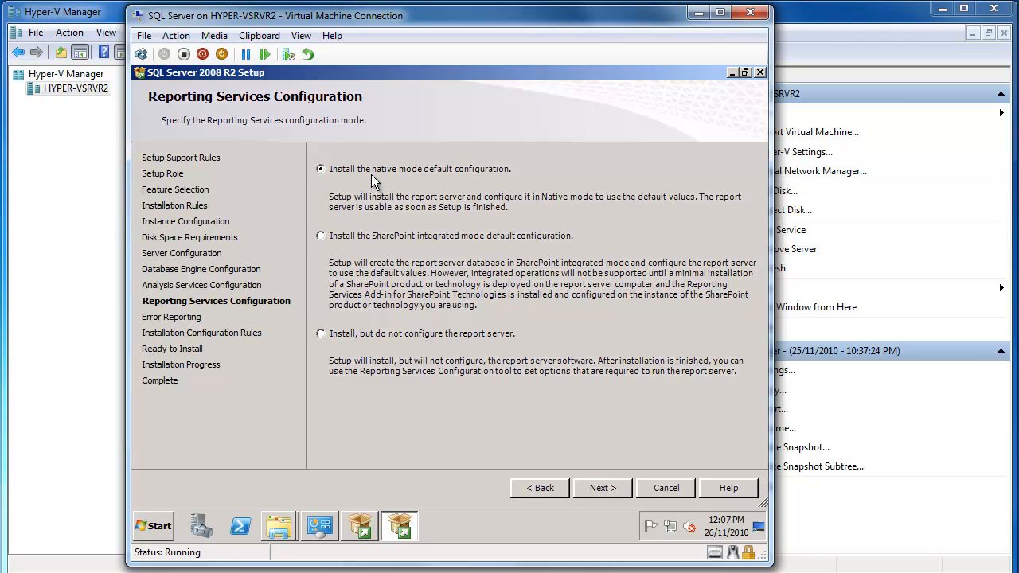
Set the report server to install without configuration and skip error reporting.
left_click(321, 333)
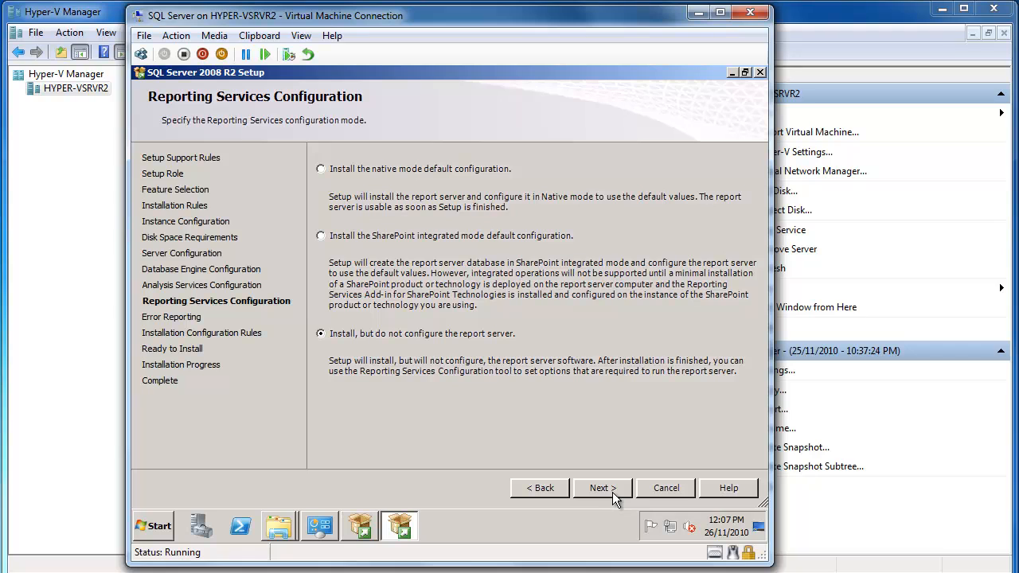
left_click(602, 488)
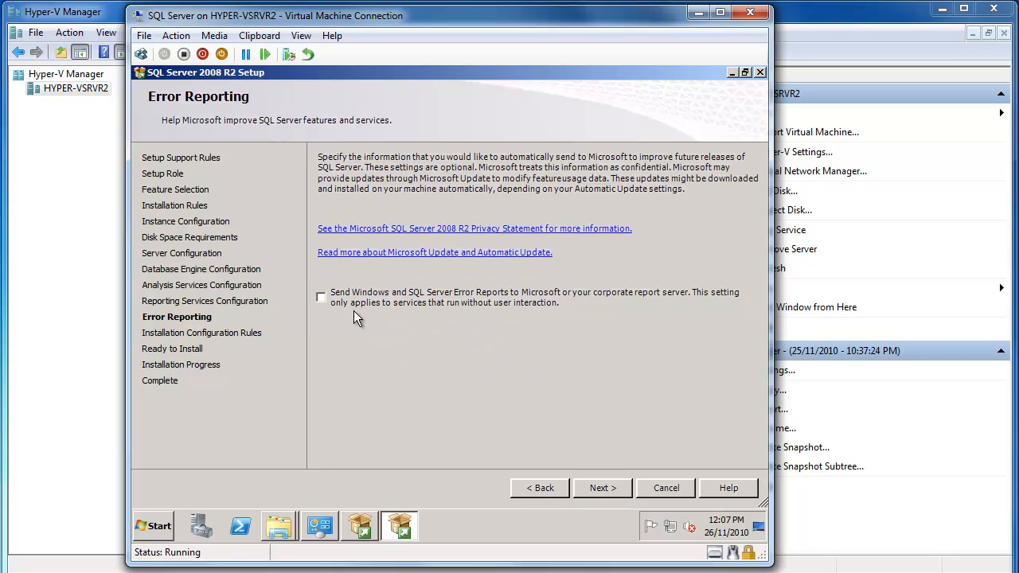
left_click(602, 488)
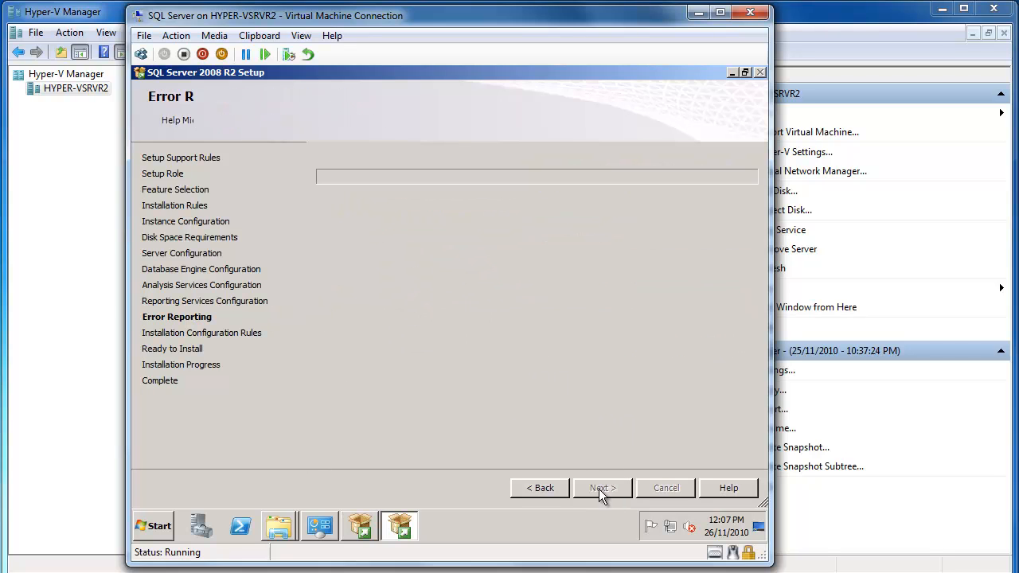
Pass the configuration rules, review the summary and install SQL Server 2008 R2 to completion.
left_click(602, 488)
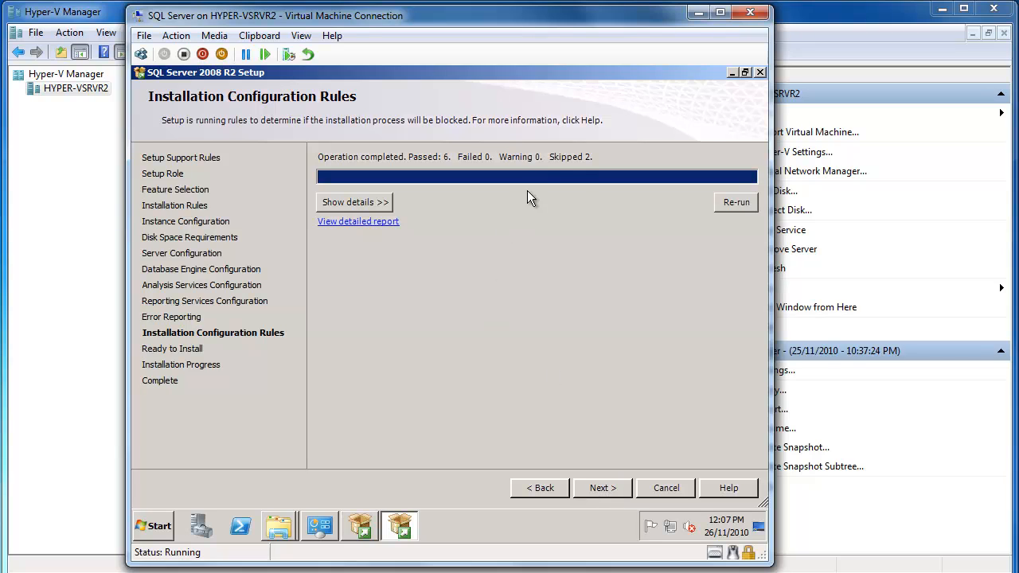
mouse_move(535, 163)
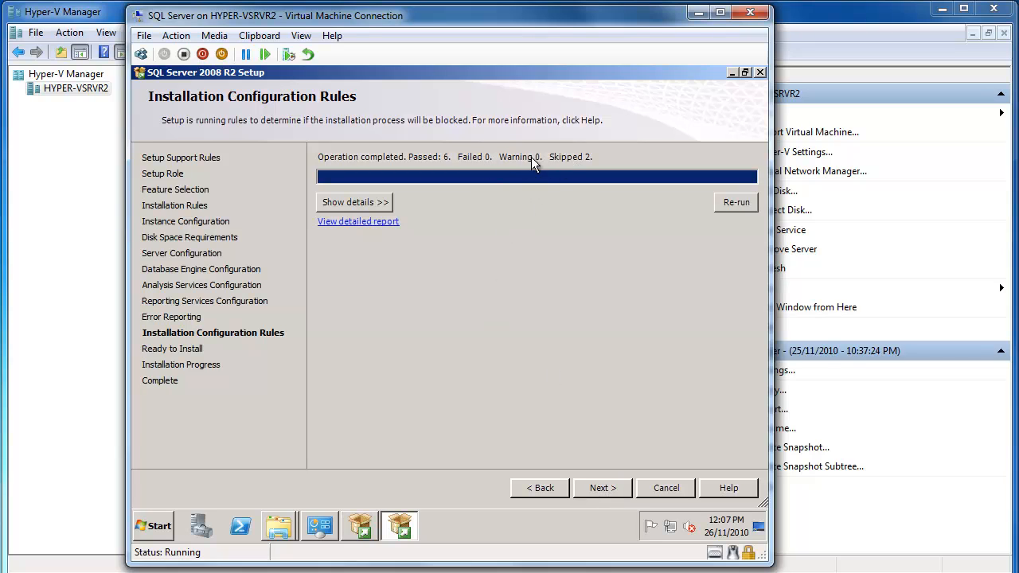
left_click(603, 488)
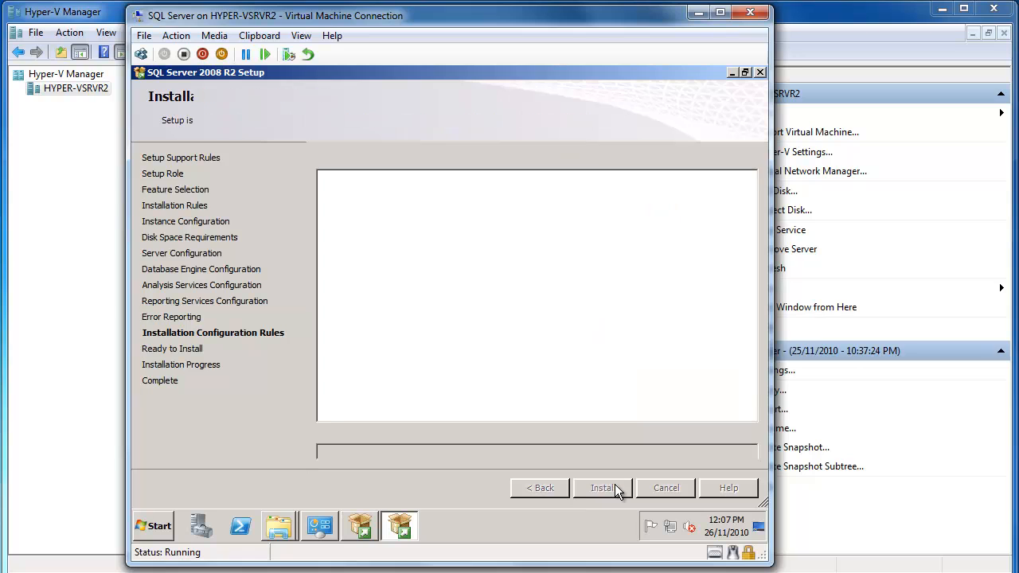
left_click(603, 488)
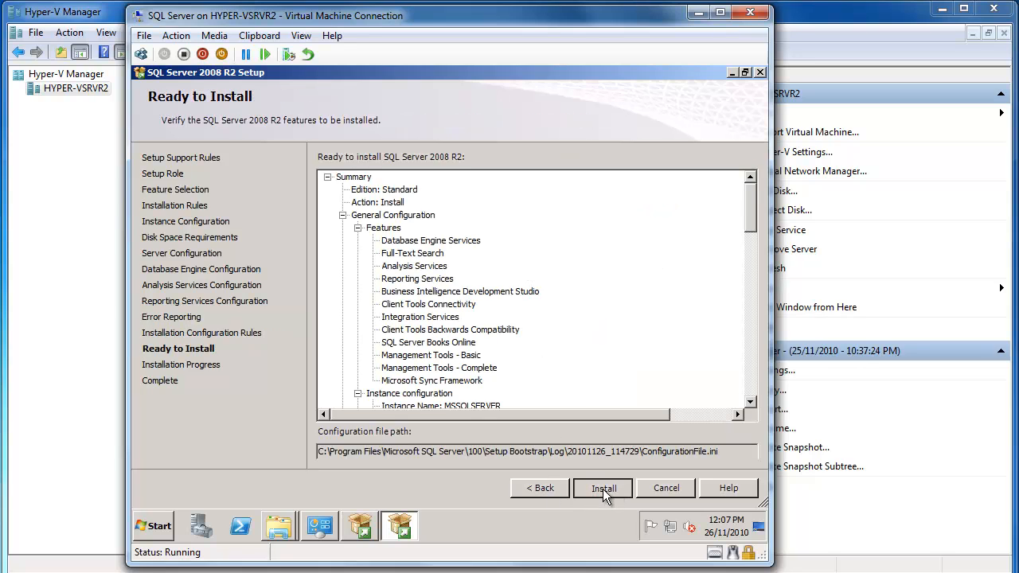
left_click(603, 488)
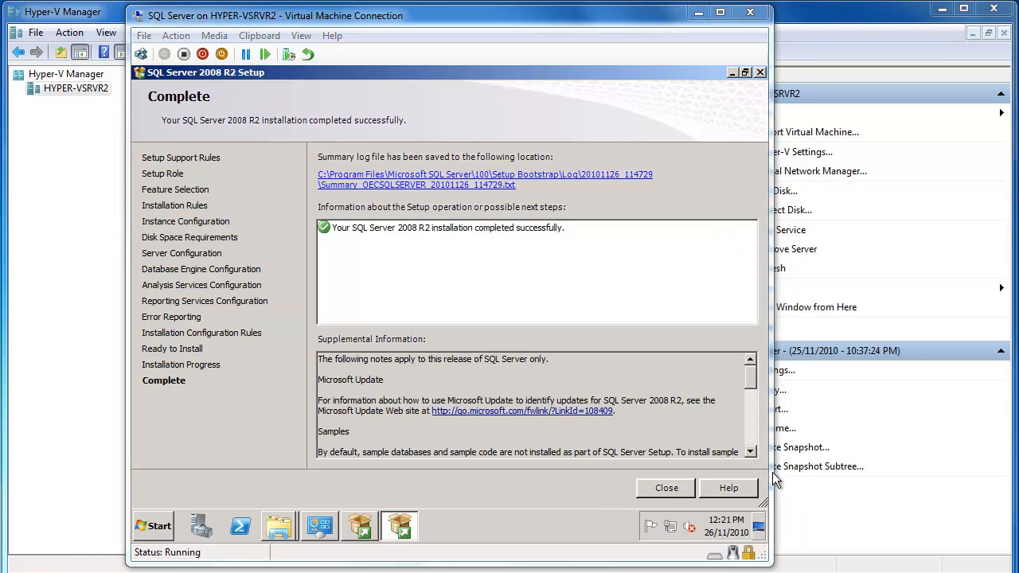
mouse_move(407, 220)
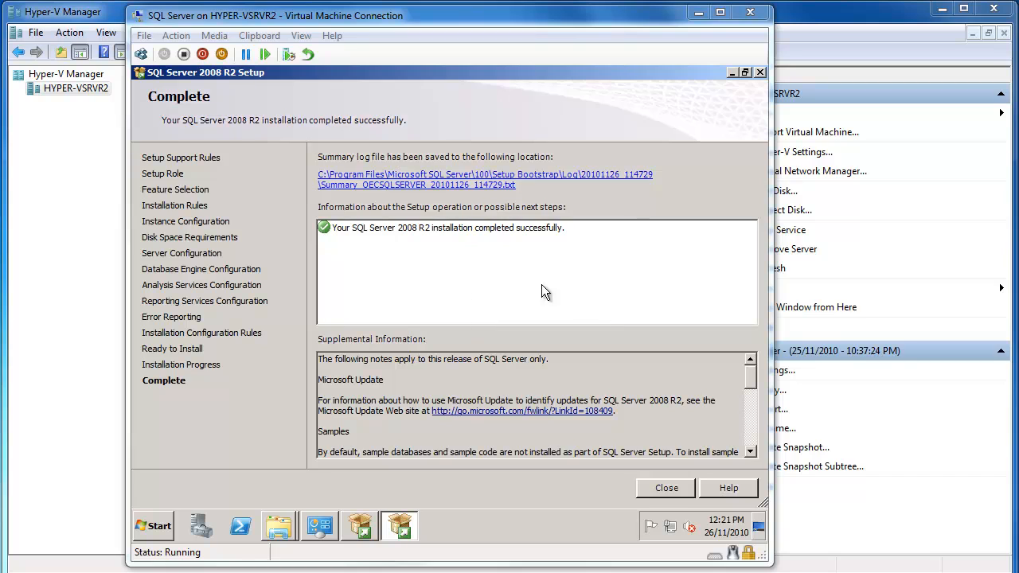
mouse_move(408, 259)
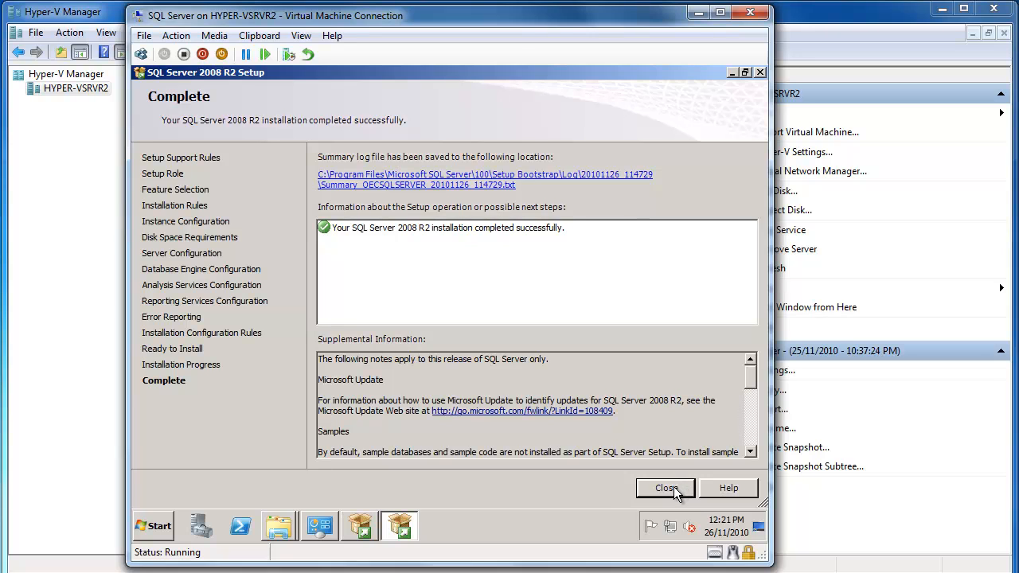
Close the completed SQL Server 2008 R2 Setup wizard.
left_click(666, 488)
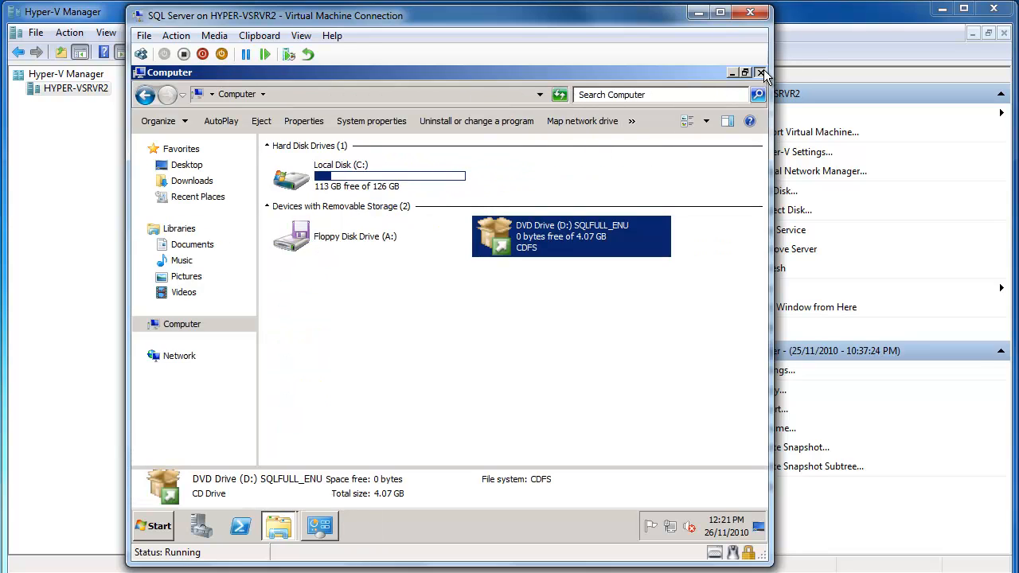
Launch SQL Server Management Studio from the Microsoft SQL Server 2008 R2 program group.
left_click(151, 526)
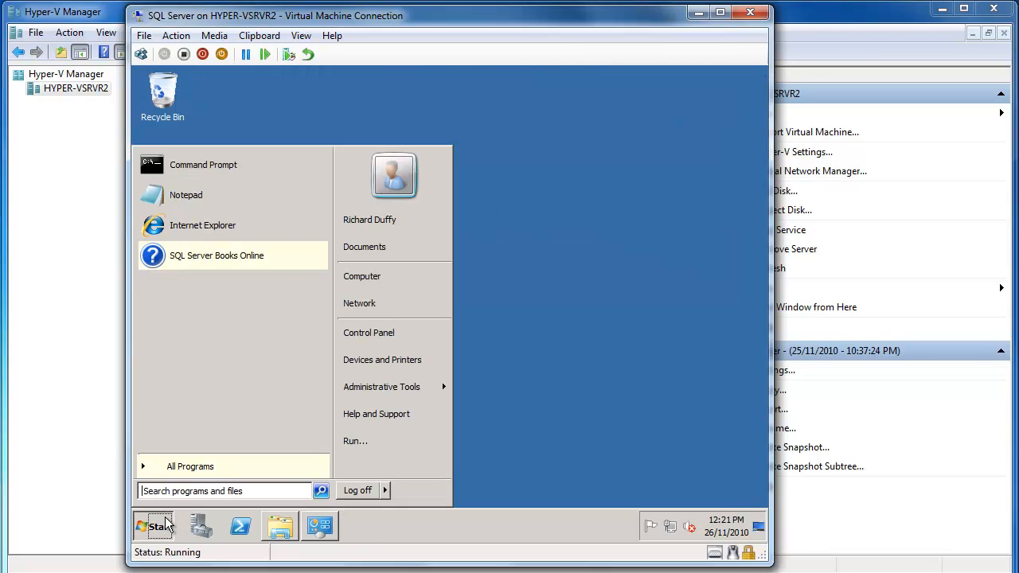
left_click(189, 466)
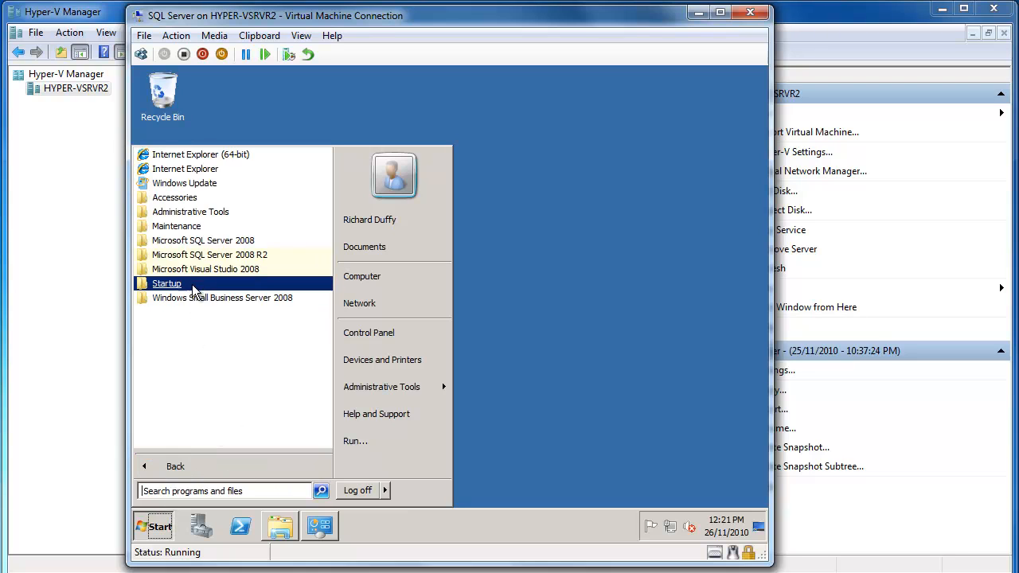
left_click(210, 254)
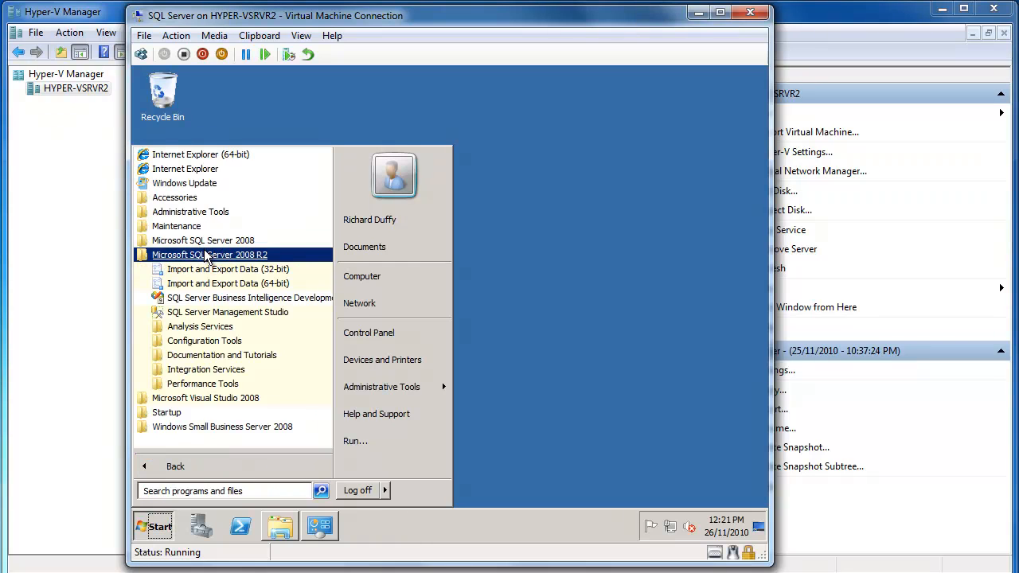
mouse_move(209, 365)
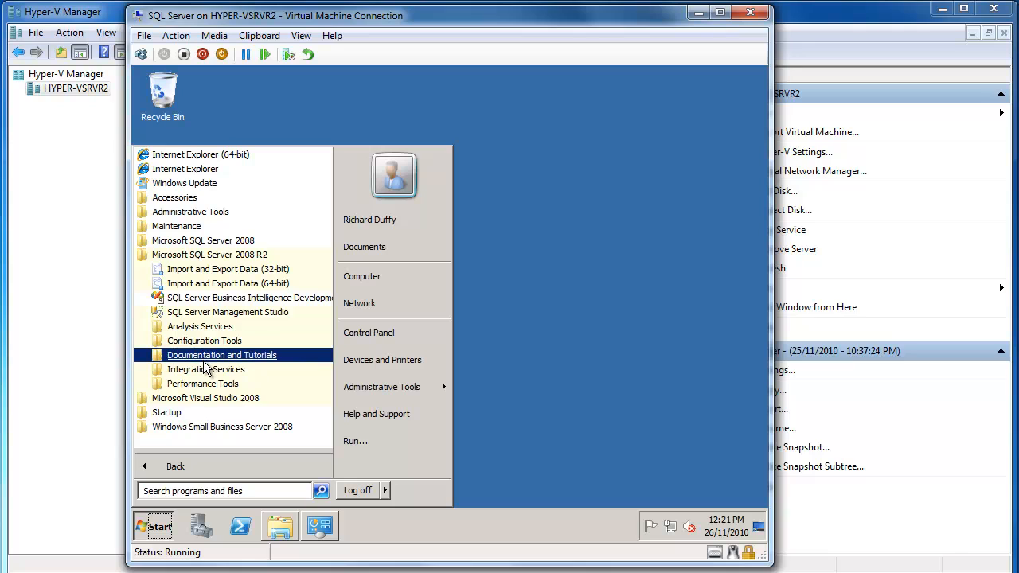
mouse_move(227, 315)
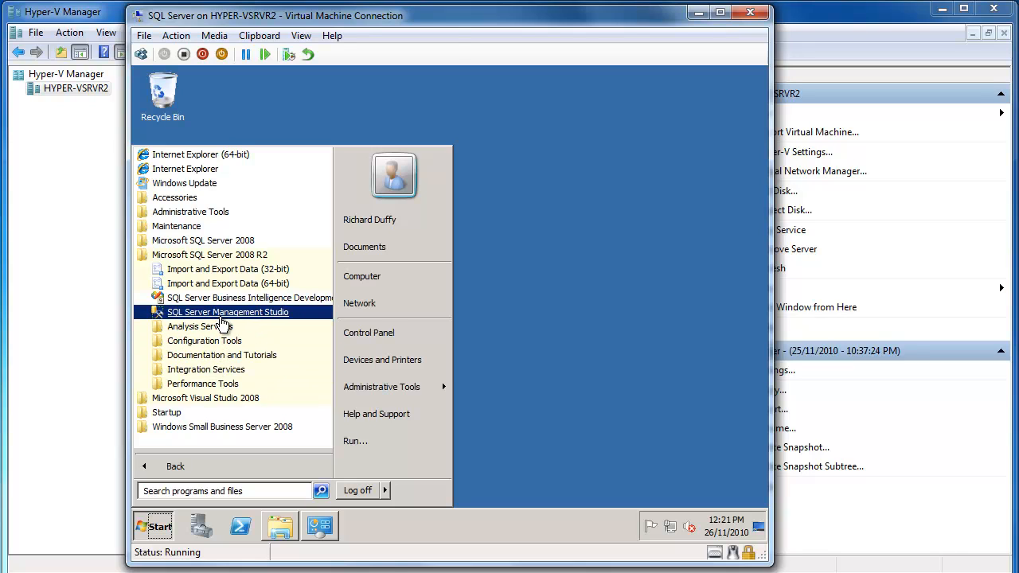
left_click(228, 312)
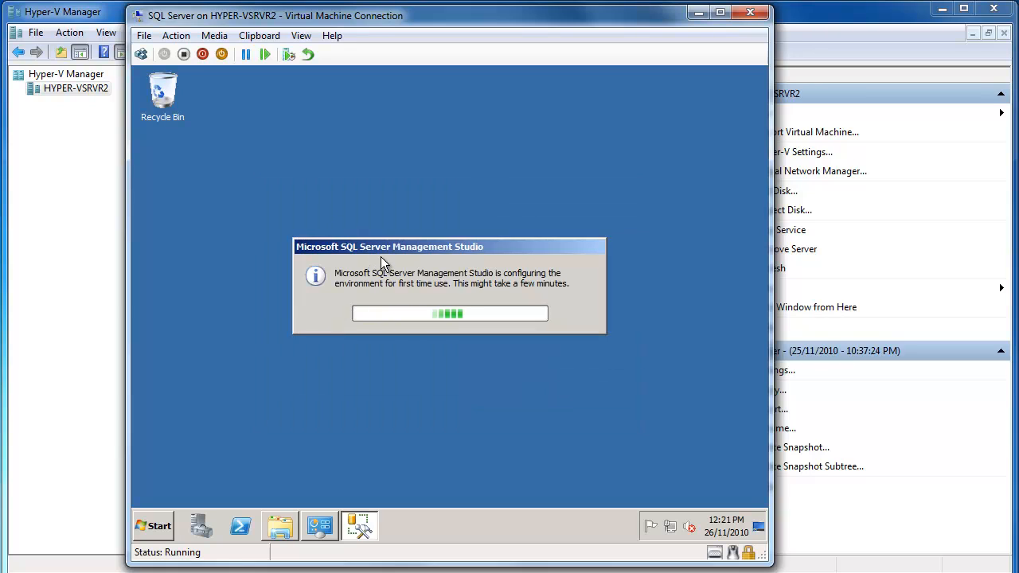
mouse_move(417, 245)
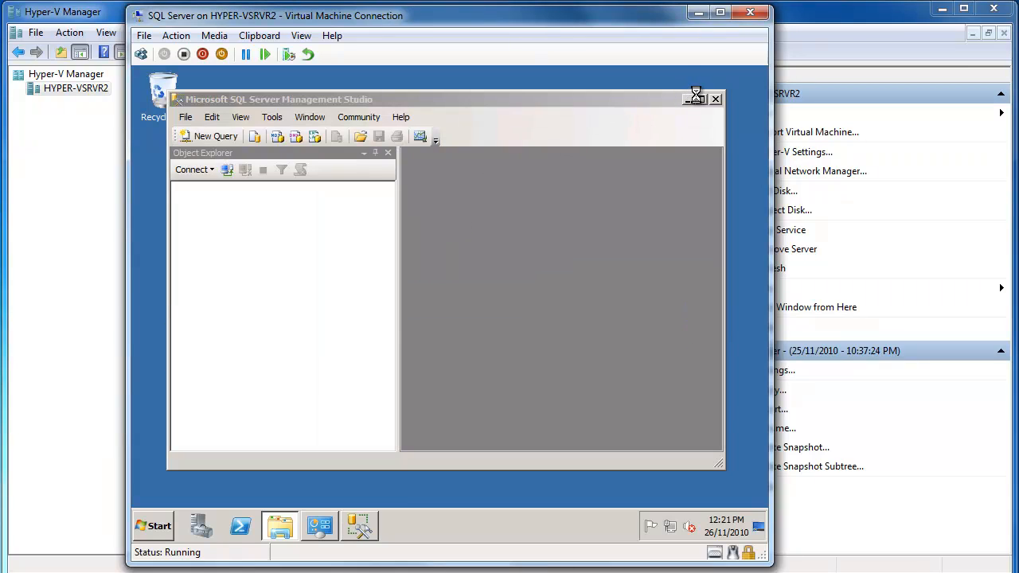
Connect to the OECSQLSERVER Database Engine using Windows Authentication.
left_click(191, 170)
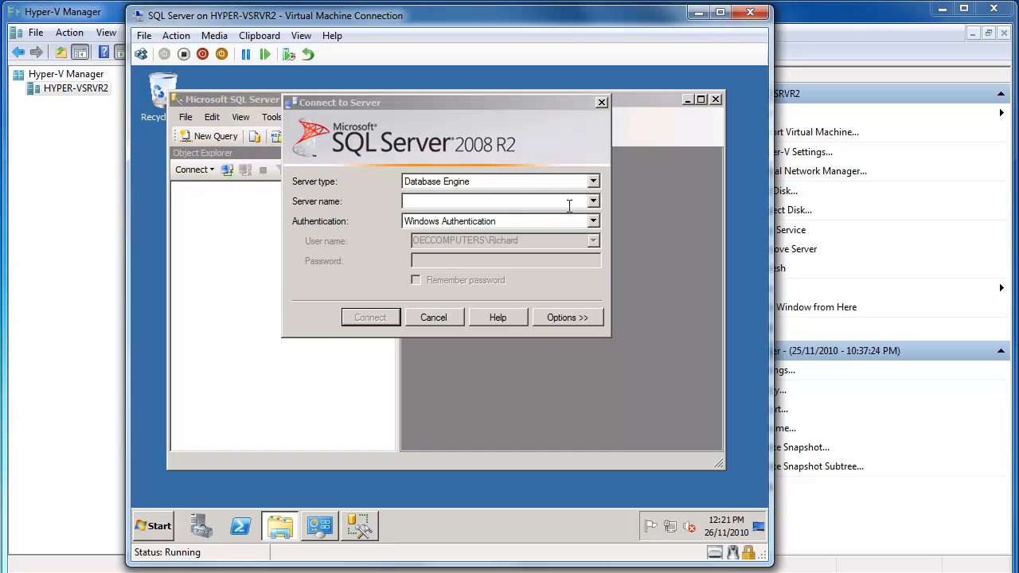
mouse_move(576, 201)
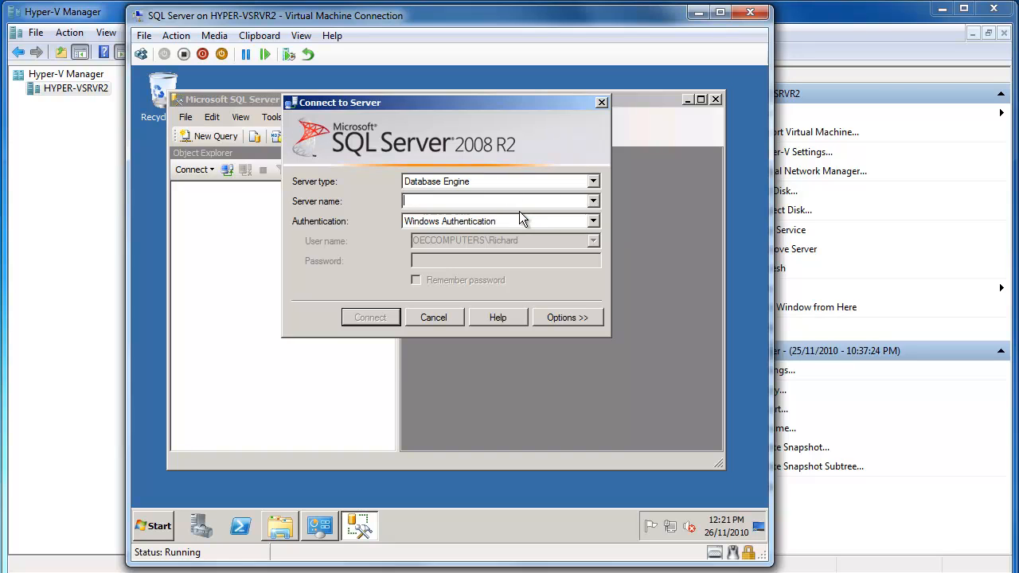
left_click(592, 201)
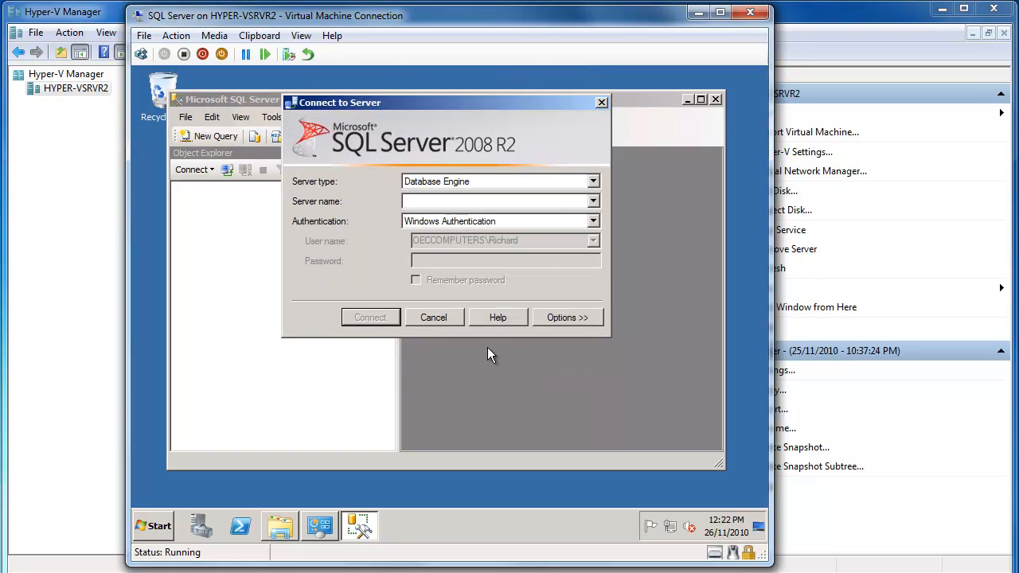
left_click(494, 201)
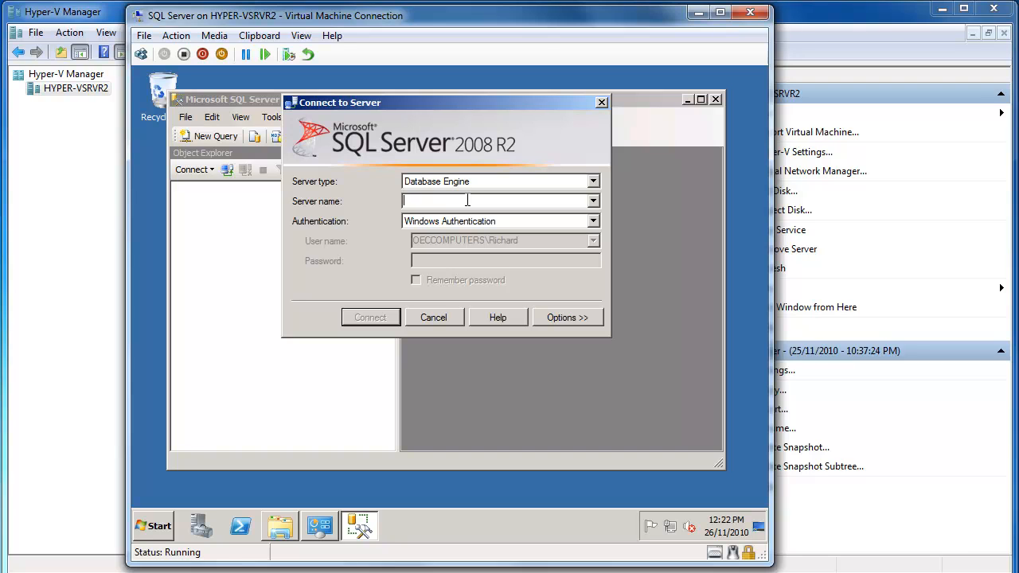
left_click(369, 317)
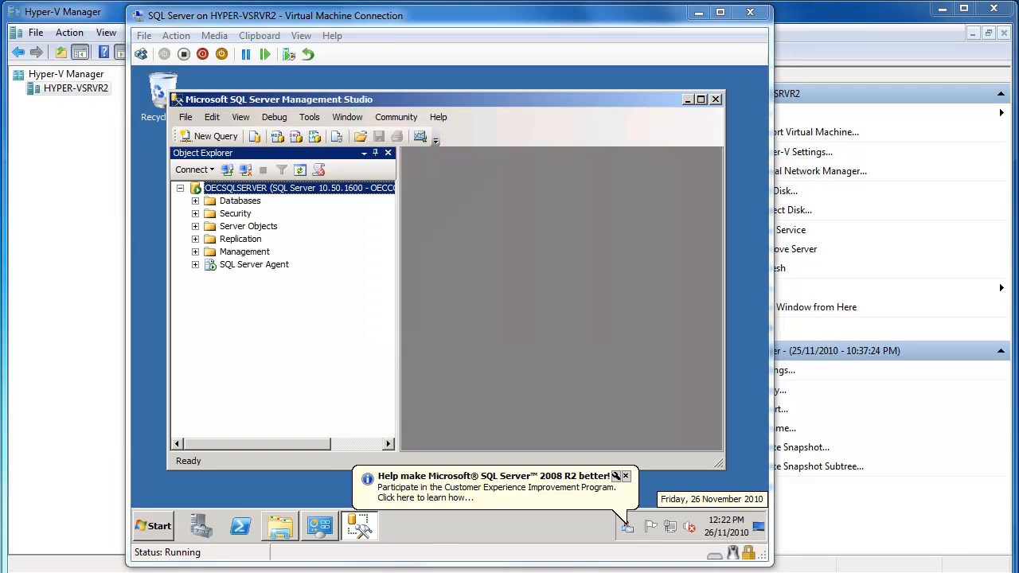
Expand the Databases node to reveal system databases, then close Management Studio.
left_click(626, 476)
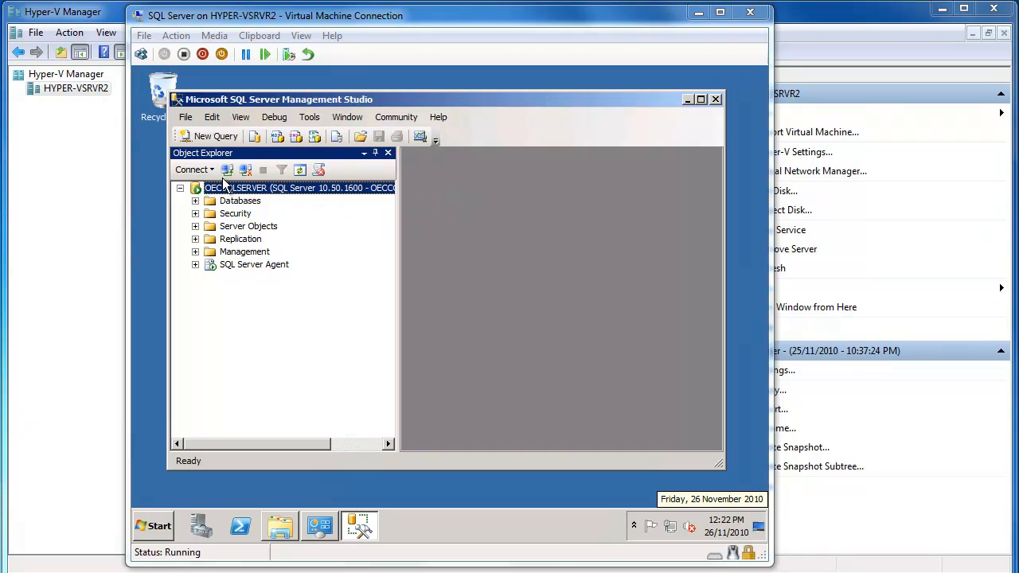
mouse_move(261, 206)
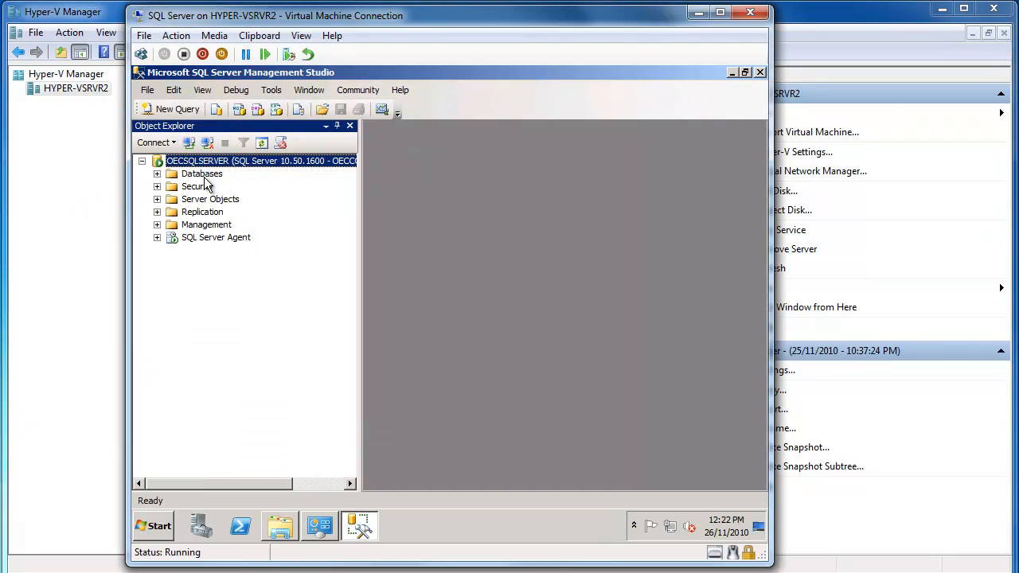
left_click(157, 174)
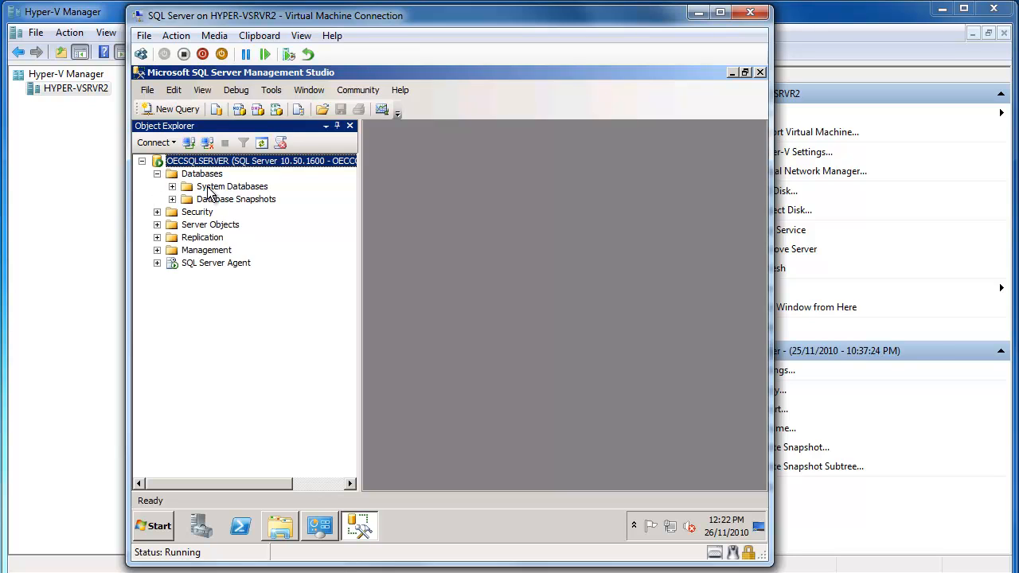
left_click(215, 263)
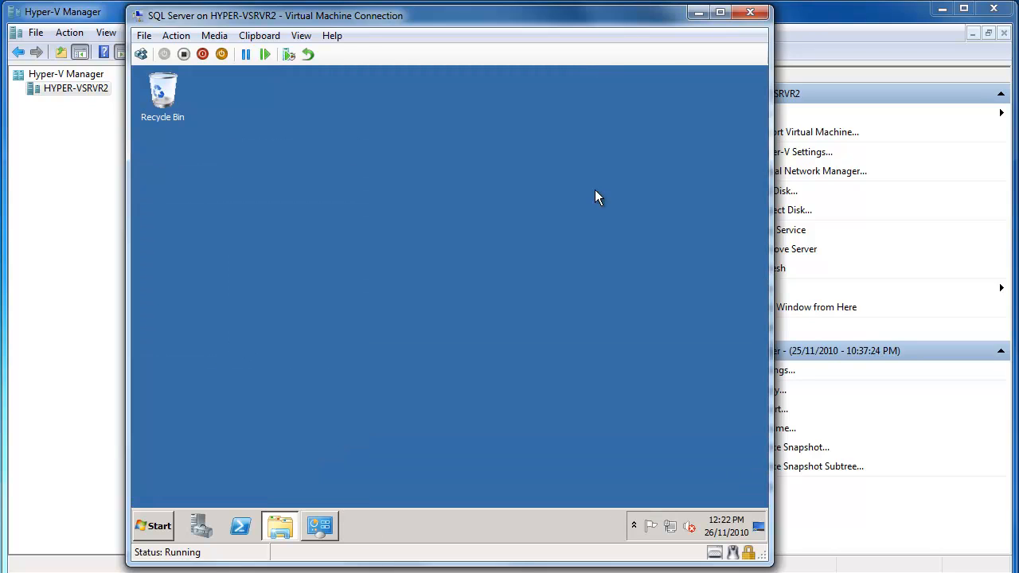
mouse_move(599, 176)
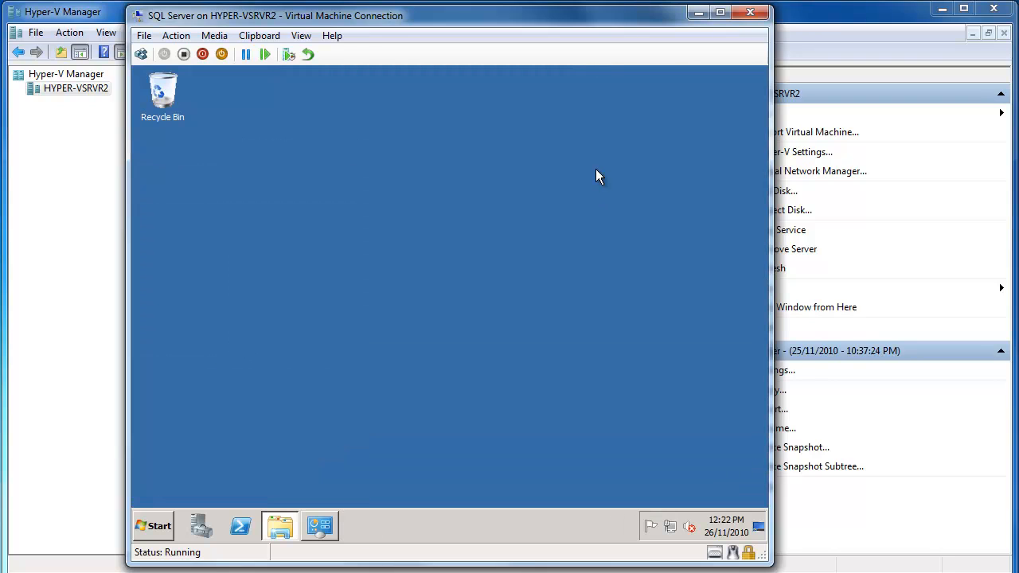